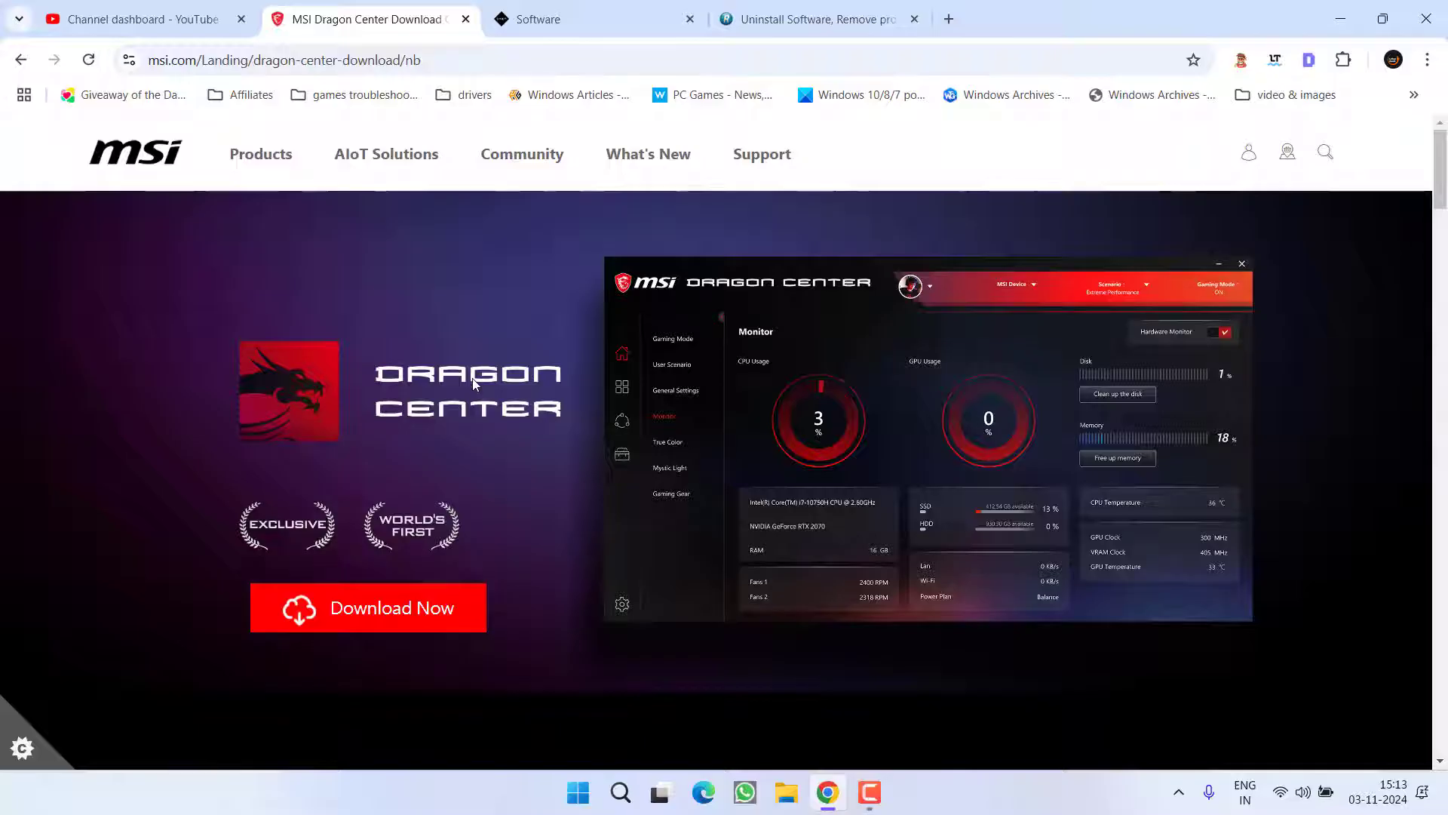
mouse_move(268, 412)
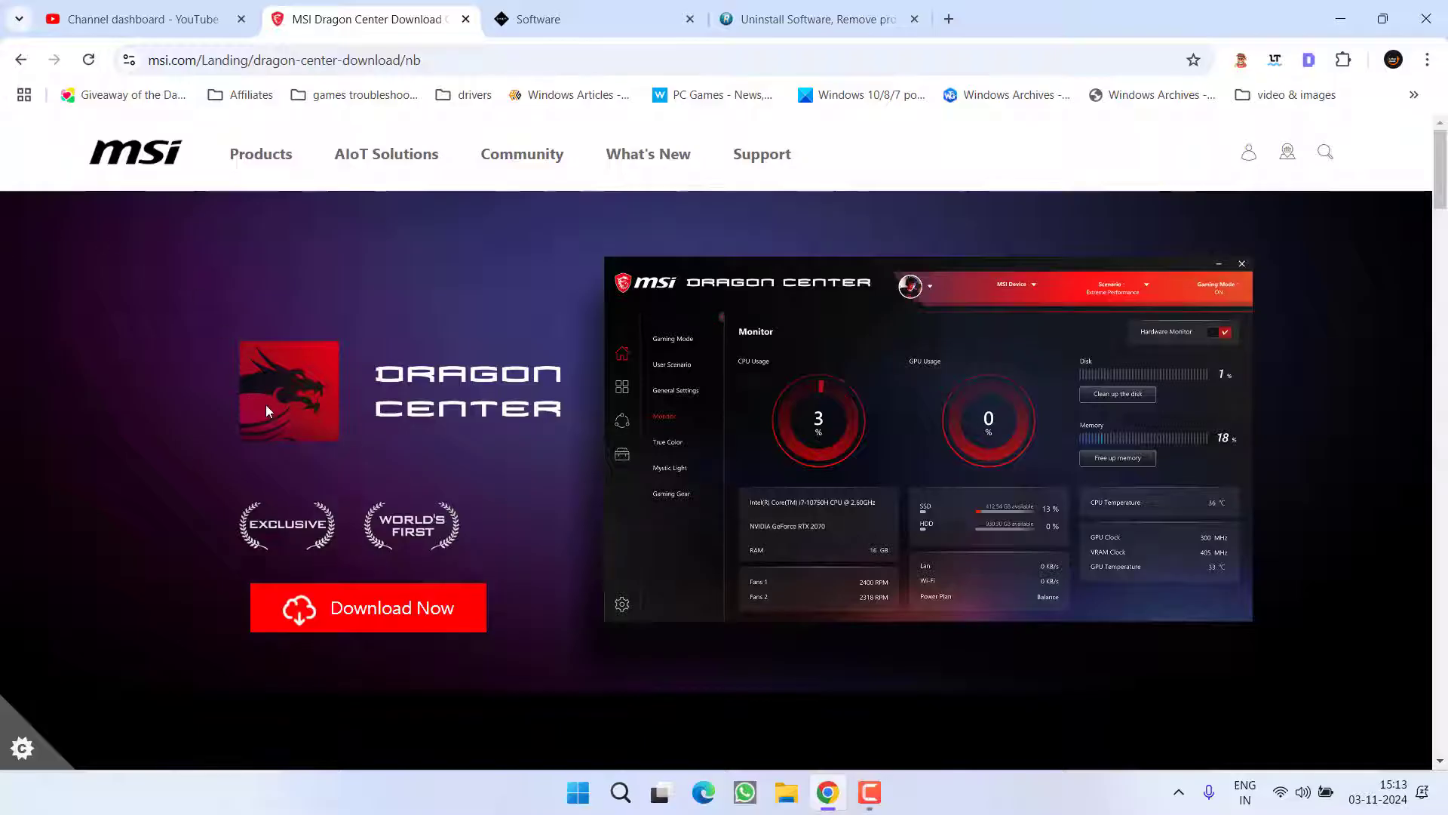
mouse_move(471, 482)
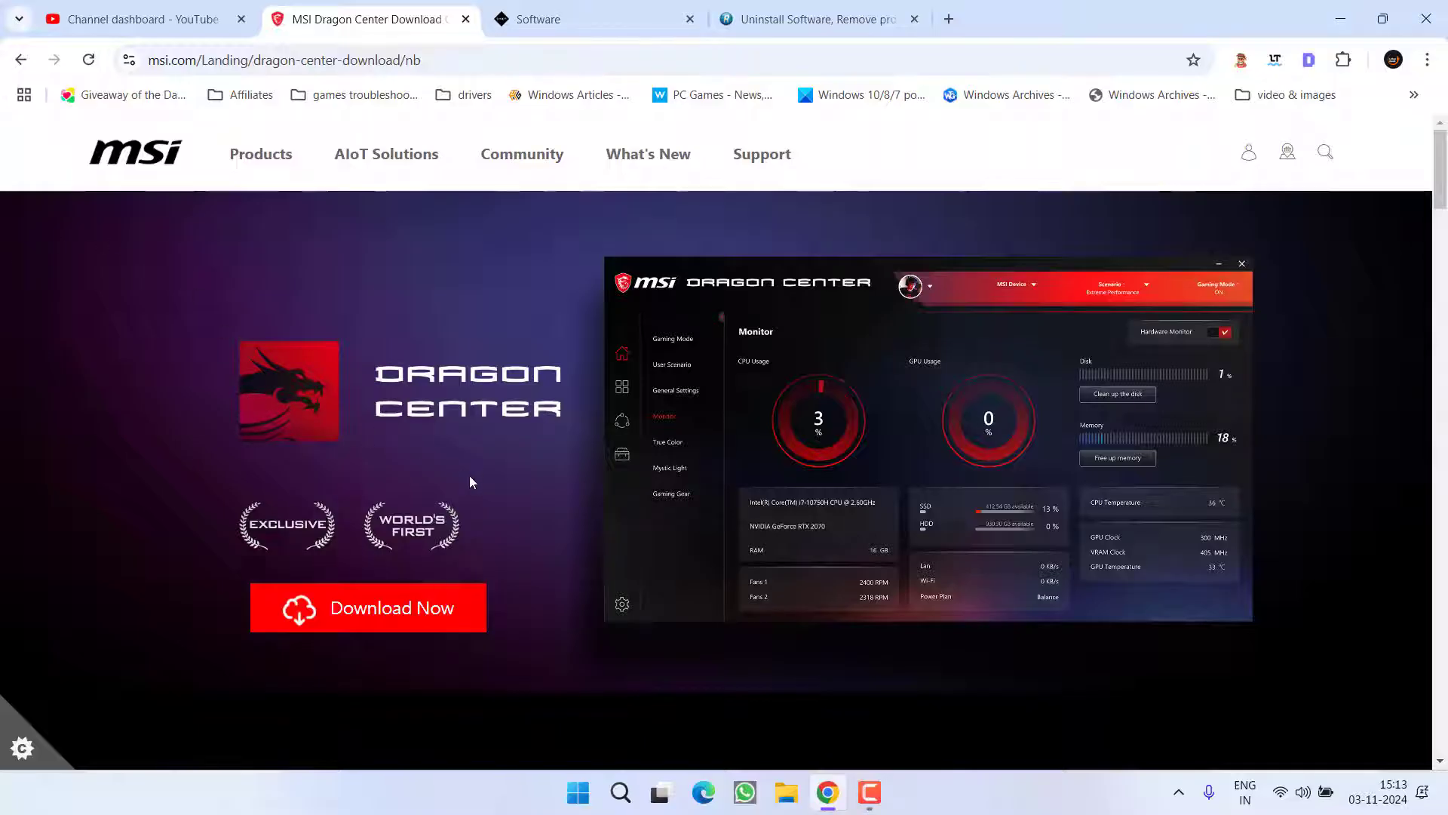
mouse_move(526, 430)
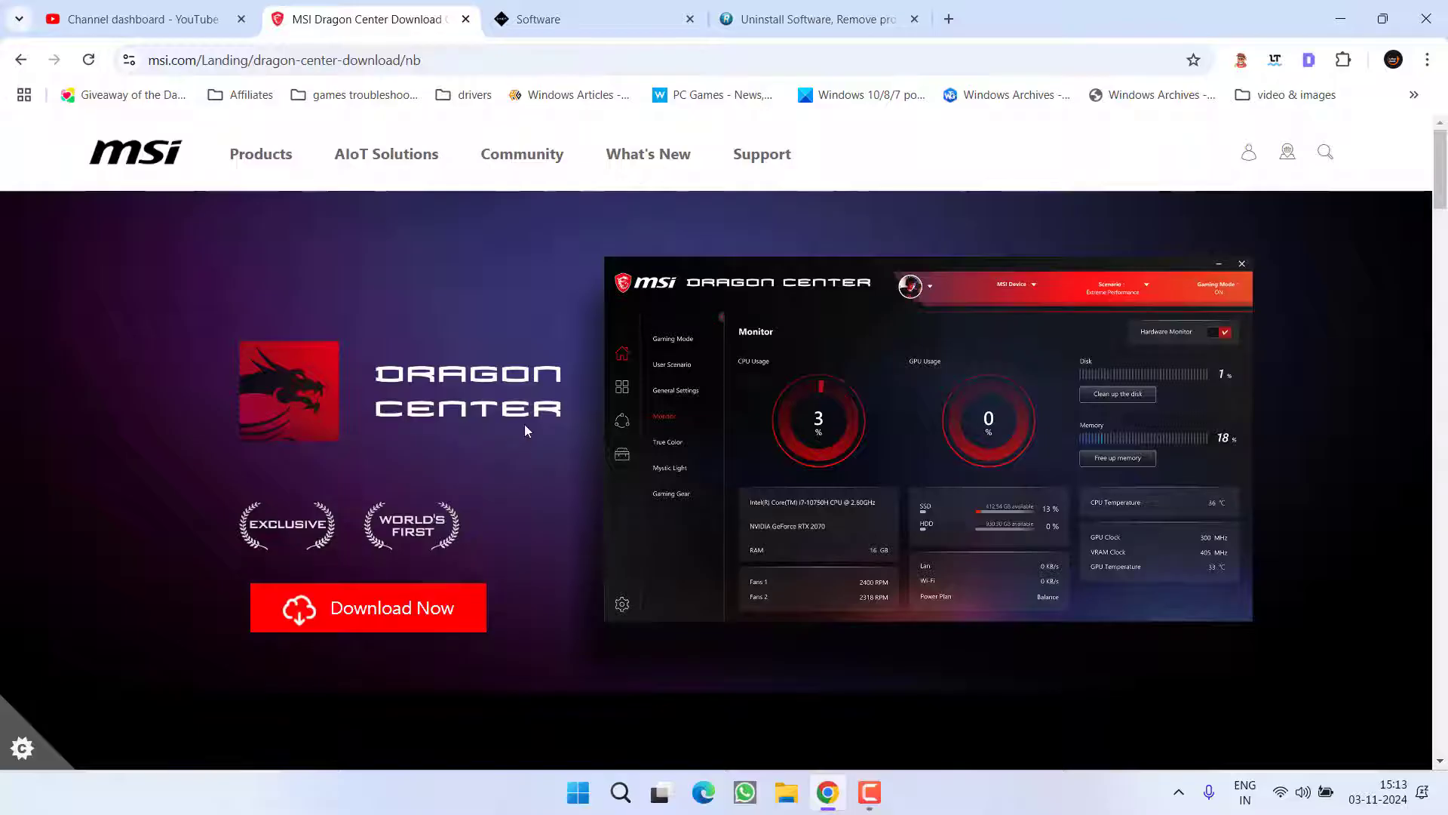
mouse_move(582, 435)
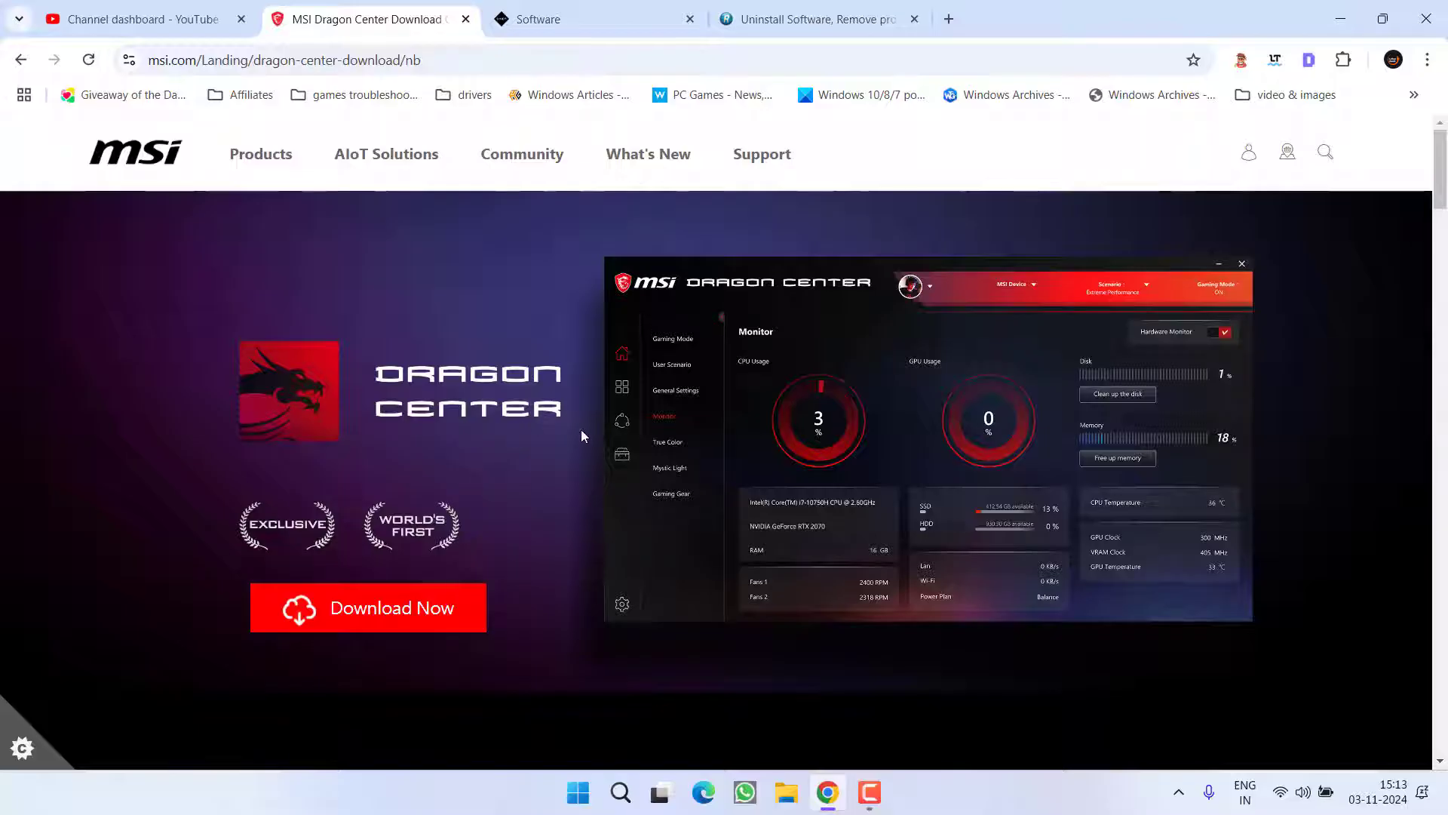
Bring up the HP OMEN software page in Chrome
click(591, 18)
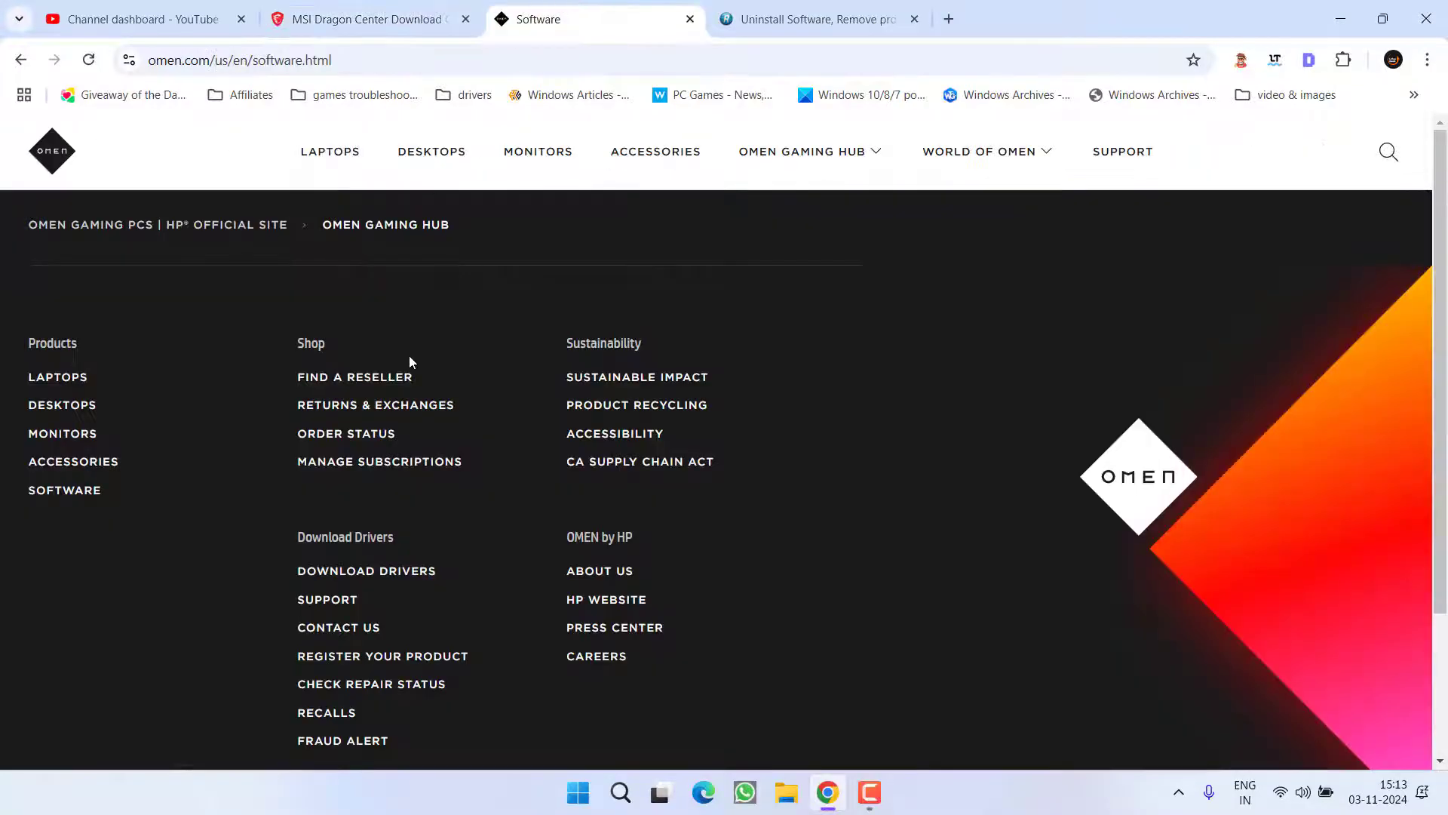
mouse_move(955, 314)
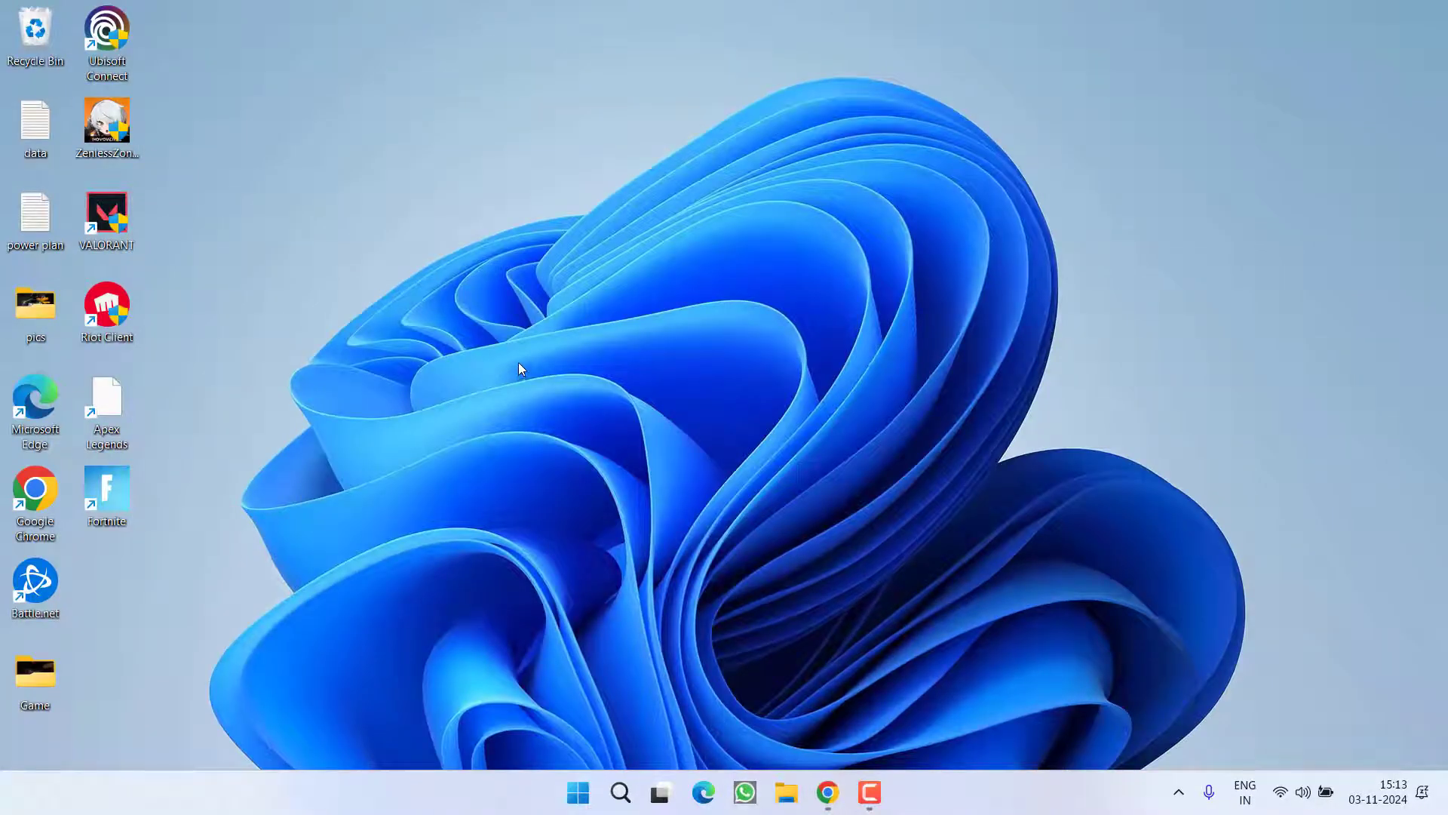
click(785, 793)
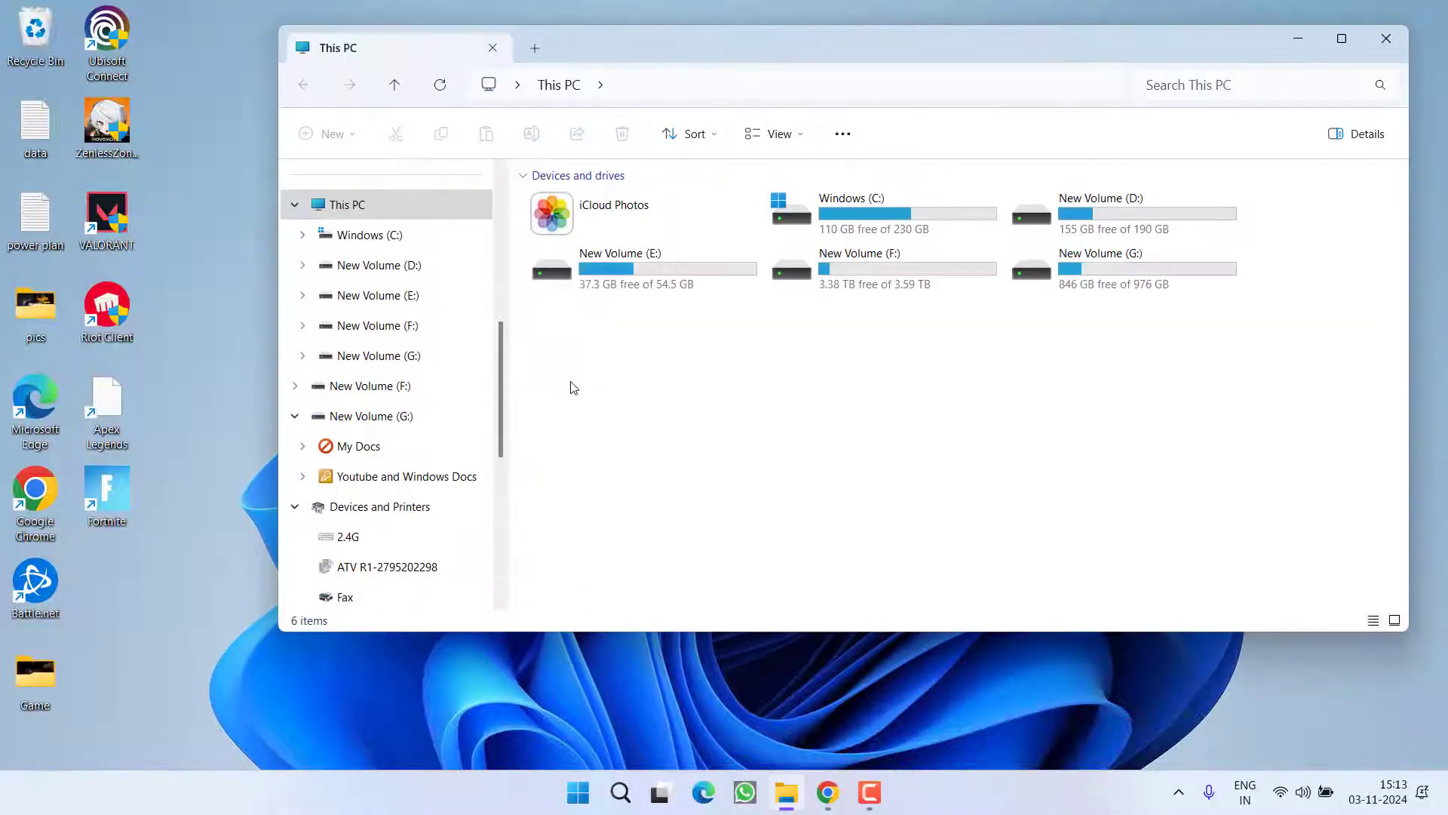
double_click(852, 197)
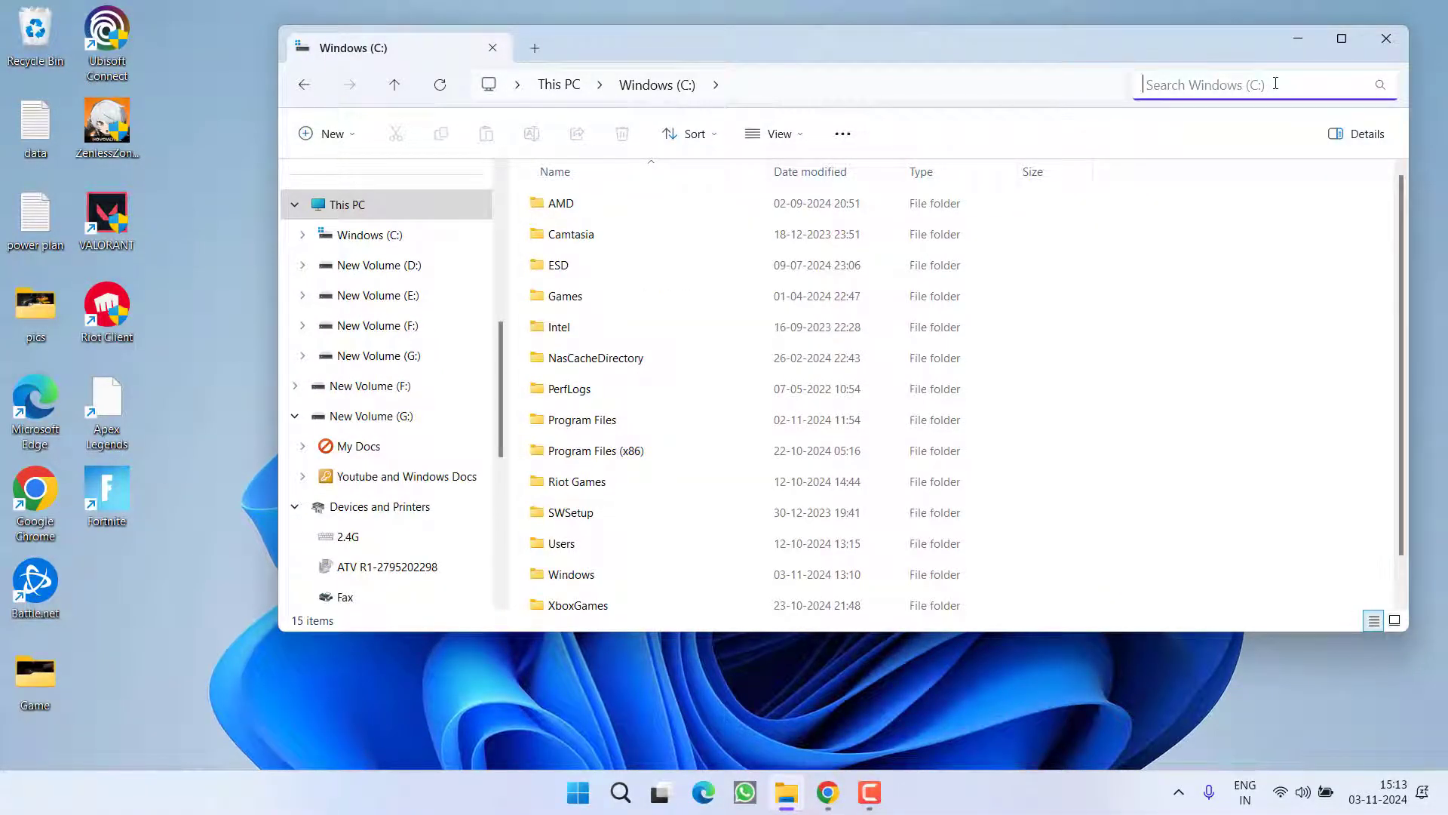
text(392)
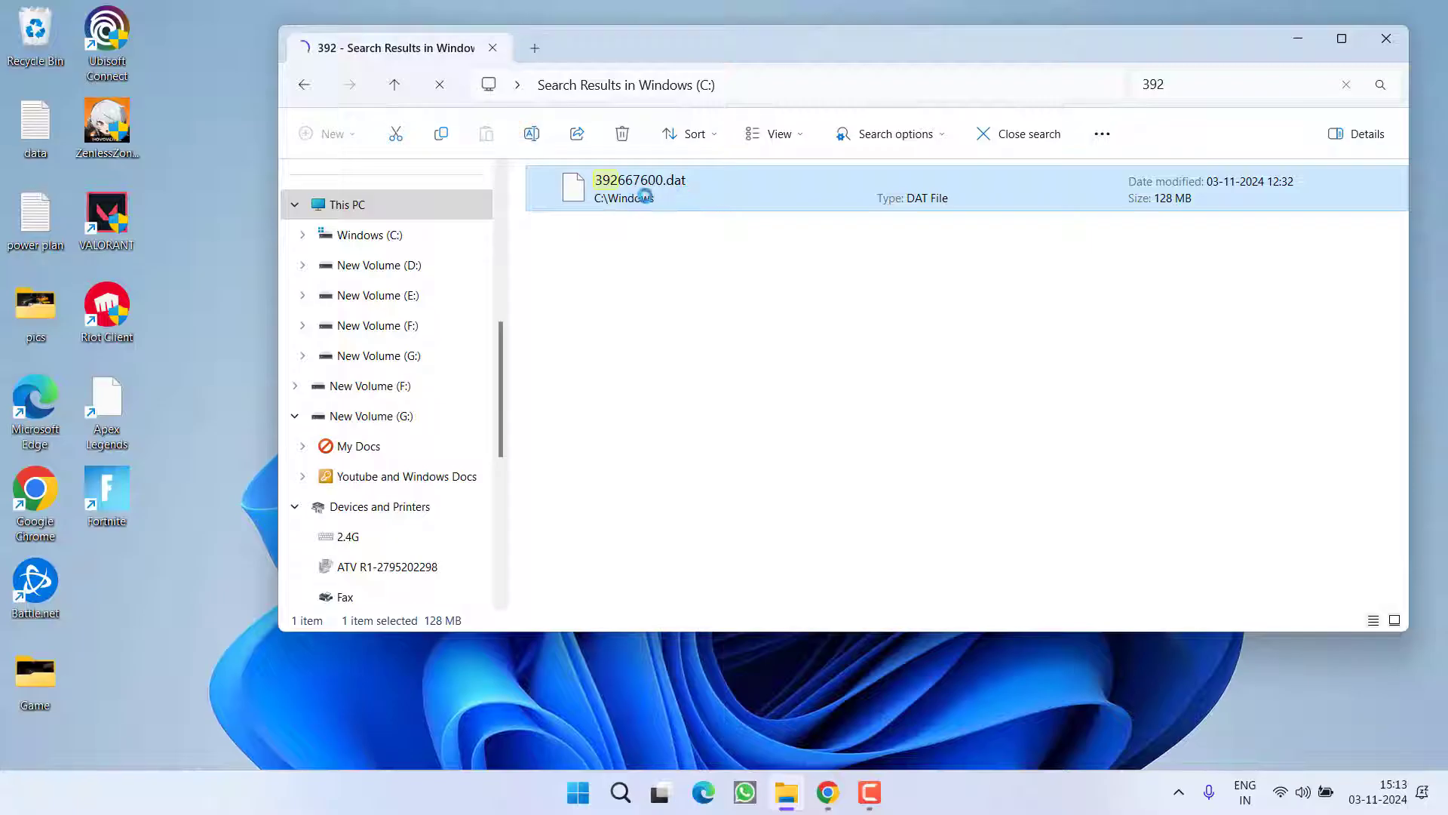
right_click(639, 188)
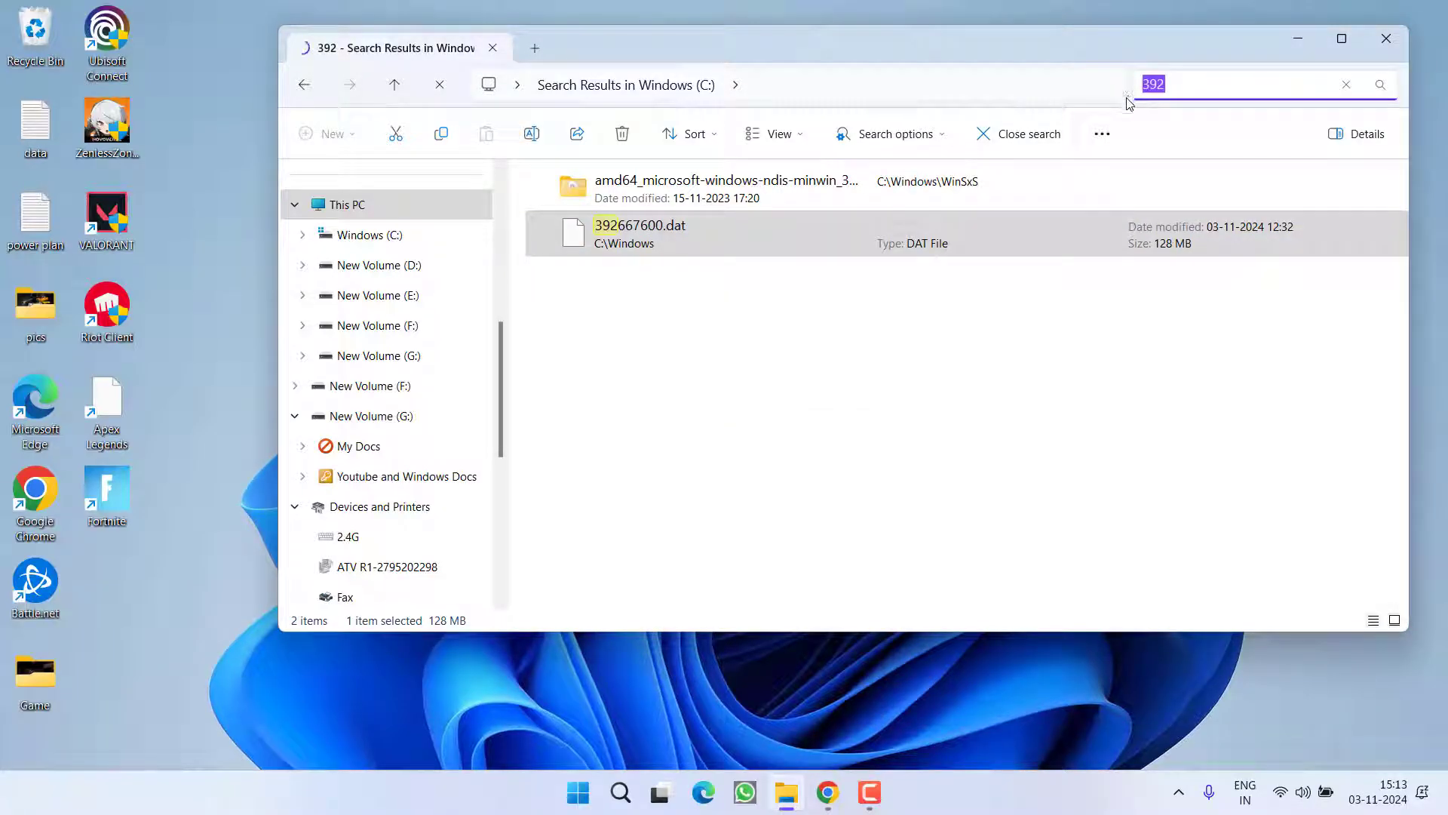
text(v)
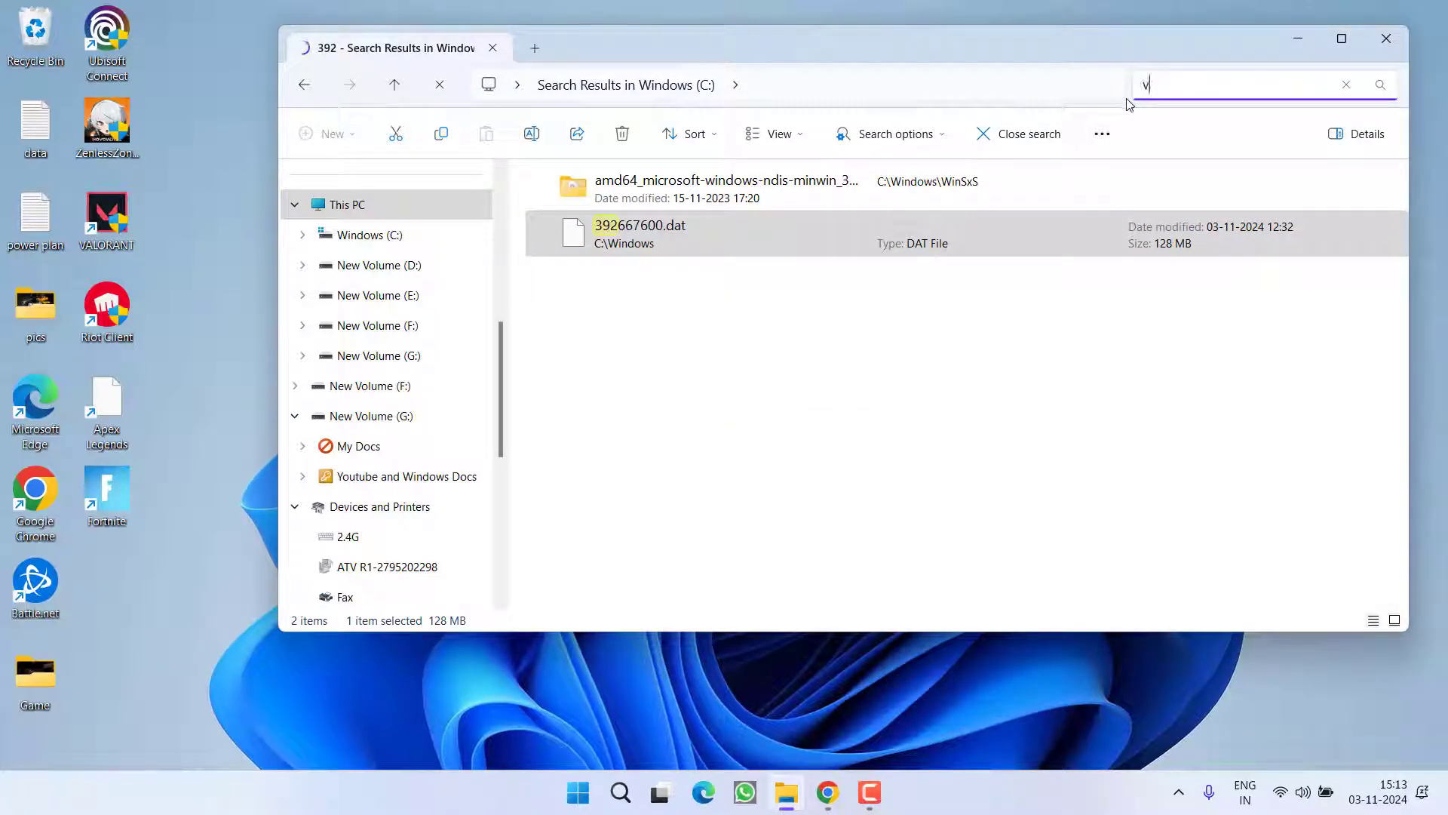
text(gkboot)
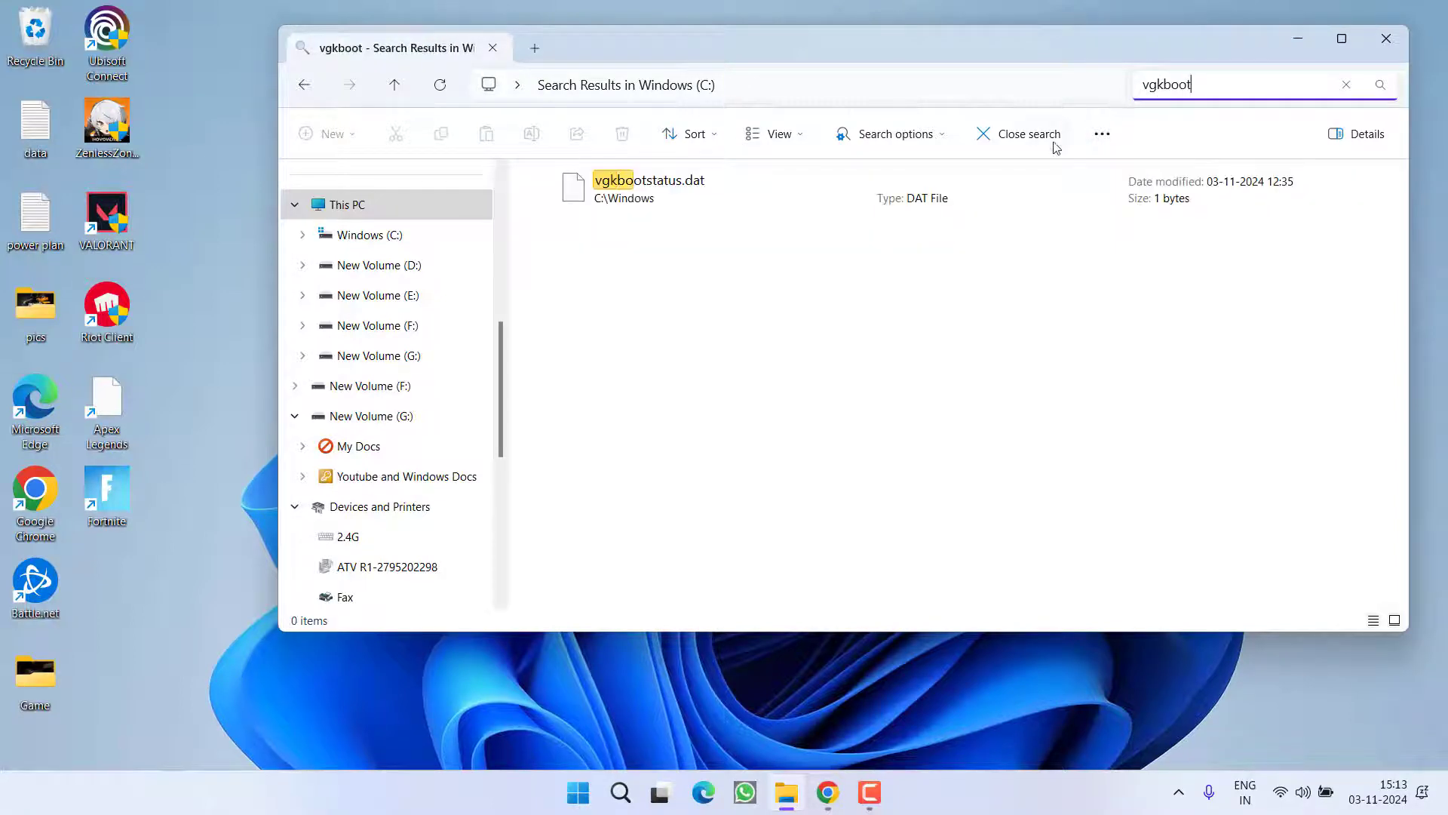
right_click(646, 188)
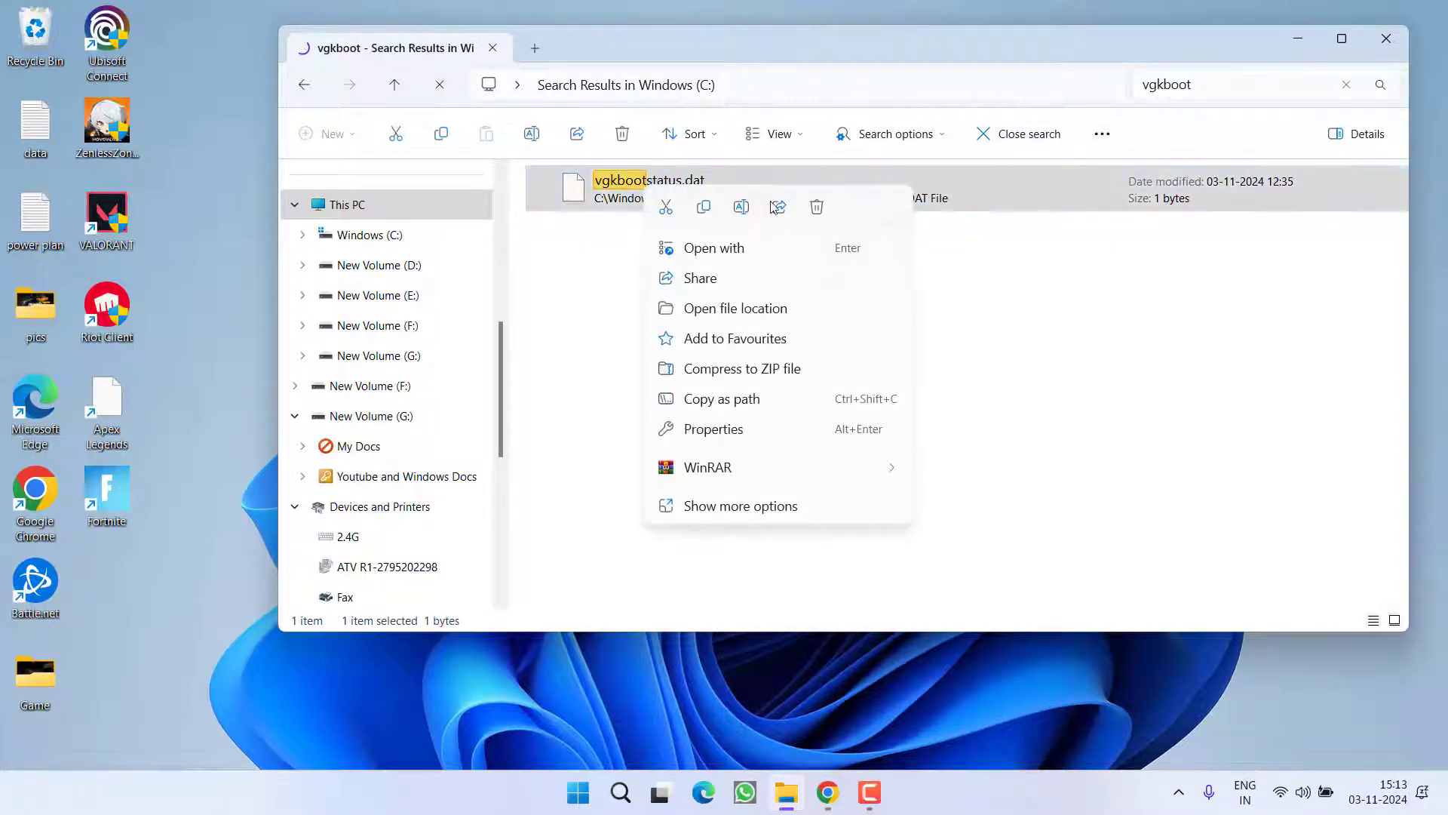
click(816, 206)
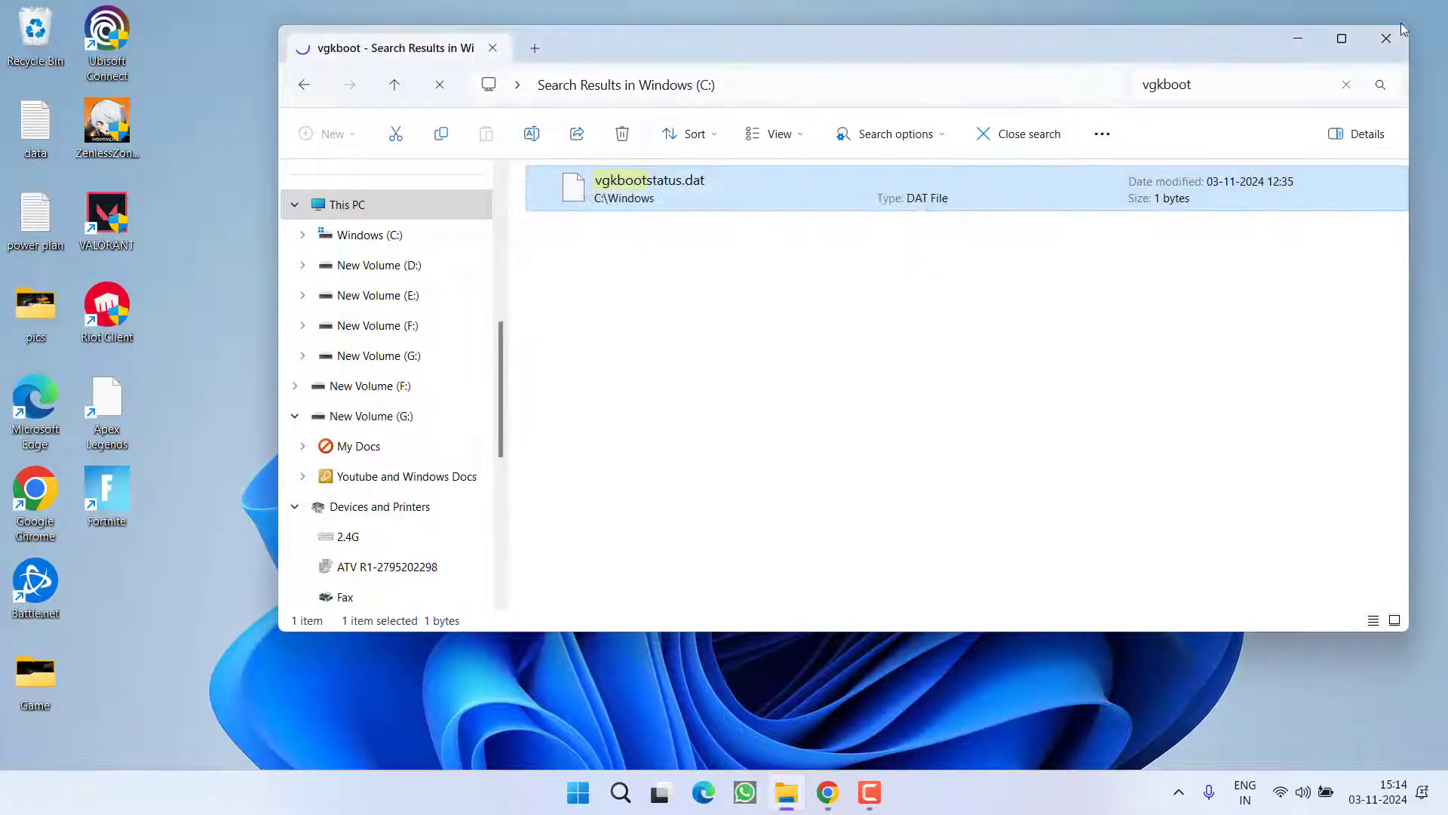
click(1385, 39)
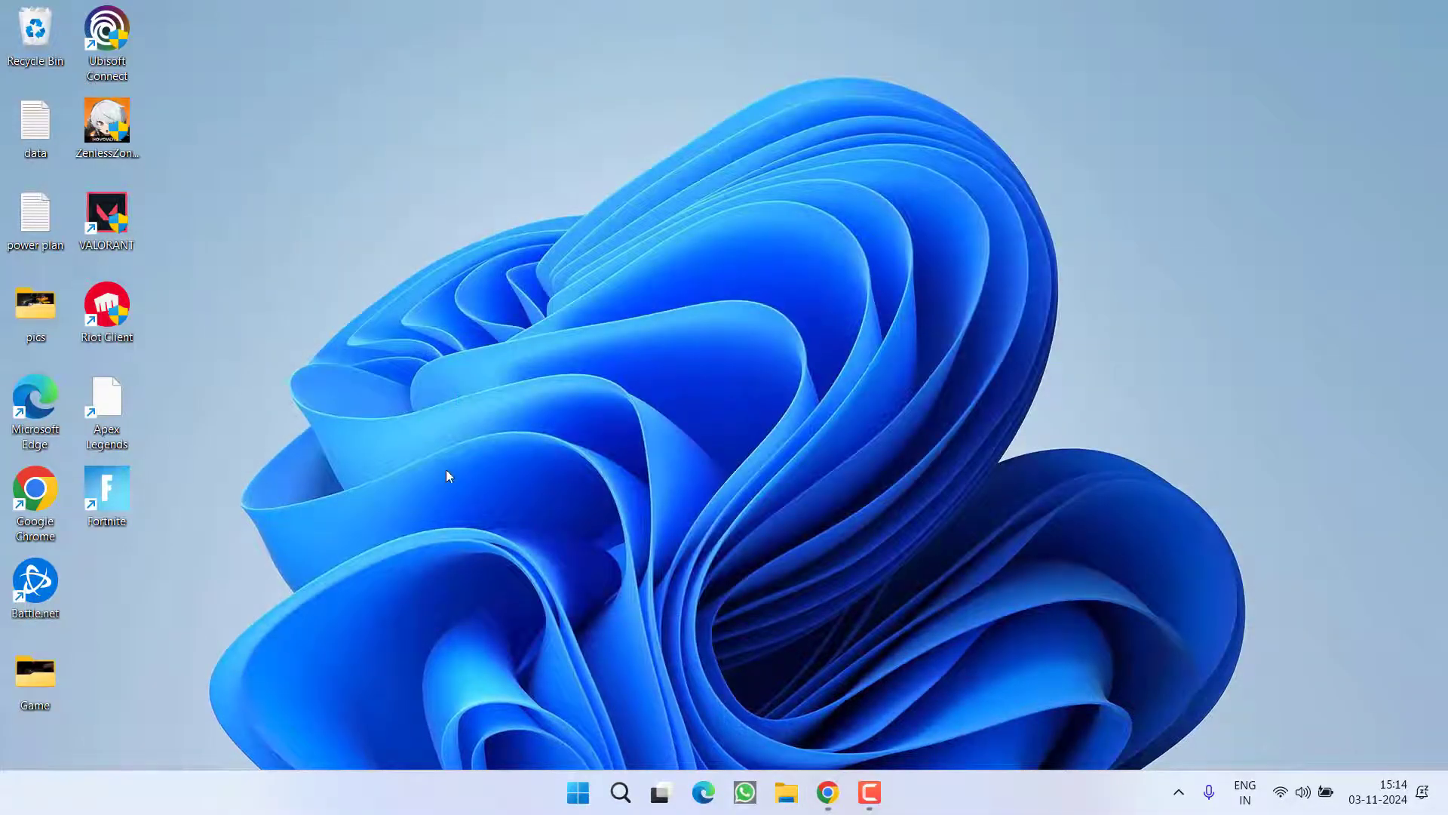
mouse_move(451, 479)
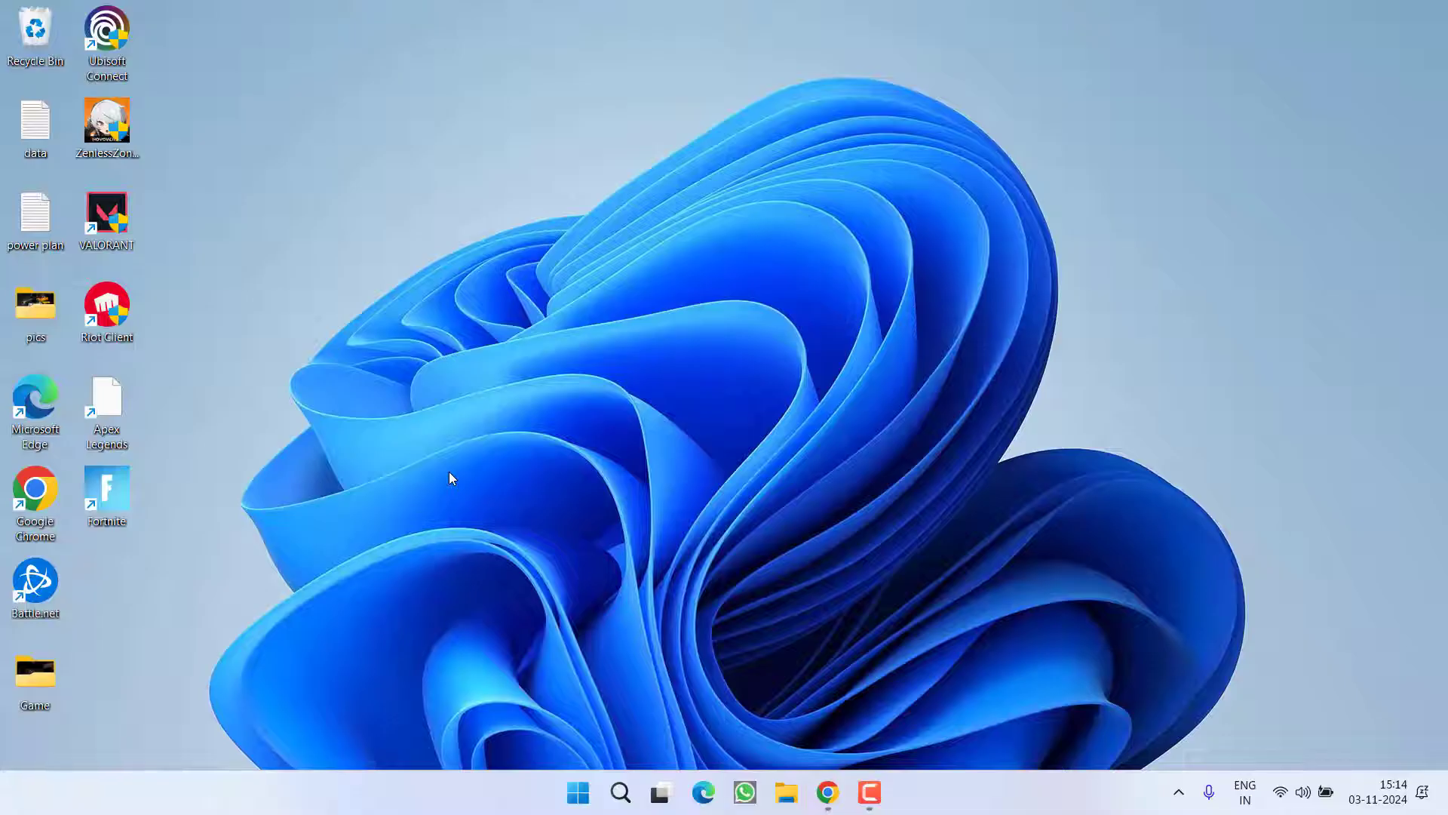
mouse_move(507, 337)
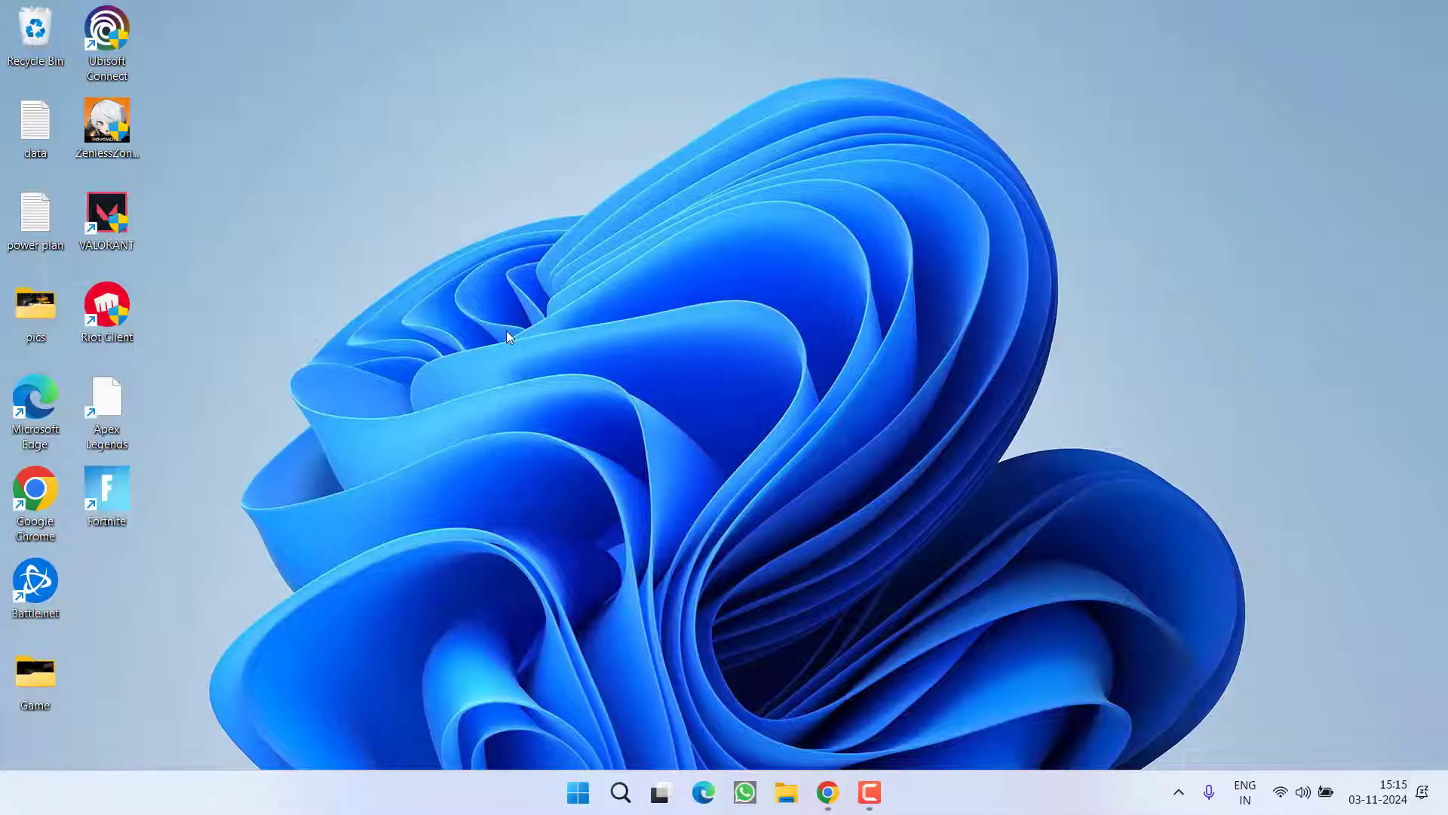
mouse_move(143, 314)
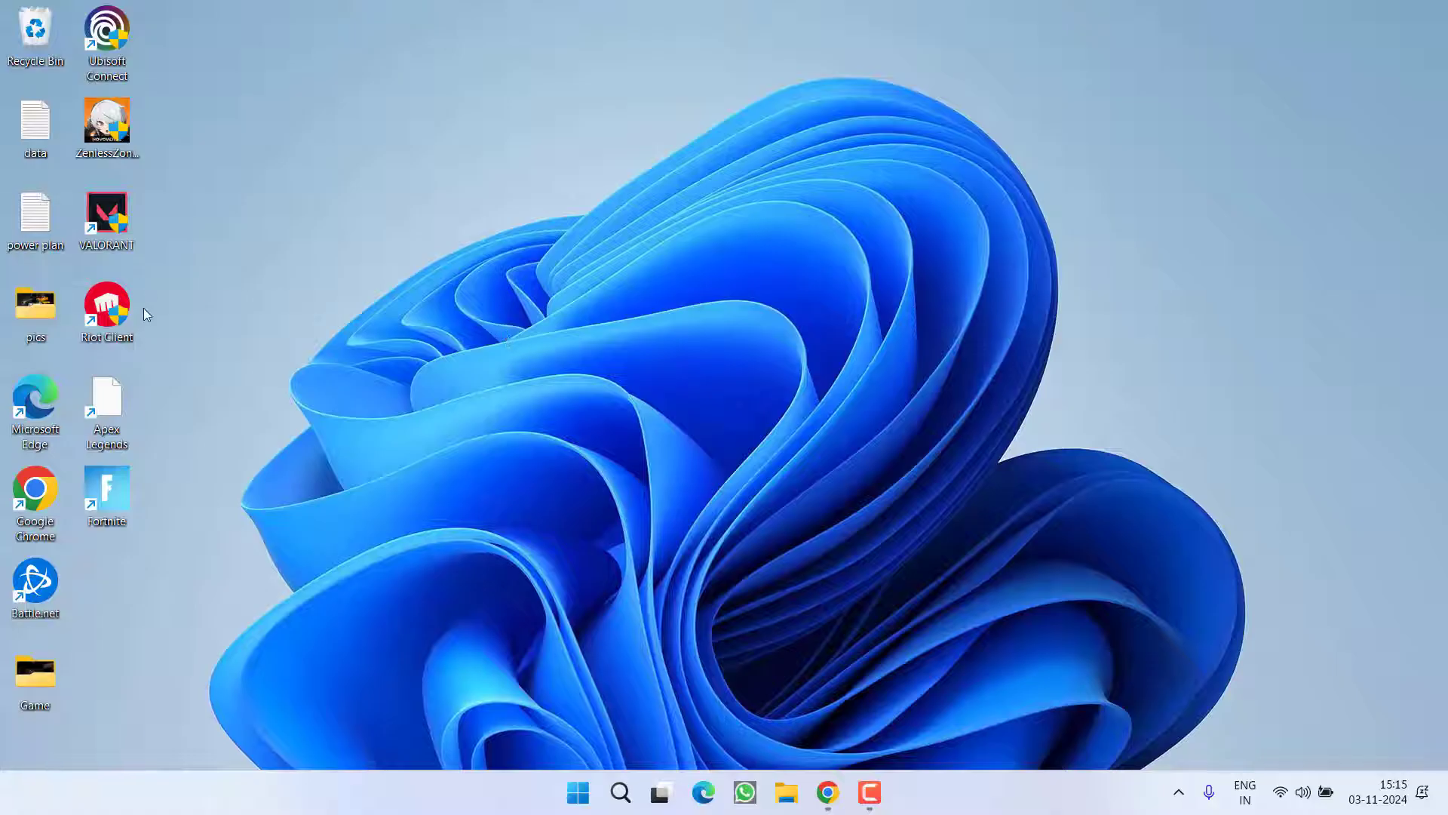
right_click(106, 305)
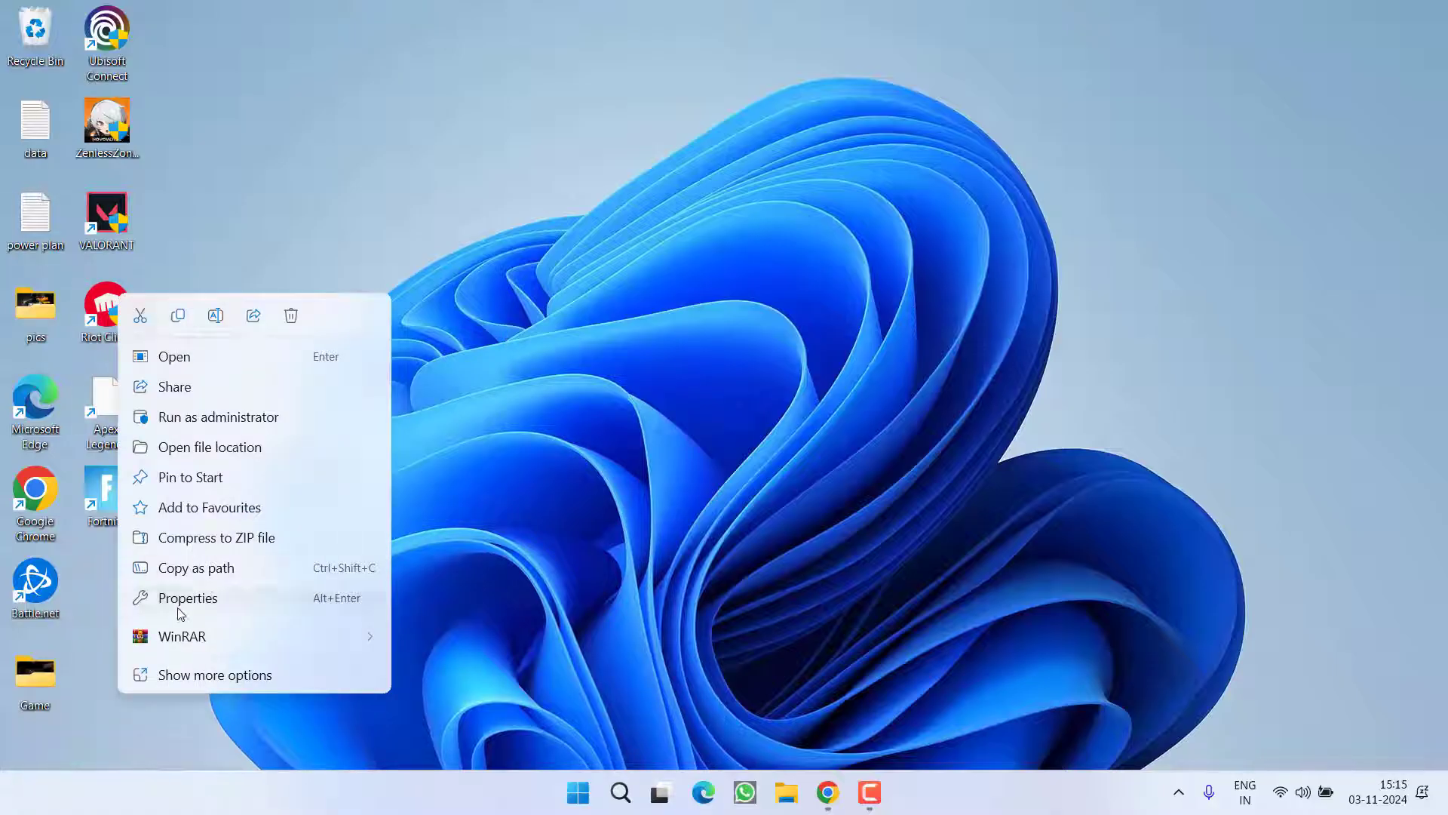
click(188, 598)
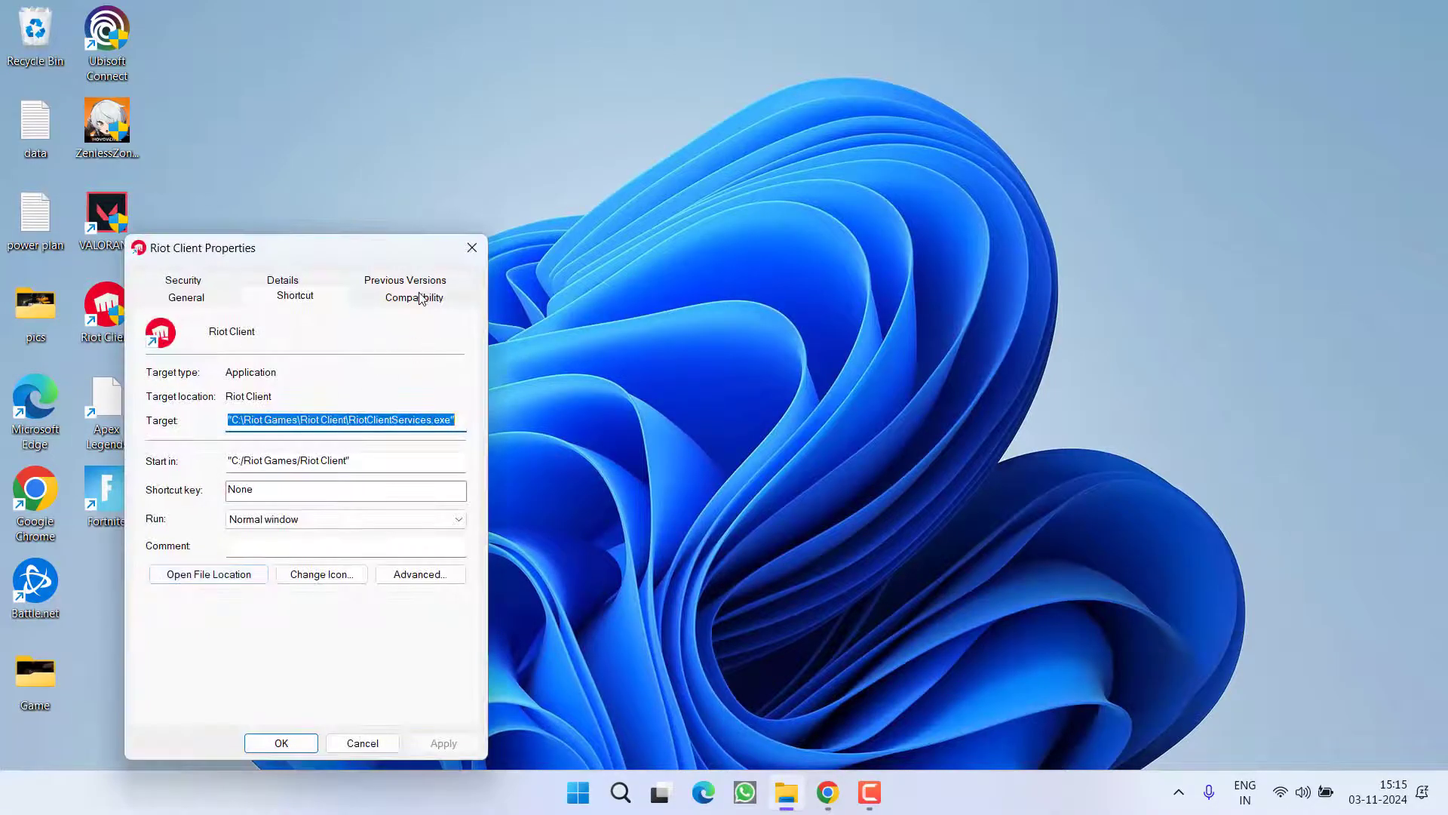
click(414, 296)
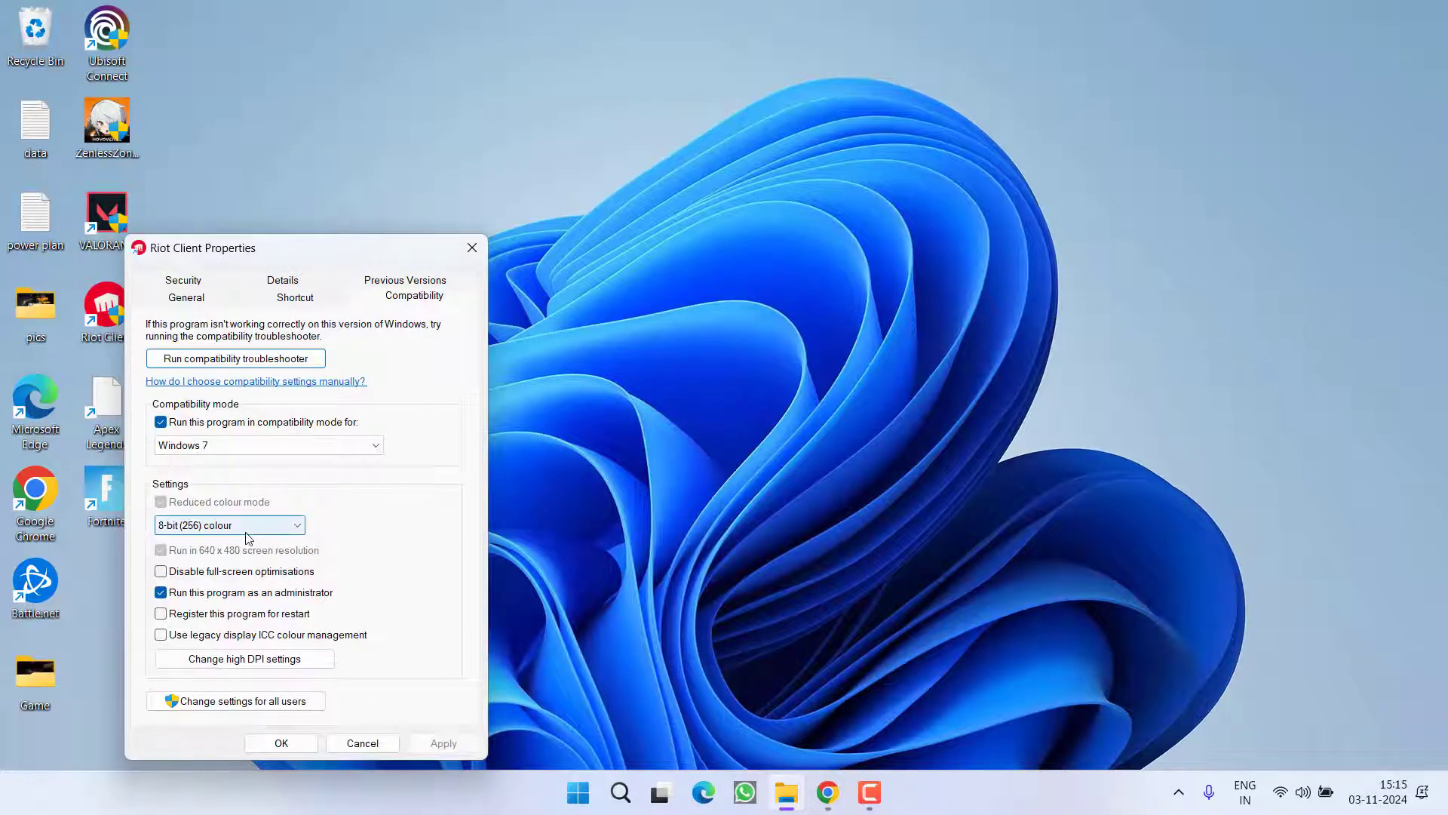
click(161, 592)
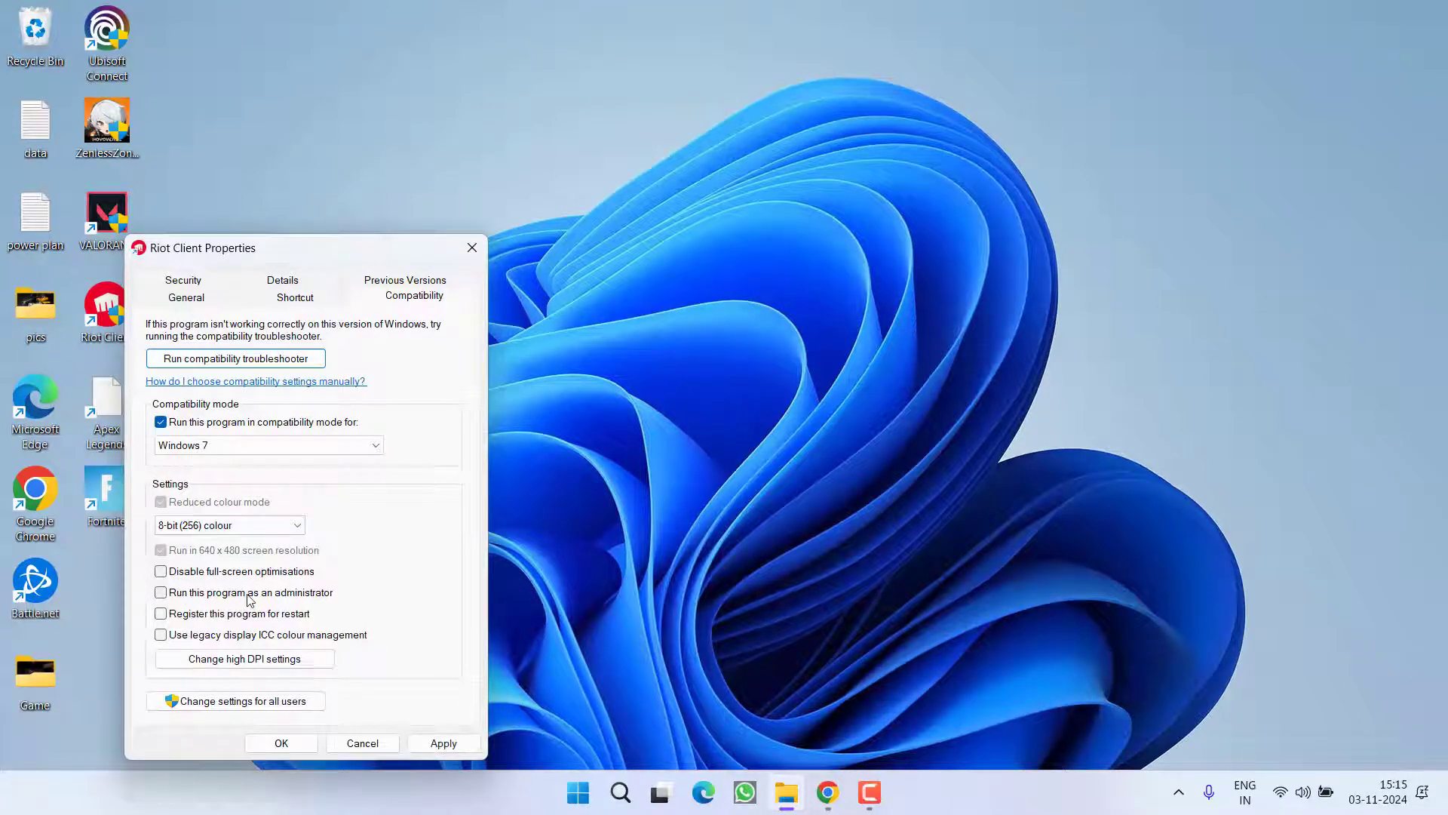
click(160, 593)
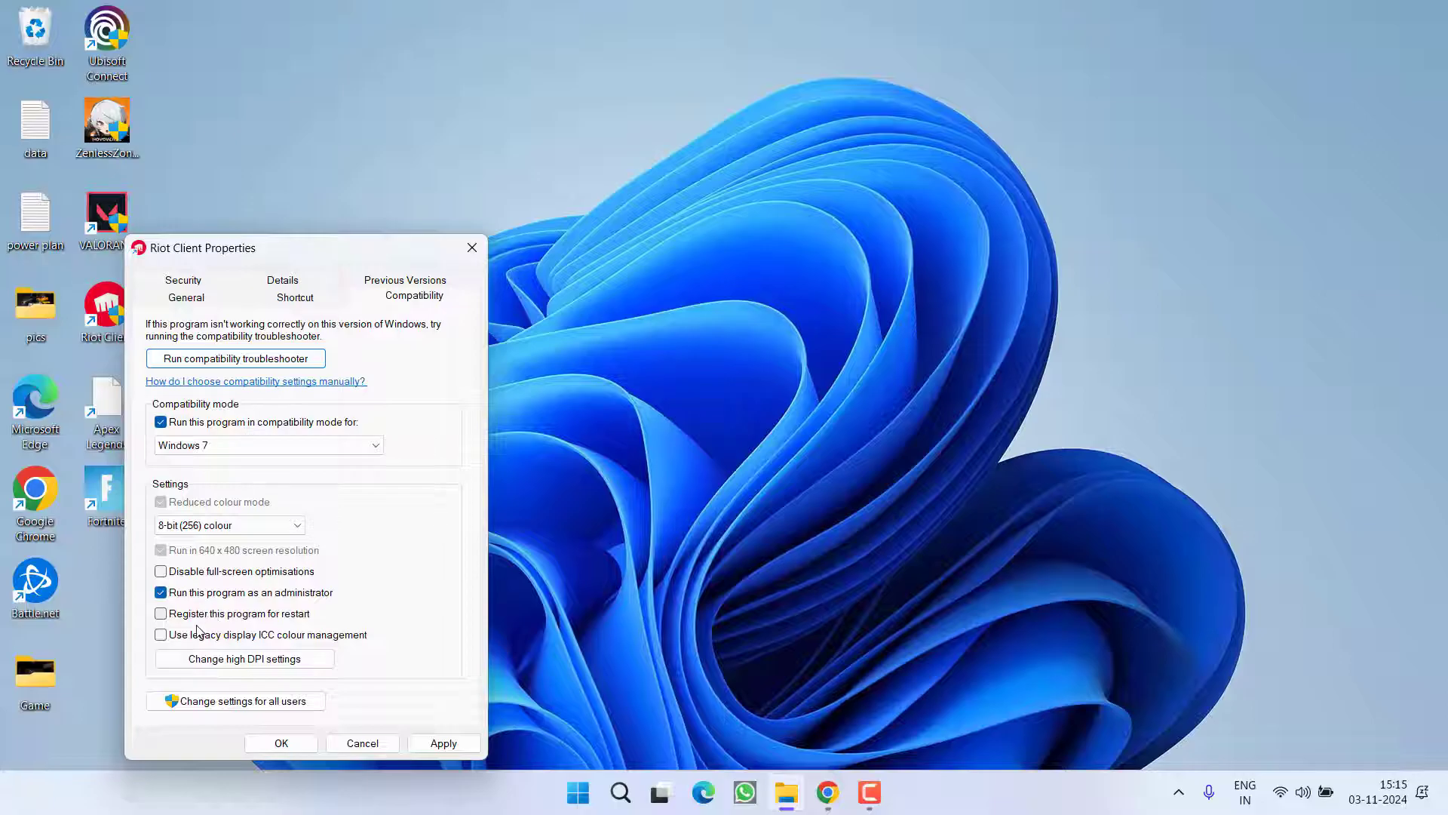
click(161, 571)
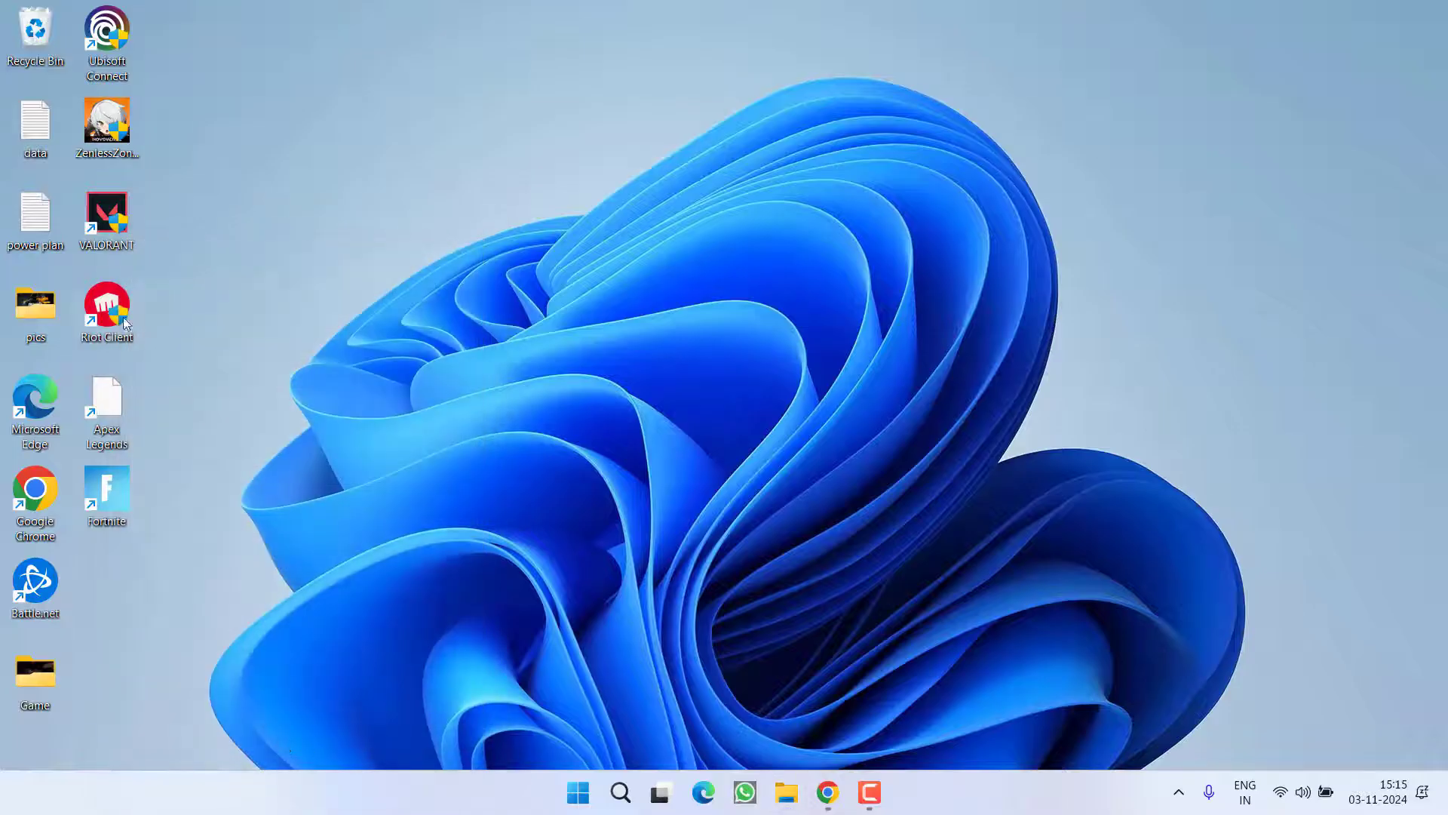
mouse_move(660, 558)
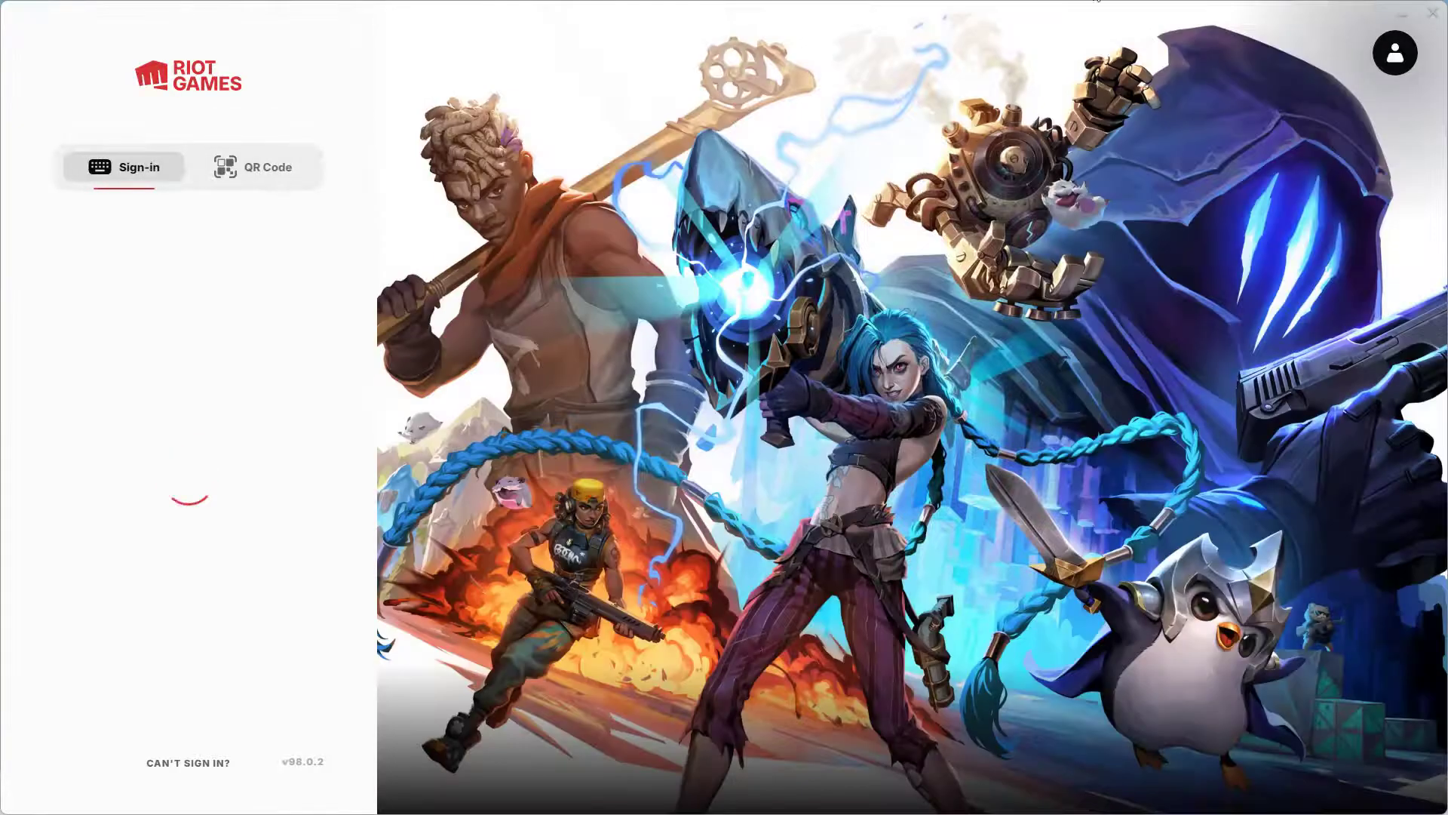
Start a repair of the VALORANT game files from Riot Client's VALORANT settings
click(1394, 52)
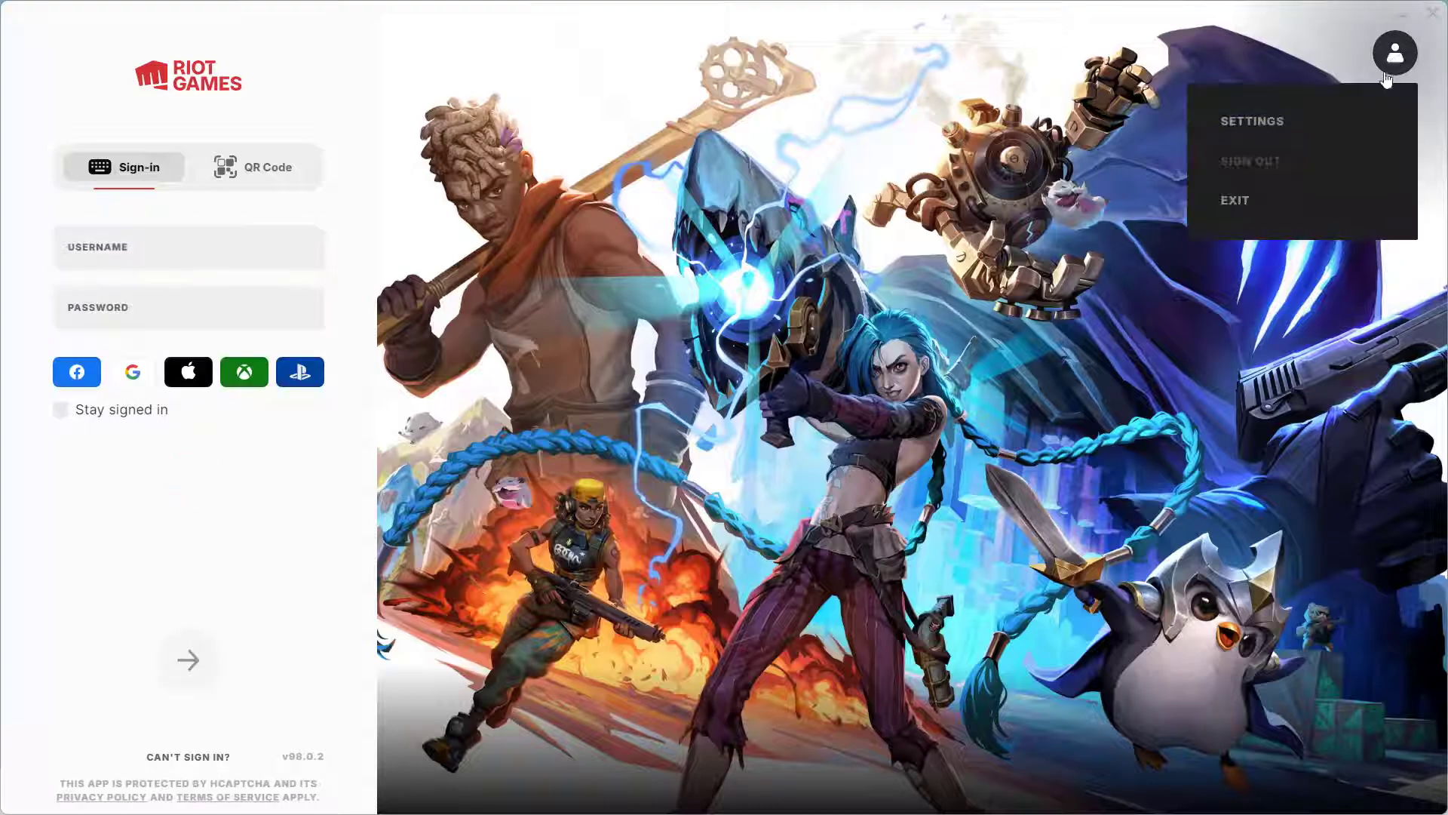
click(1250, 121)
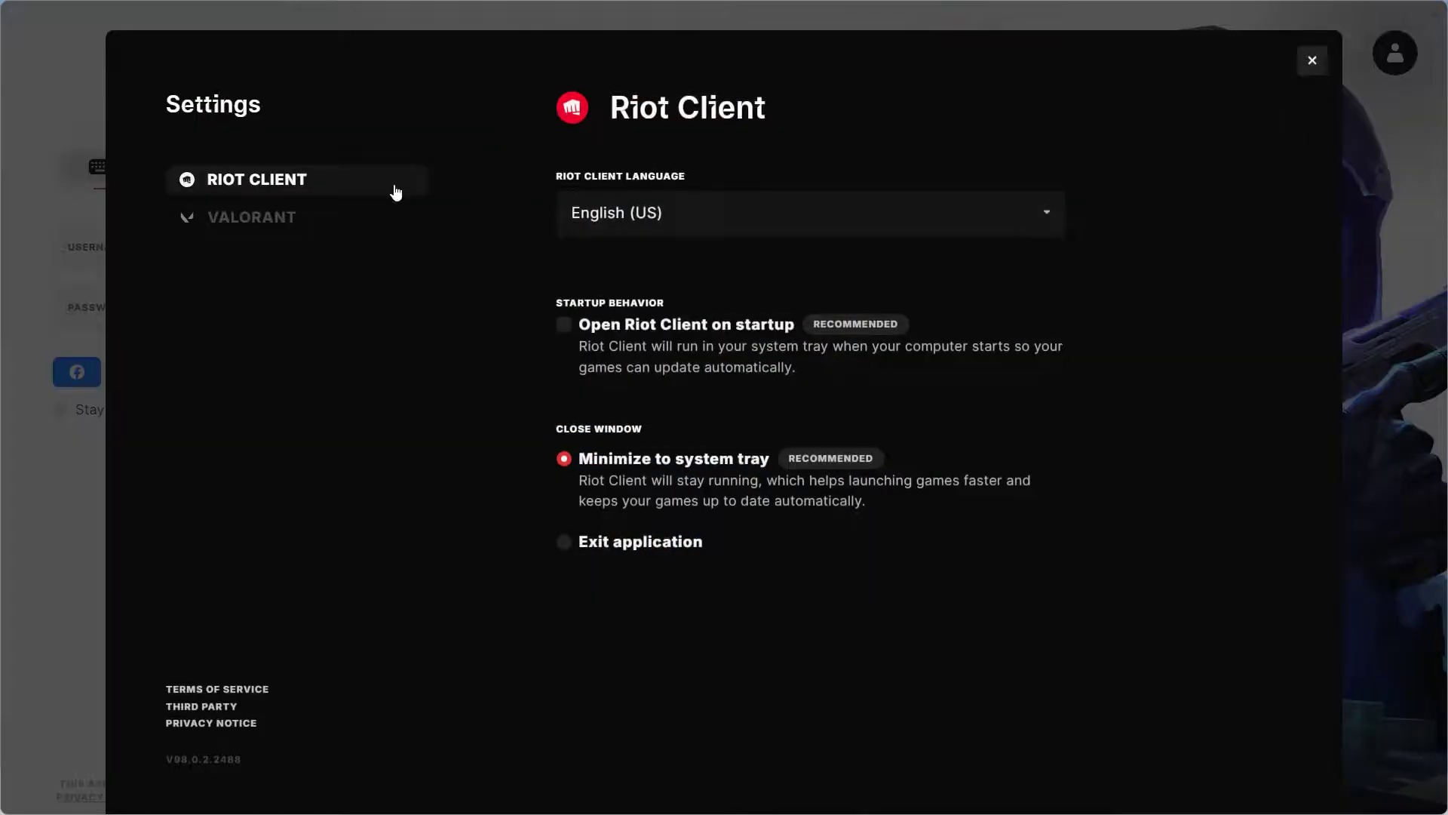
click(251, 218)
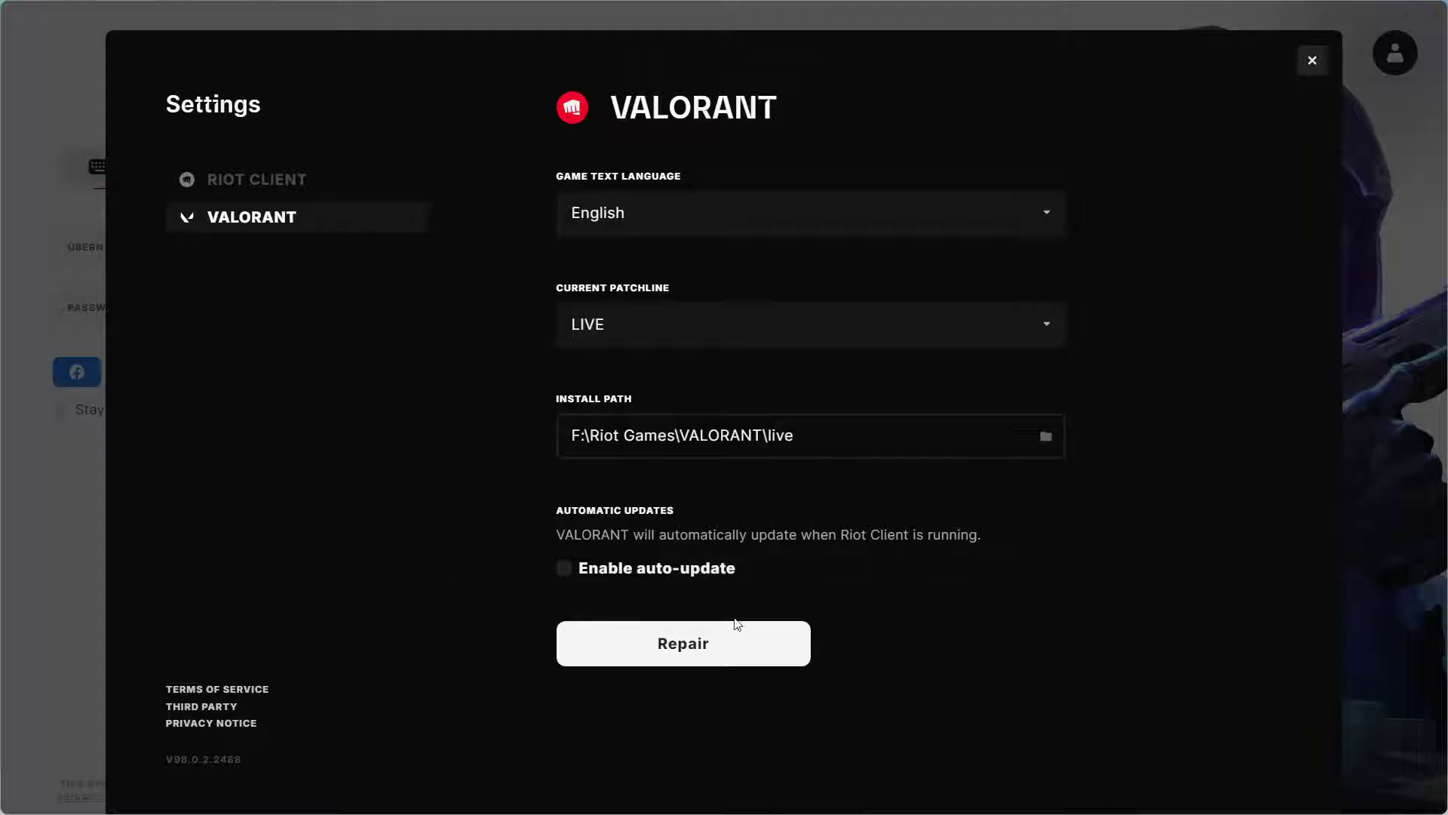
click(683, 643)
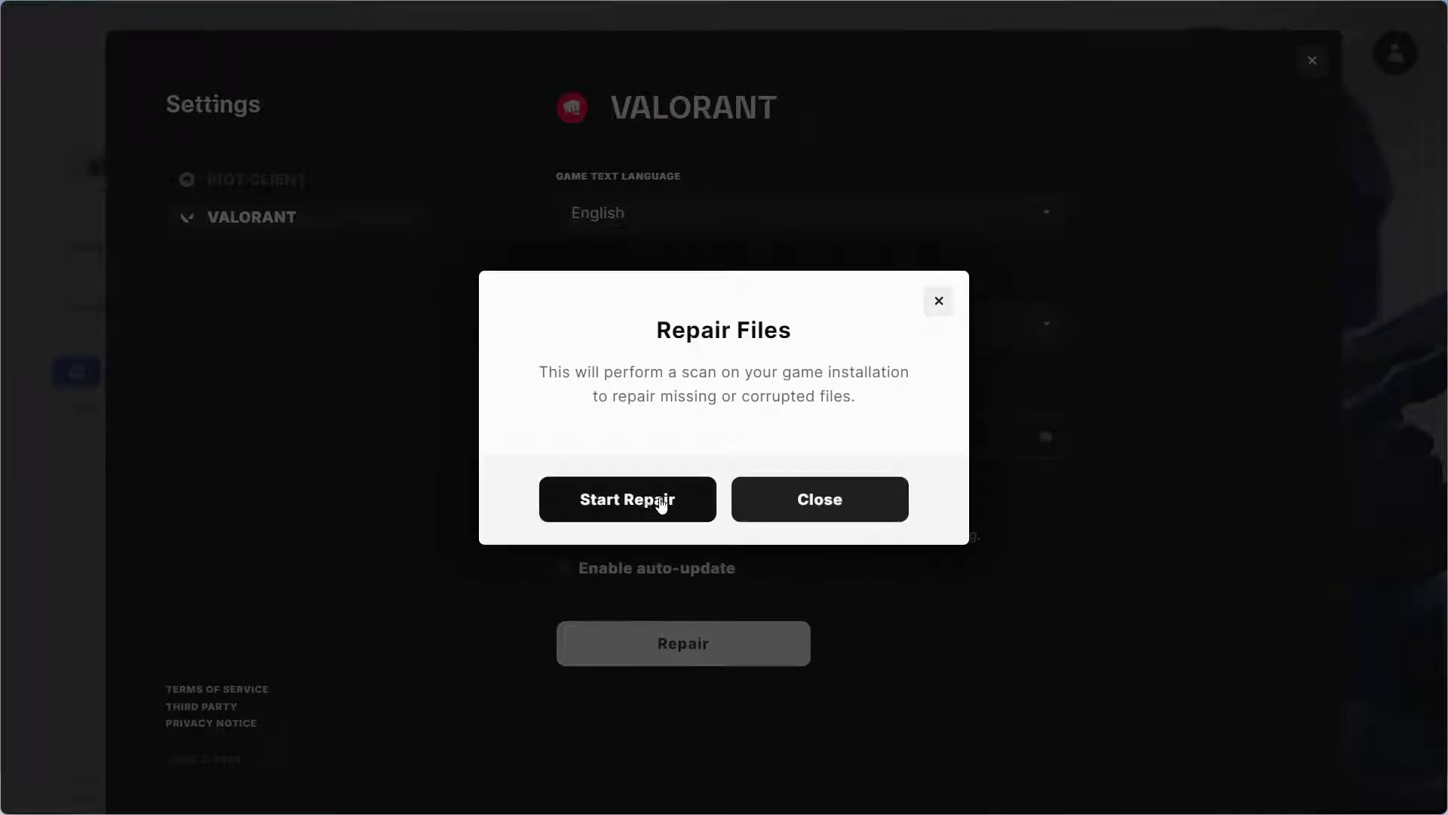
click(627, 499)
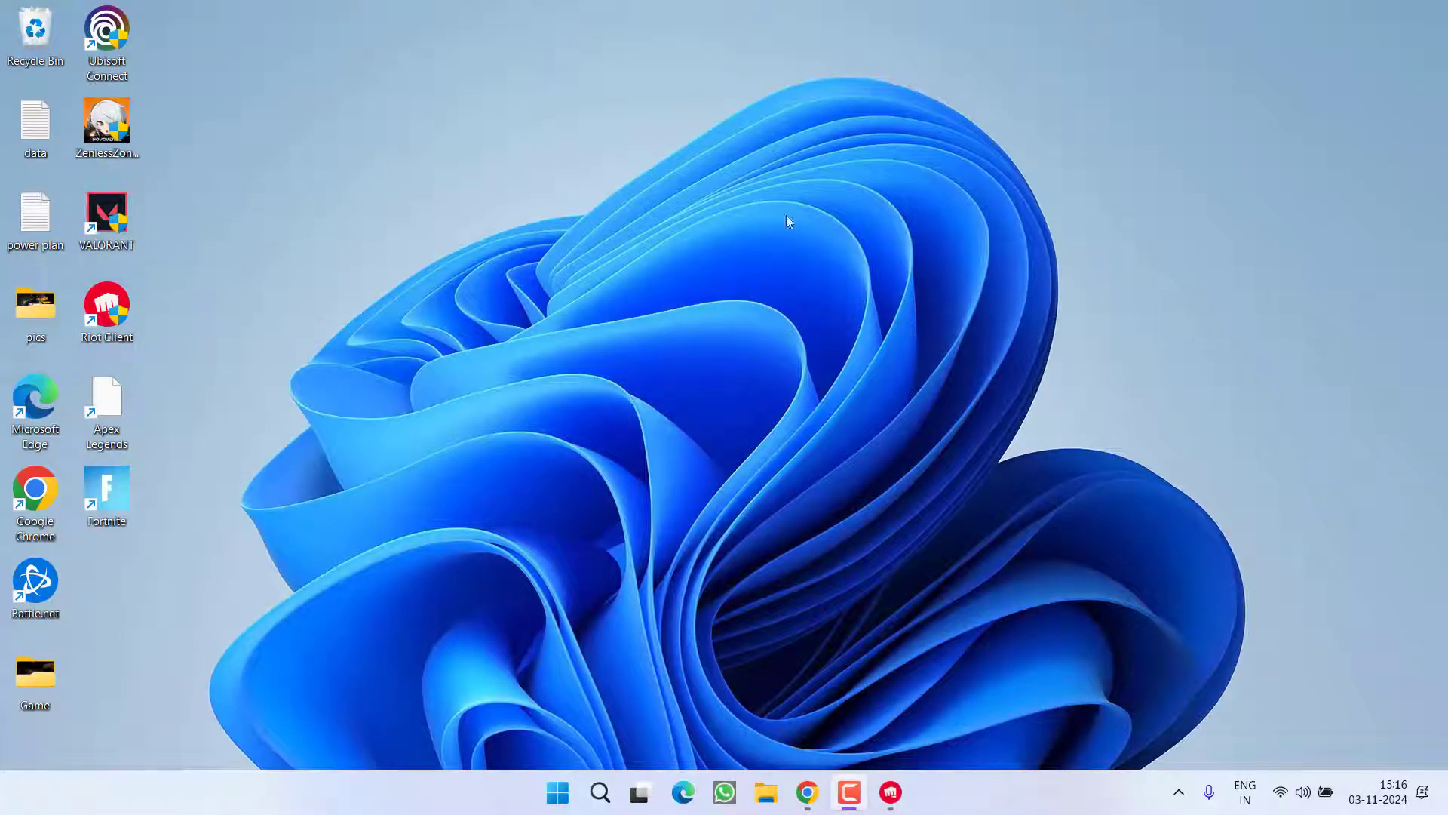
mouse_move(868, 801)
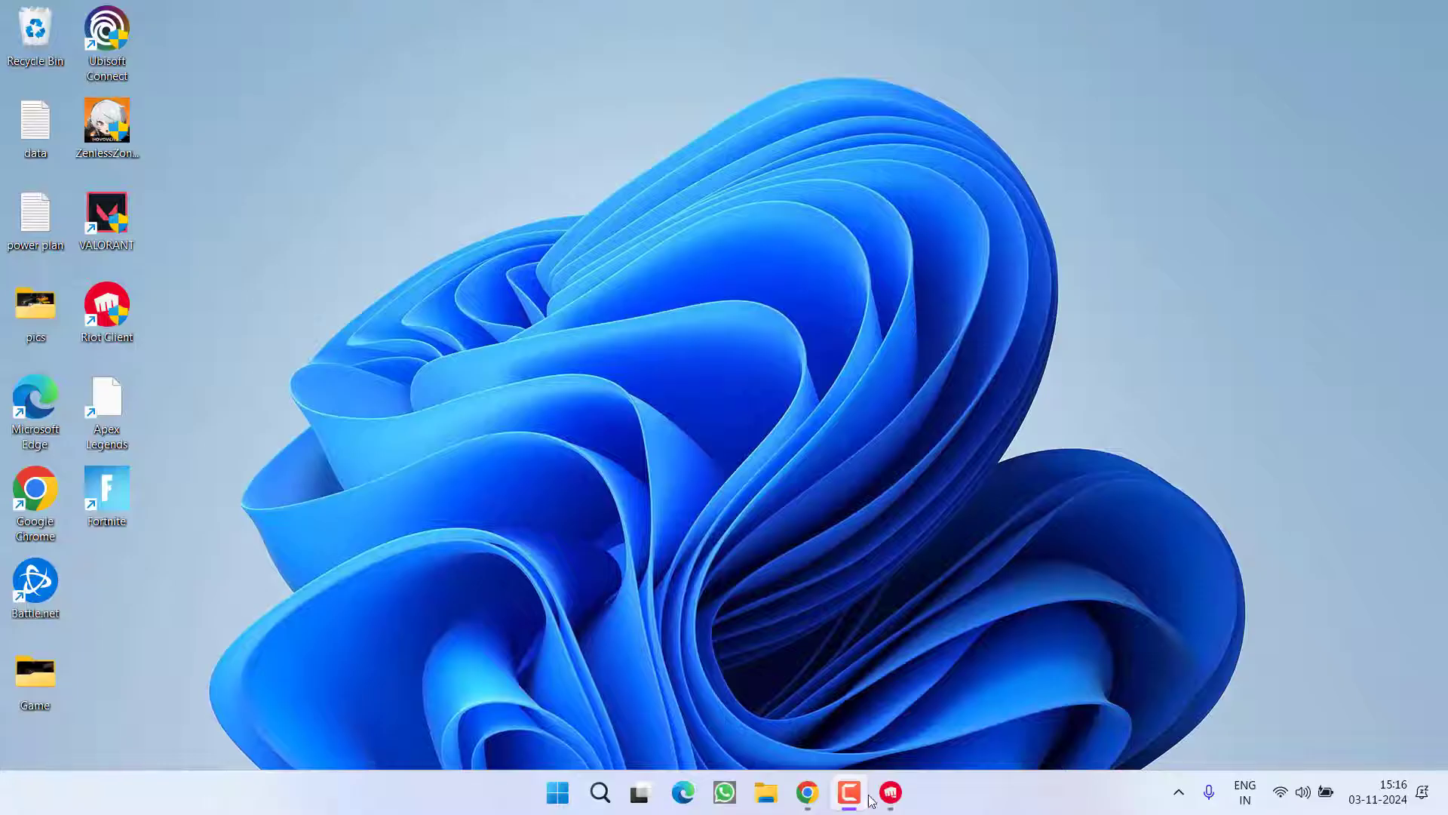
Restore the Riot Client window from the taskbar and exit it
click(847, 793)
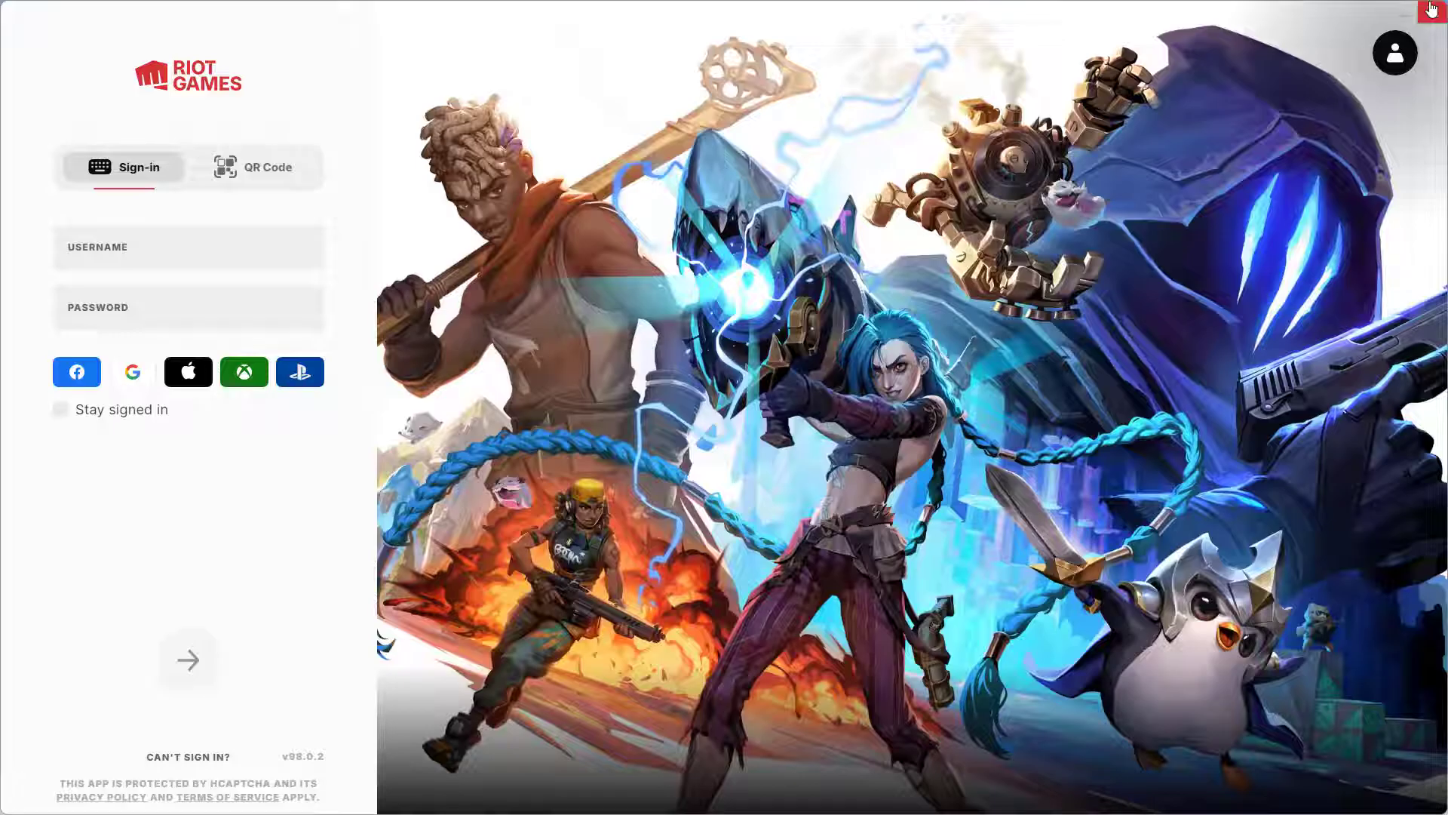
click(1431, 9)
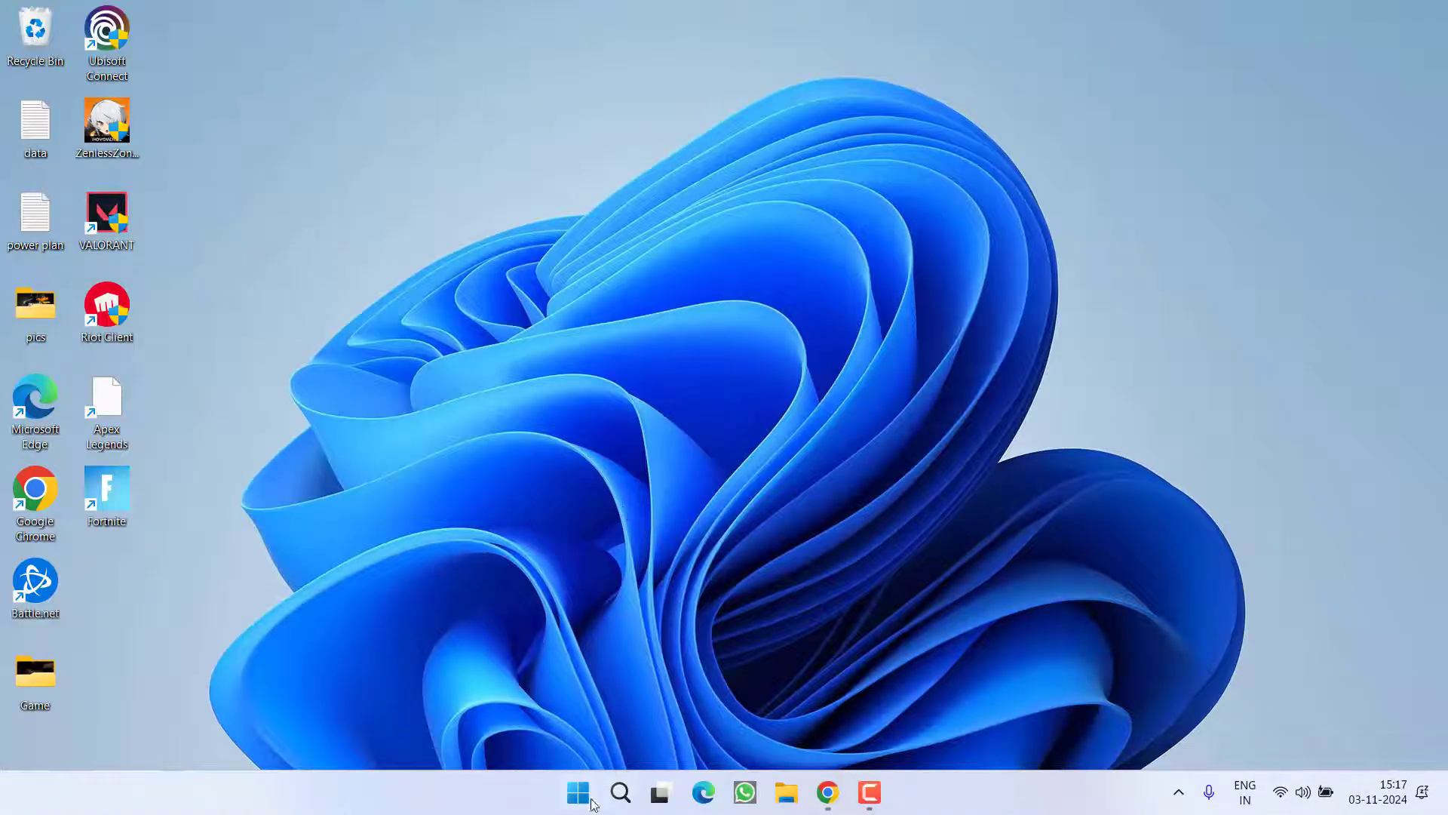
Delete the vgc and vgk services using 'sc delete' in an administrator Command Prompt
text(cmd)
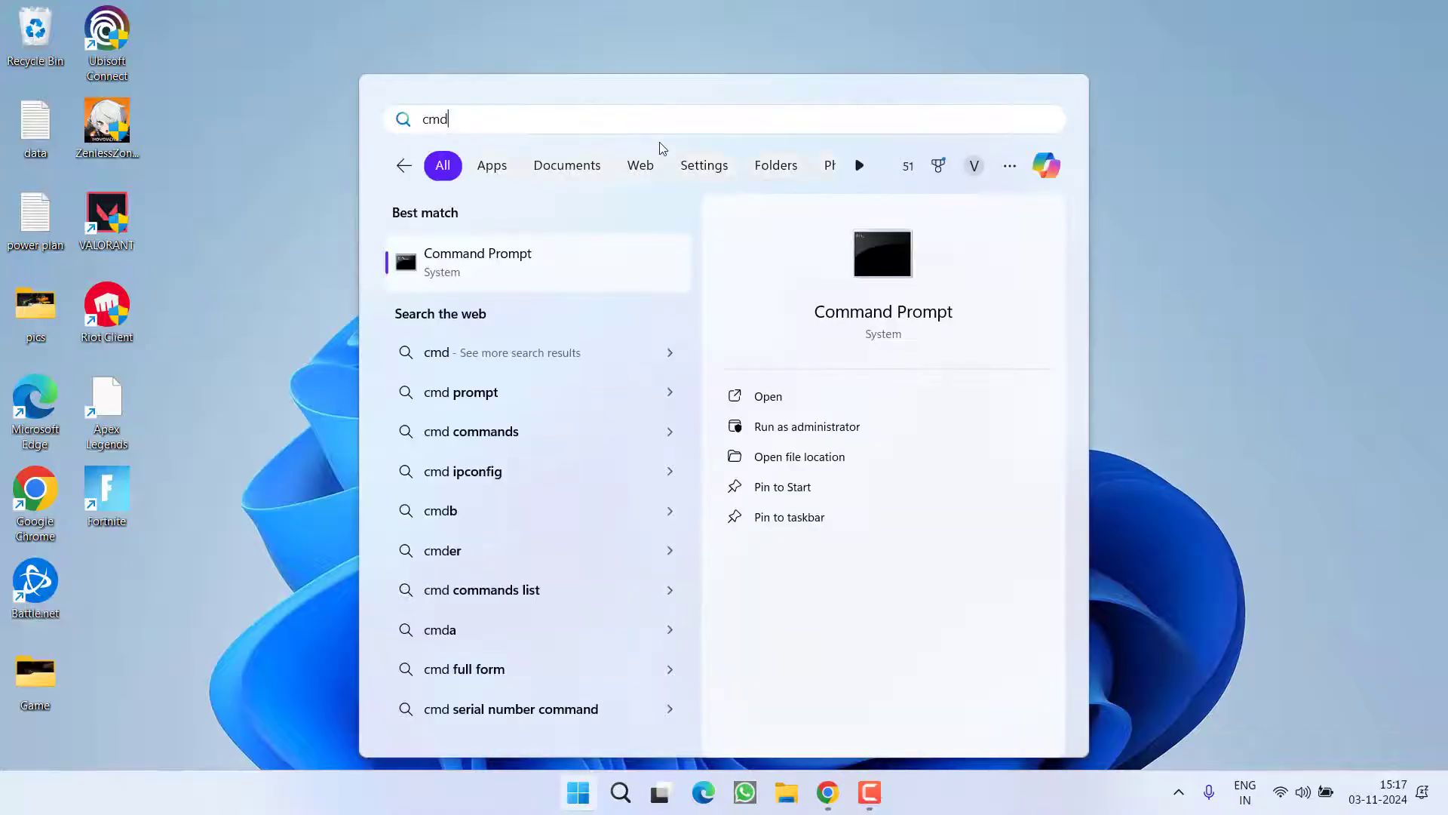
click(806, 426)
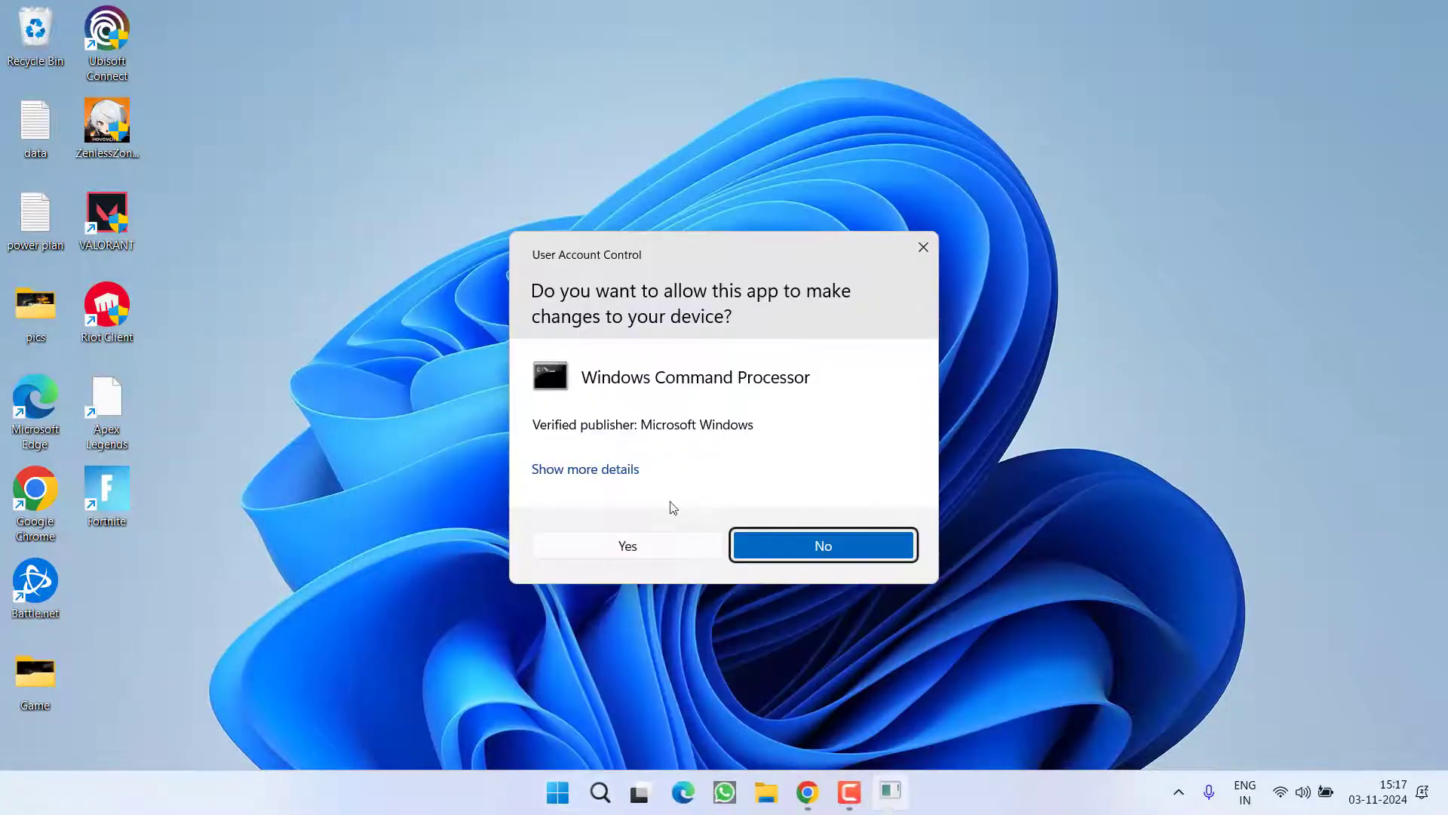
click(627, 544)
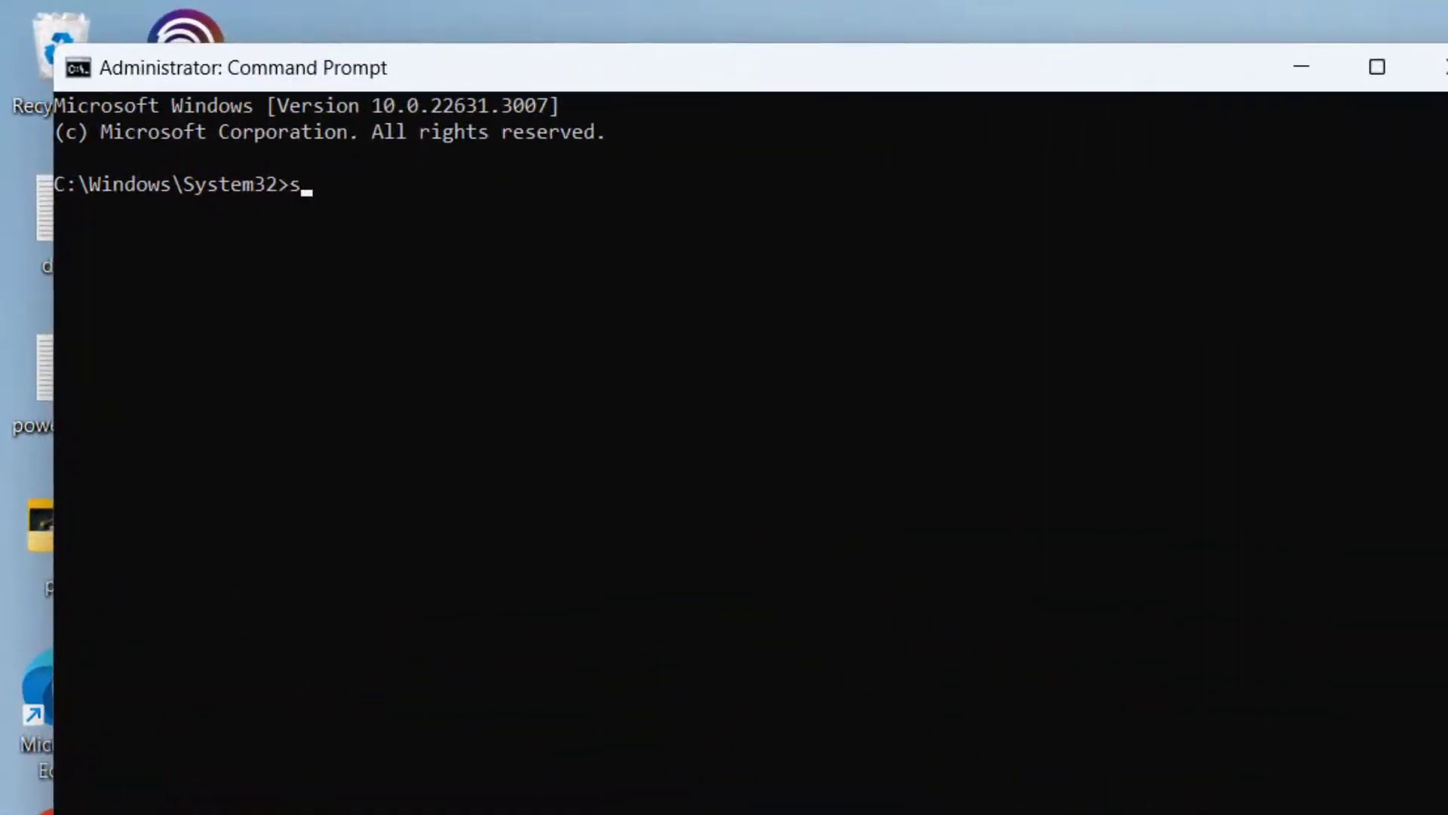
text(c delete vgc)
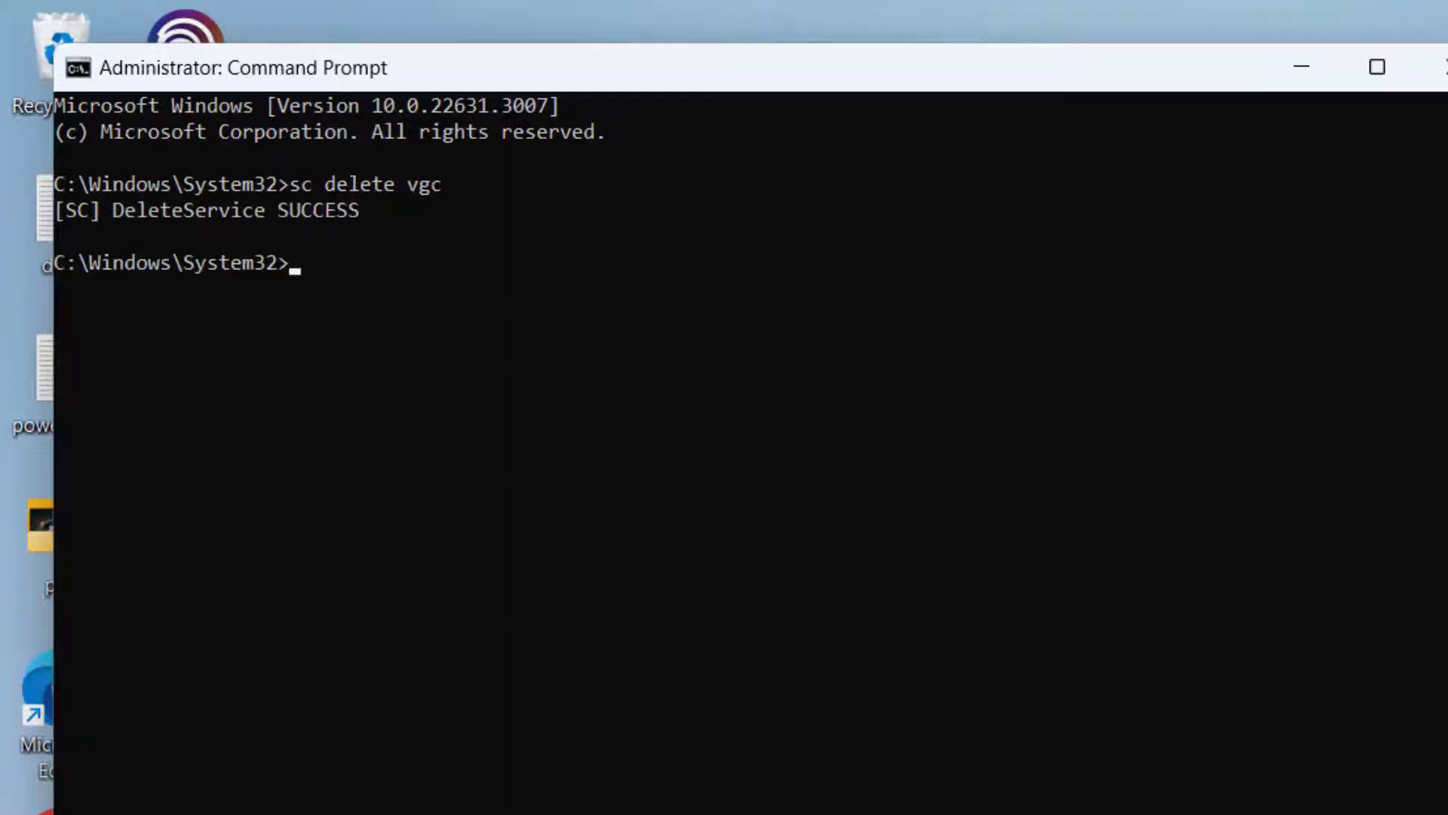
text(sc delete vgk)
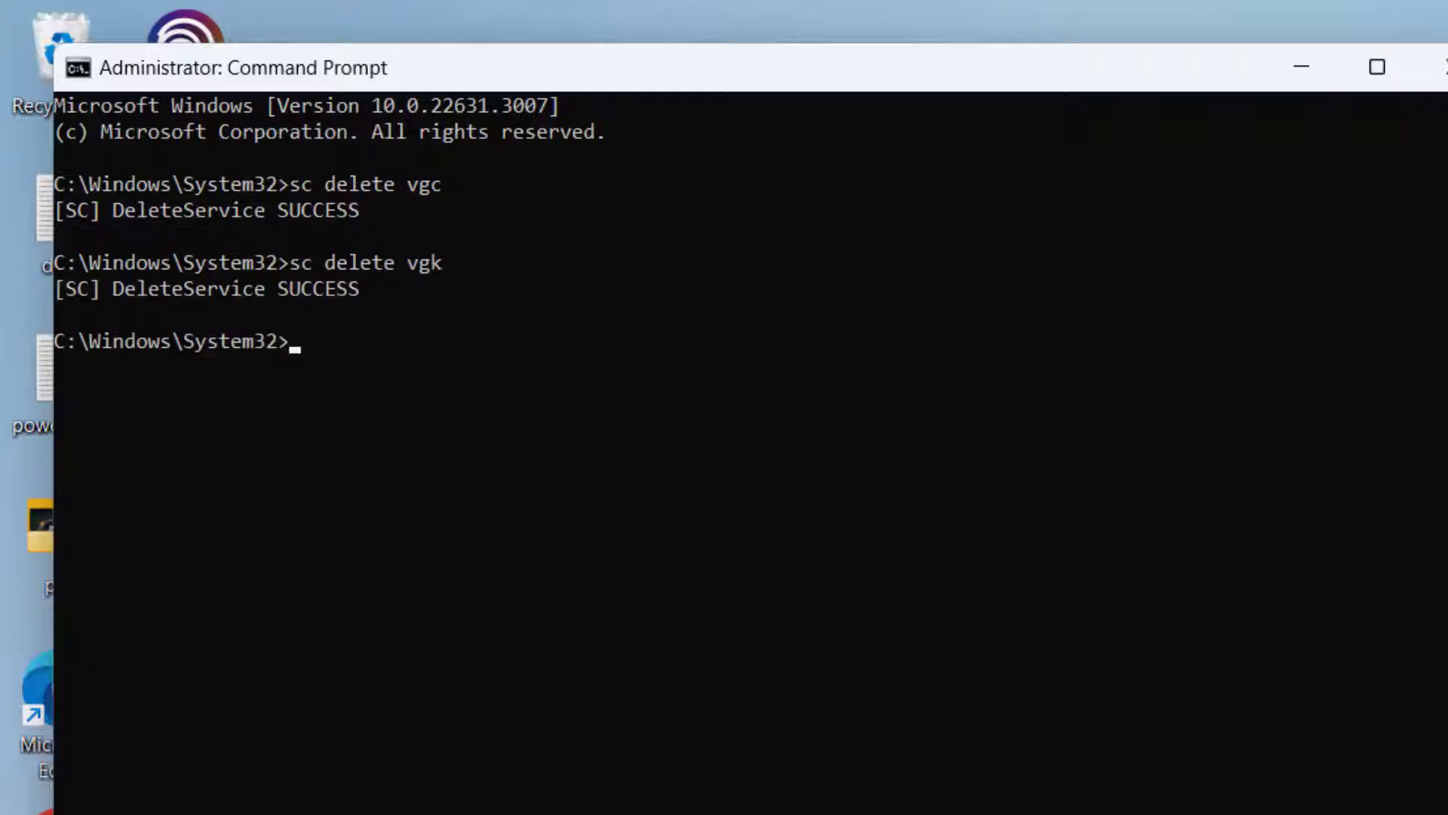
mouse_move(608, 634)
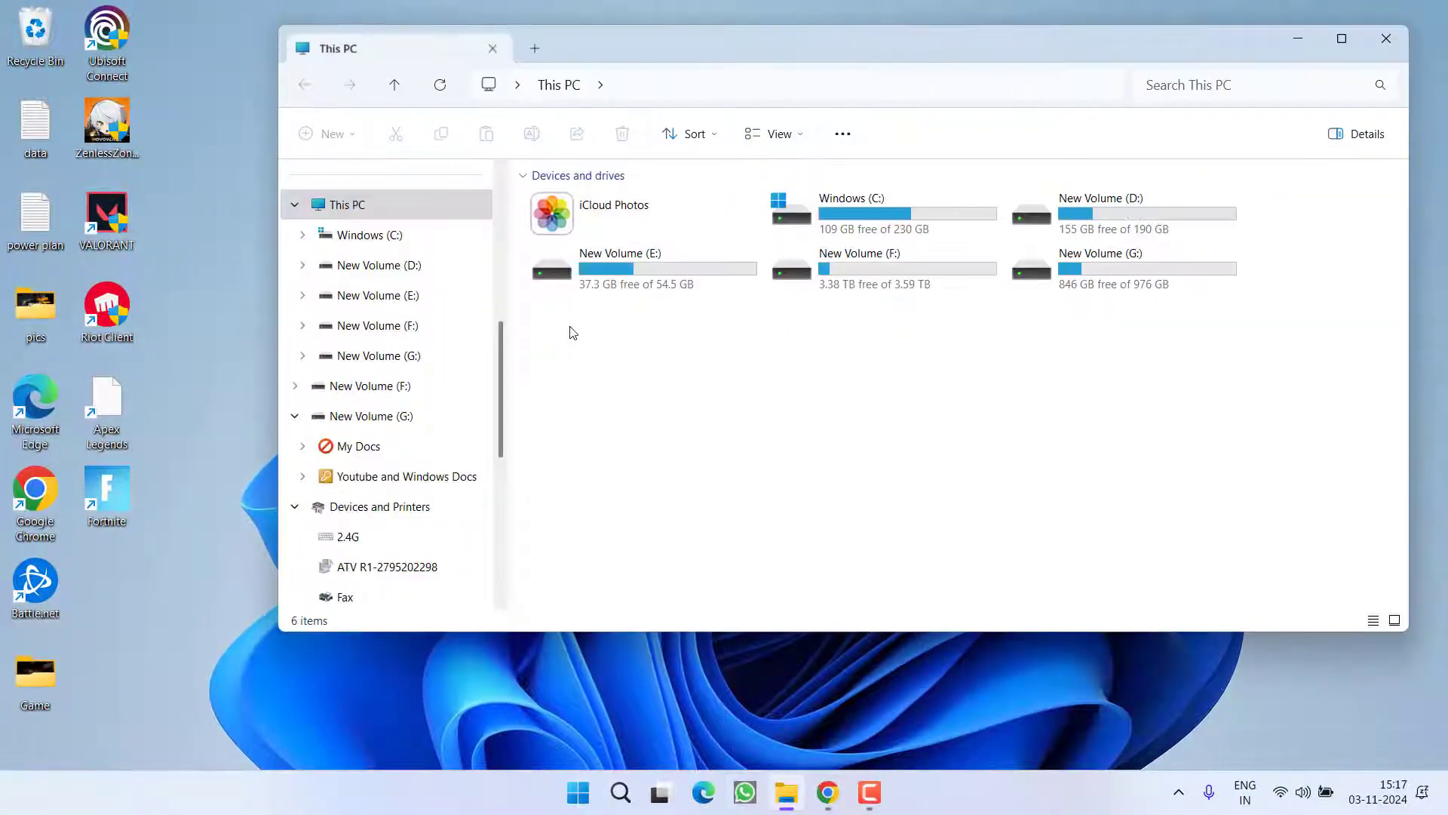
mouse_move(921, 452)
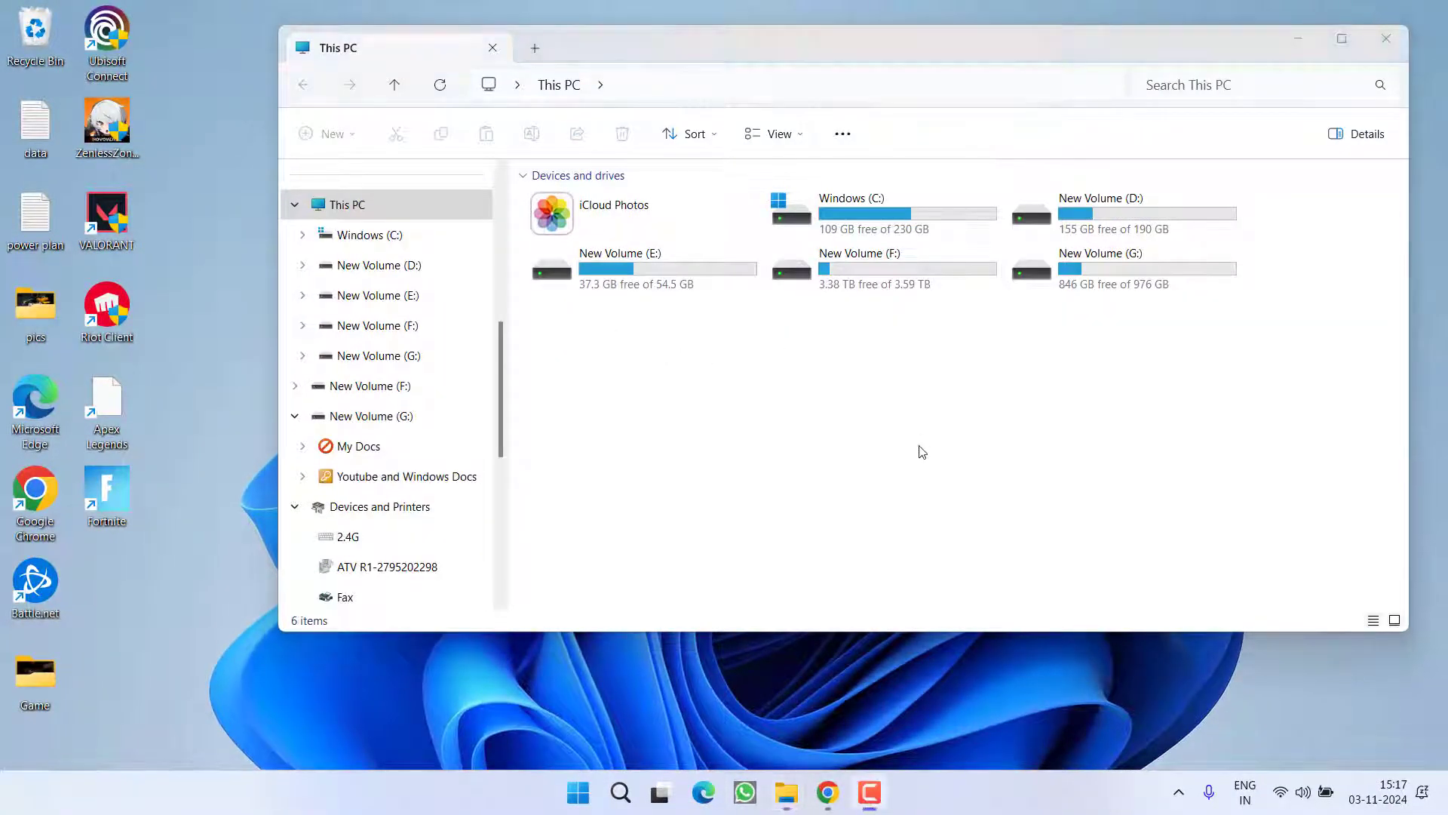
mouse_move(831, 582)
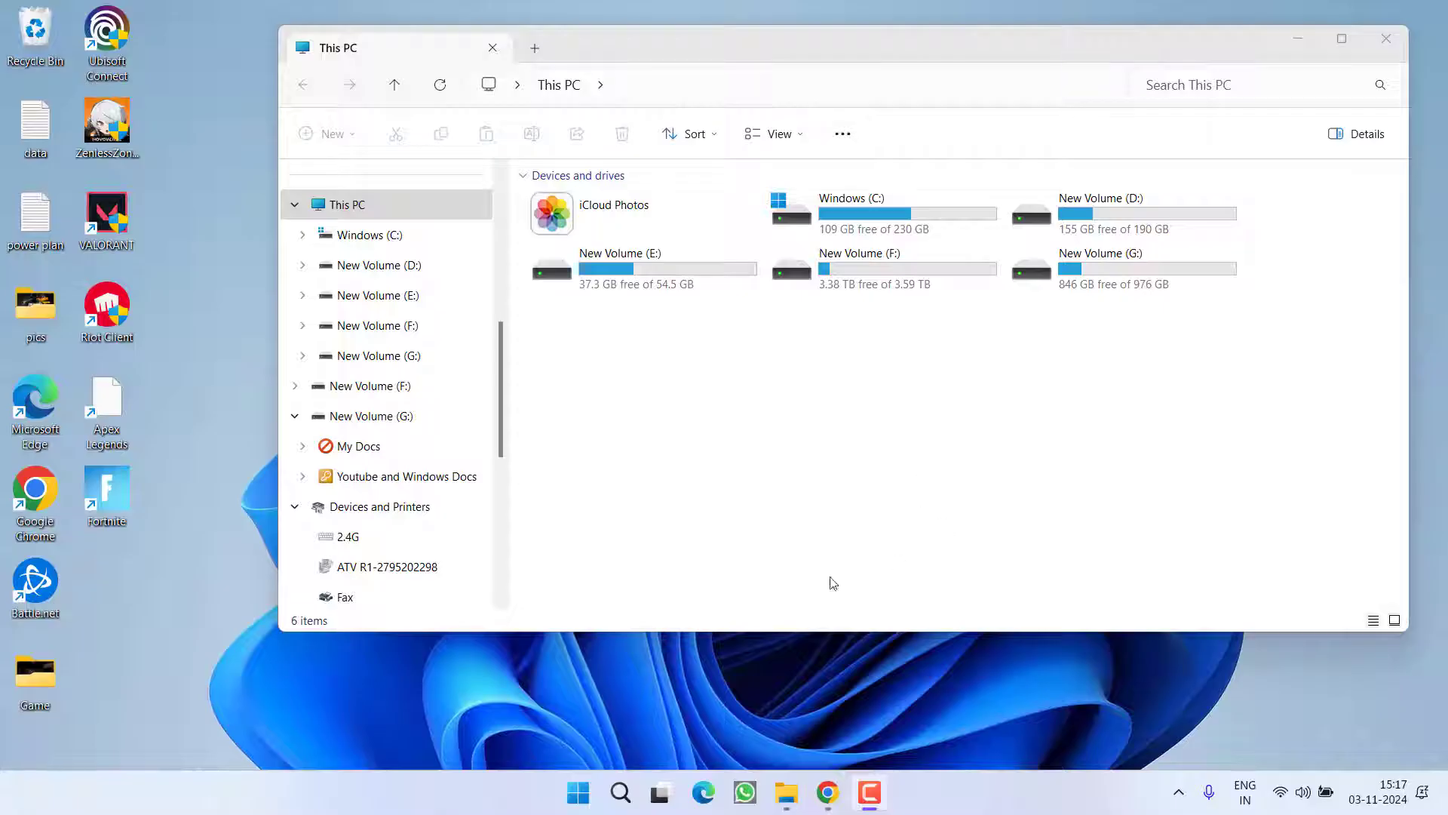
Try deleting Riot Vanguard from C:\Program Files, cancel the folder-in-use warning, close Explorer
double_click(851, 213)
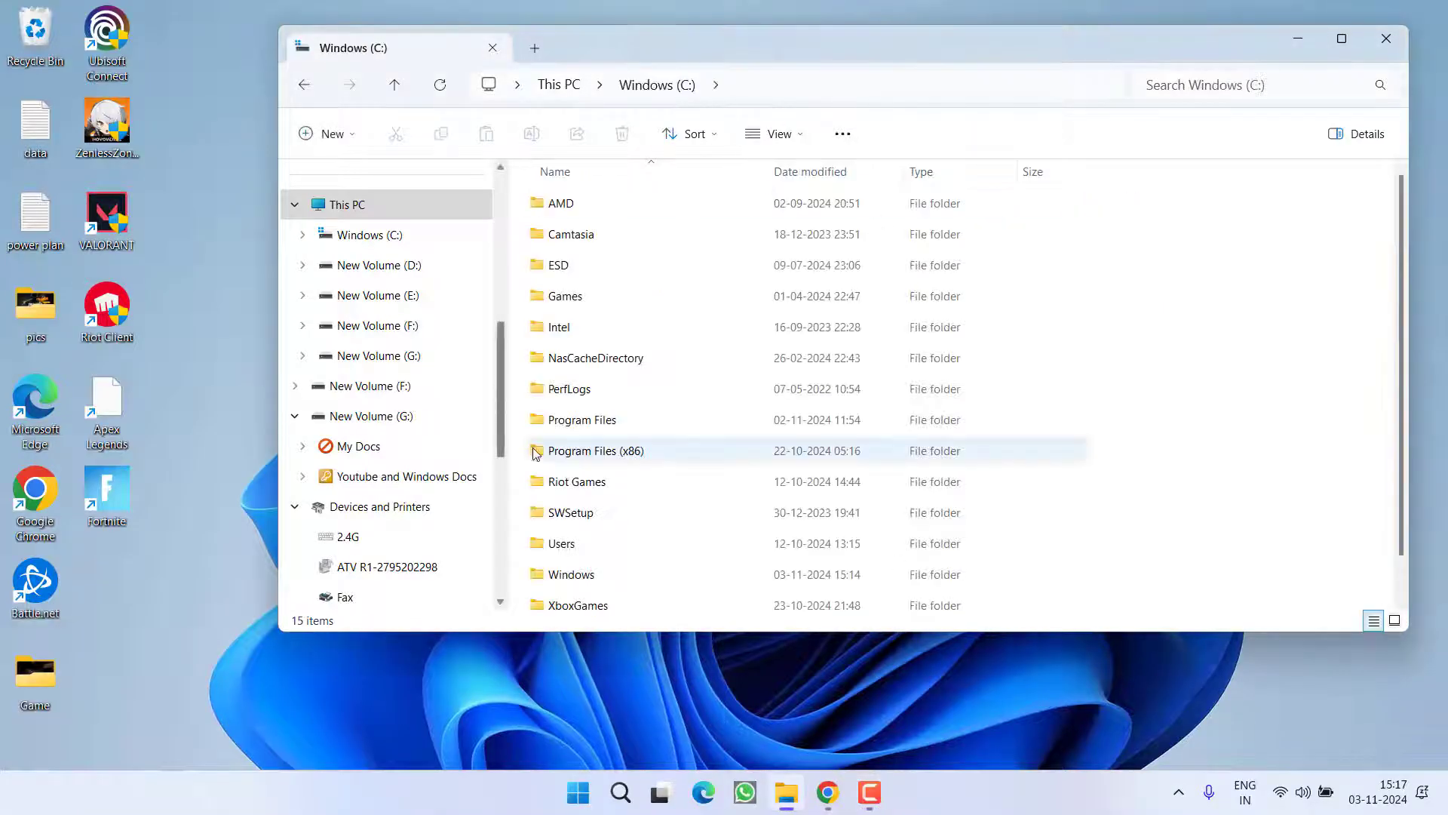
double_click(584, 419)
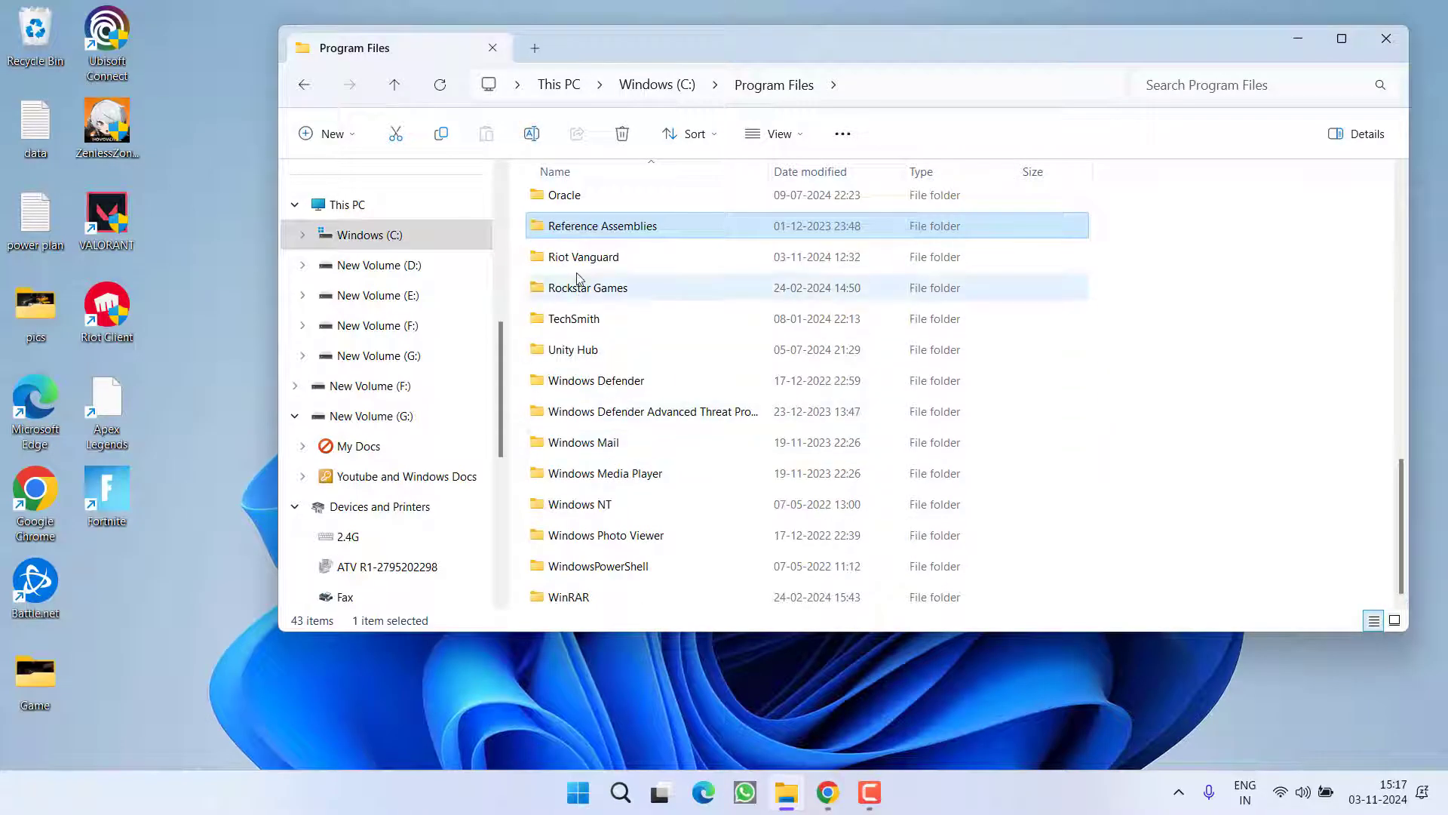
right_click(584, 256)
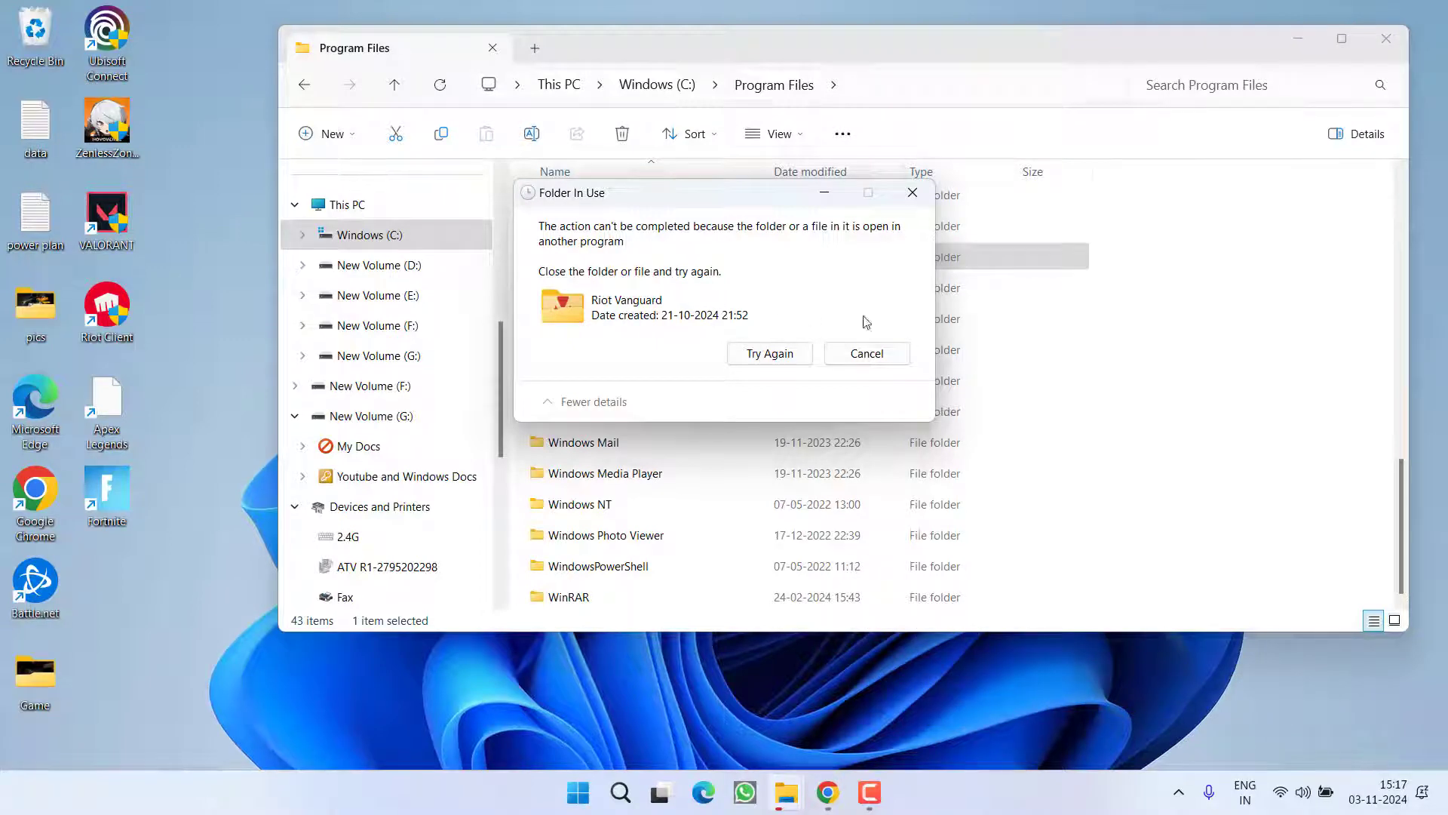
click(865, 353)
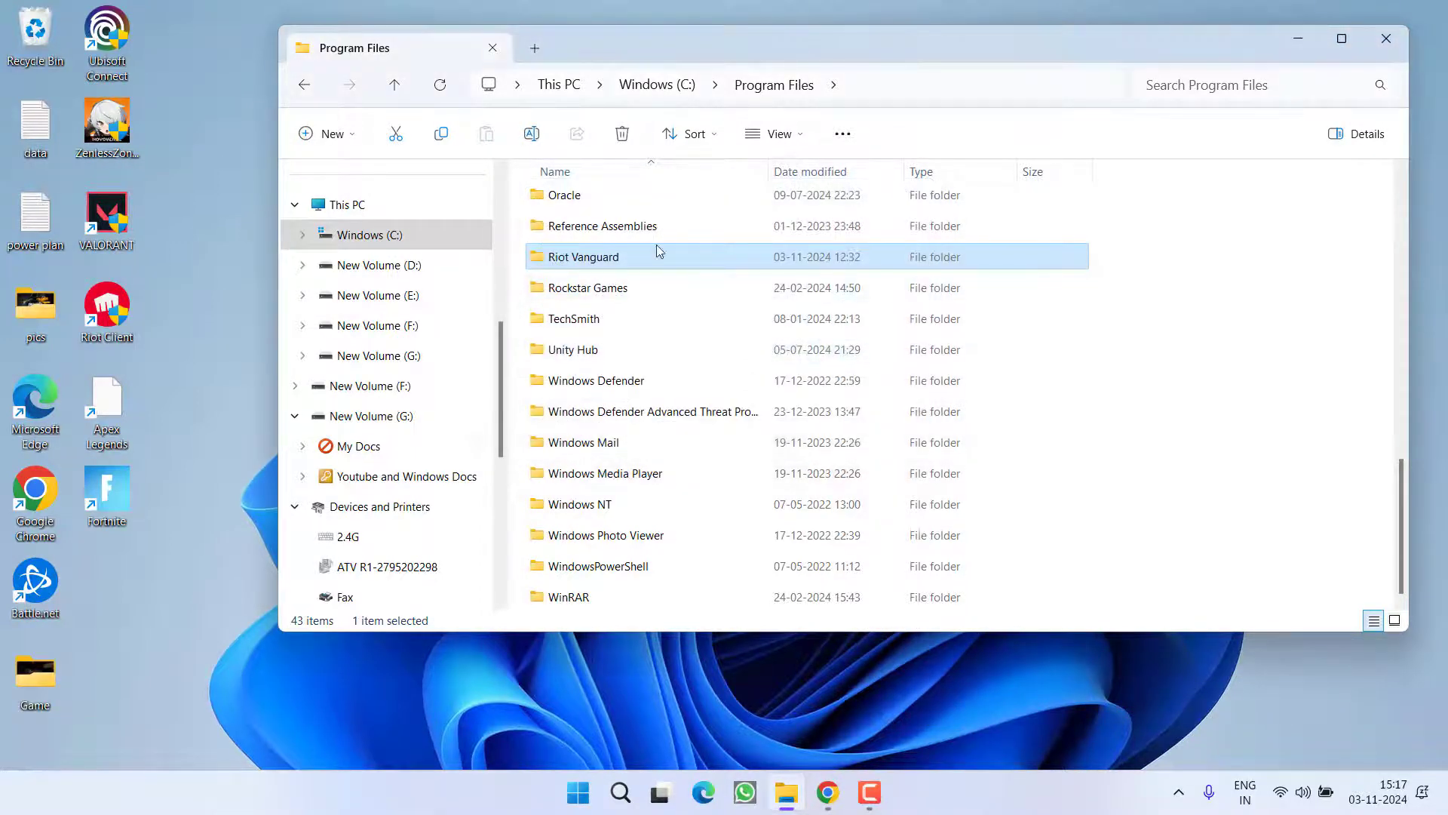
click(1386, 39)
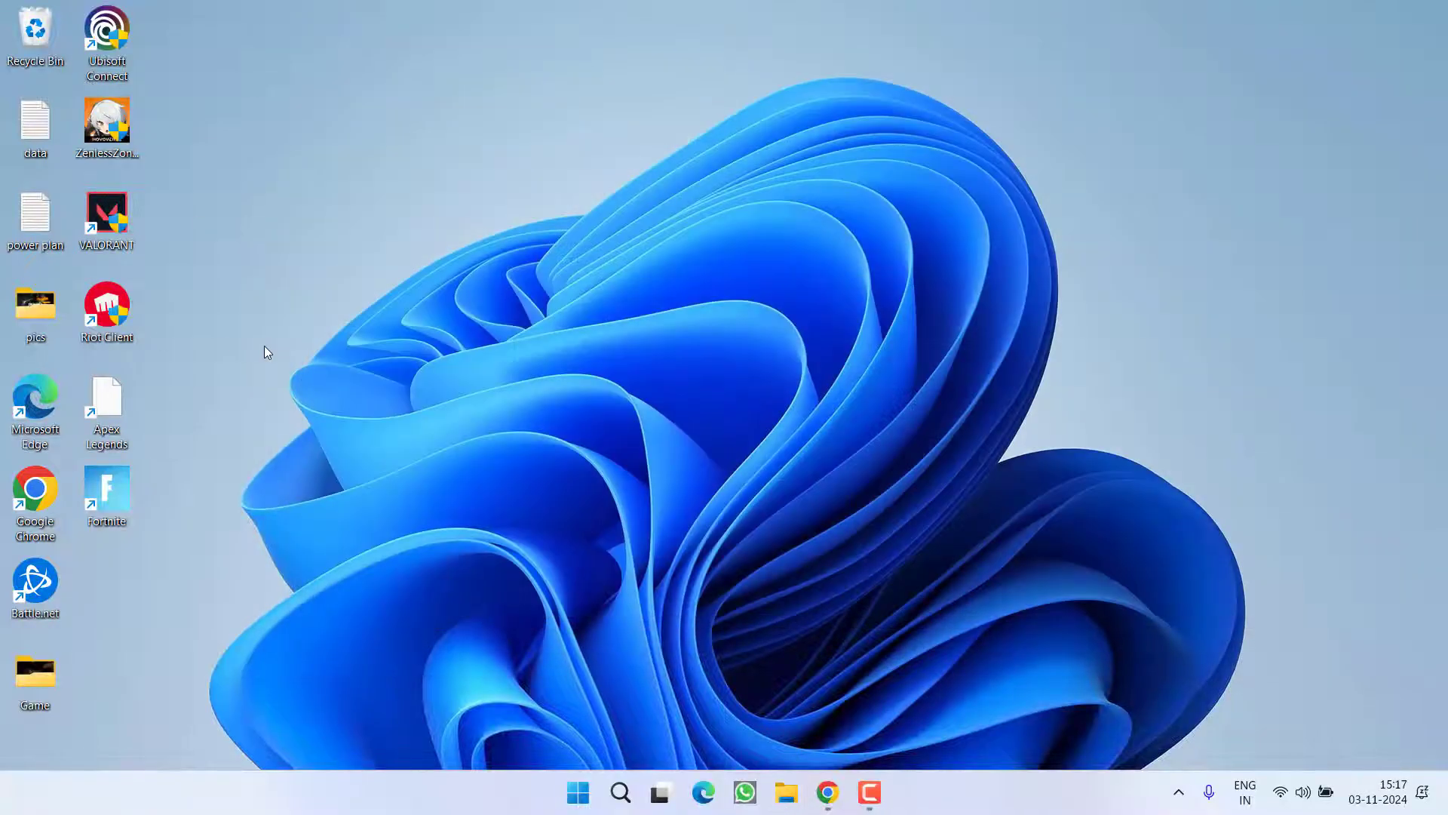
Relaunch Riot Client with admin approval and start the VALORANT update installing Vanguard
double_click(106, 304)
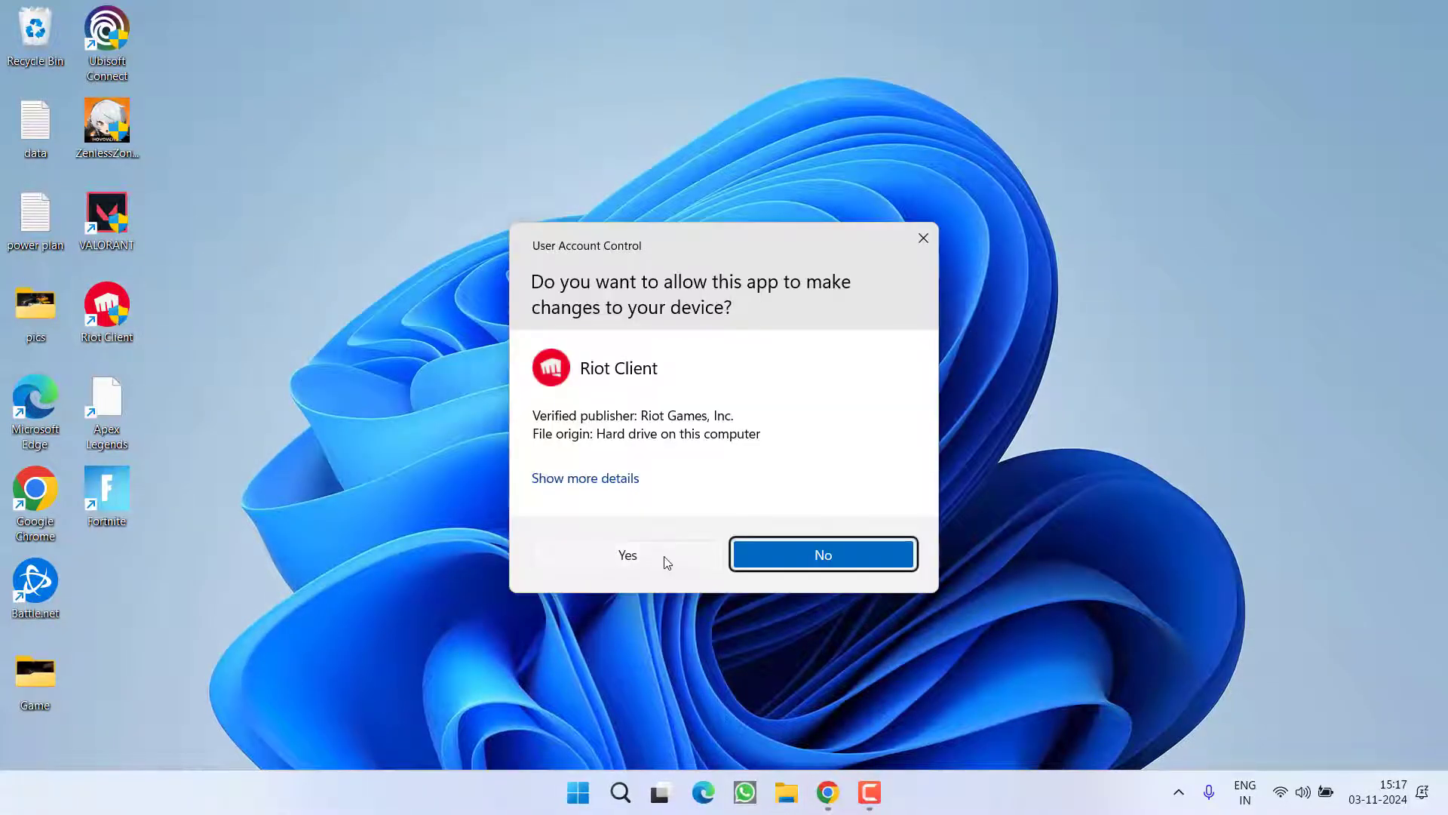
click(627, 555)
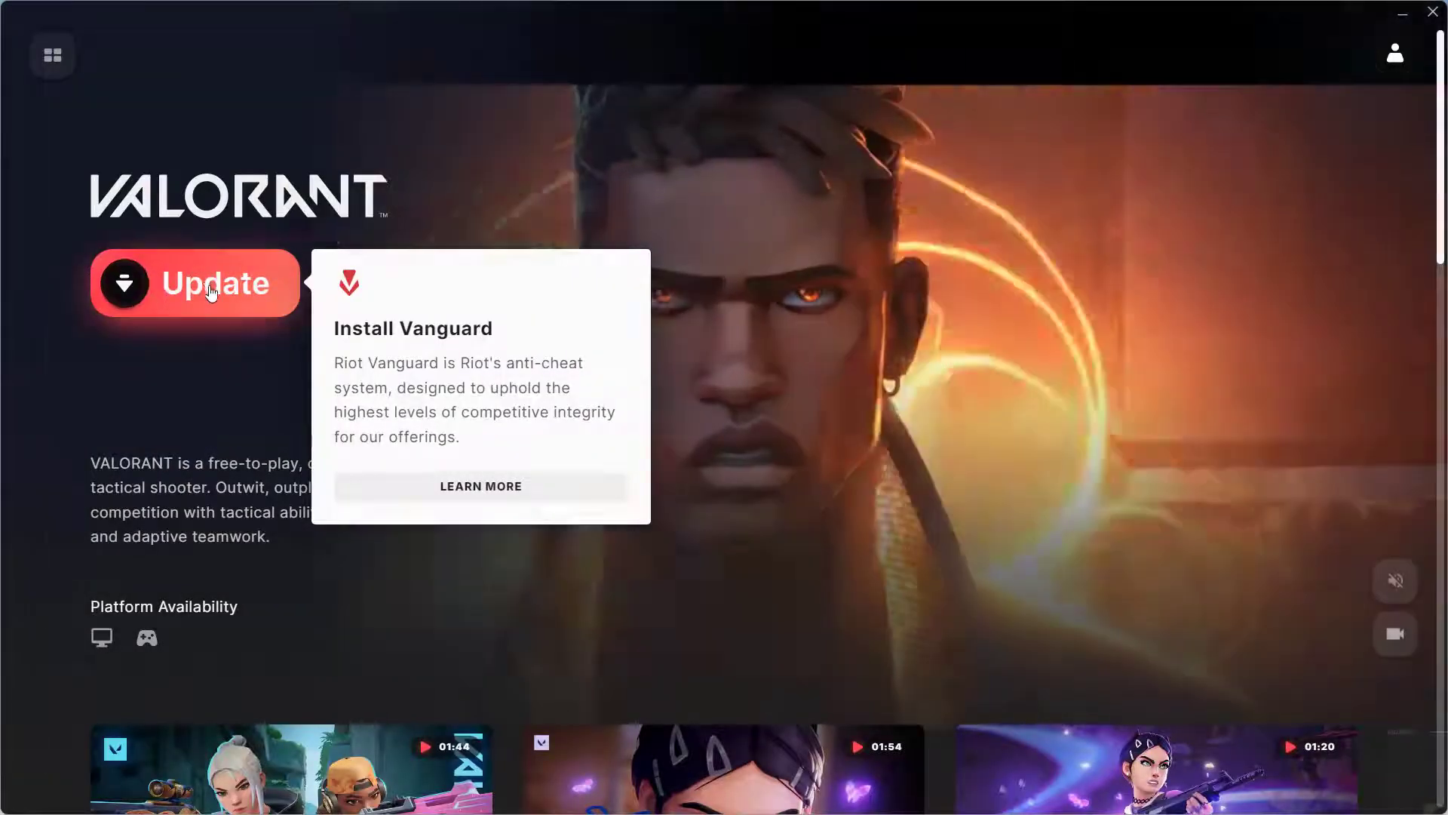
click(215, 283)
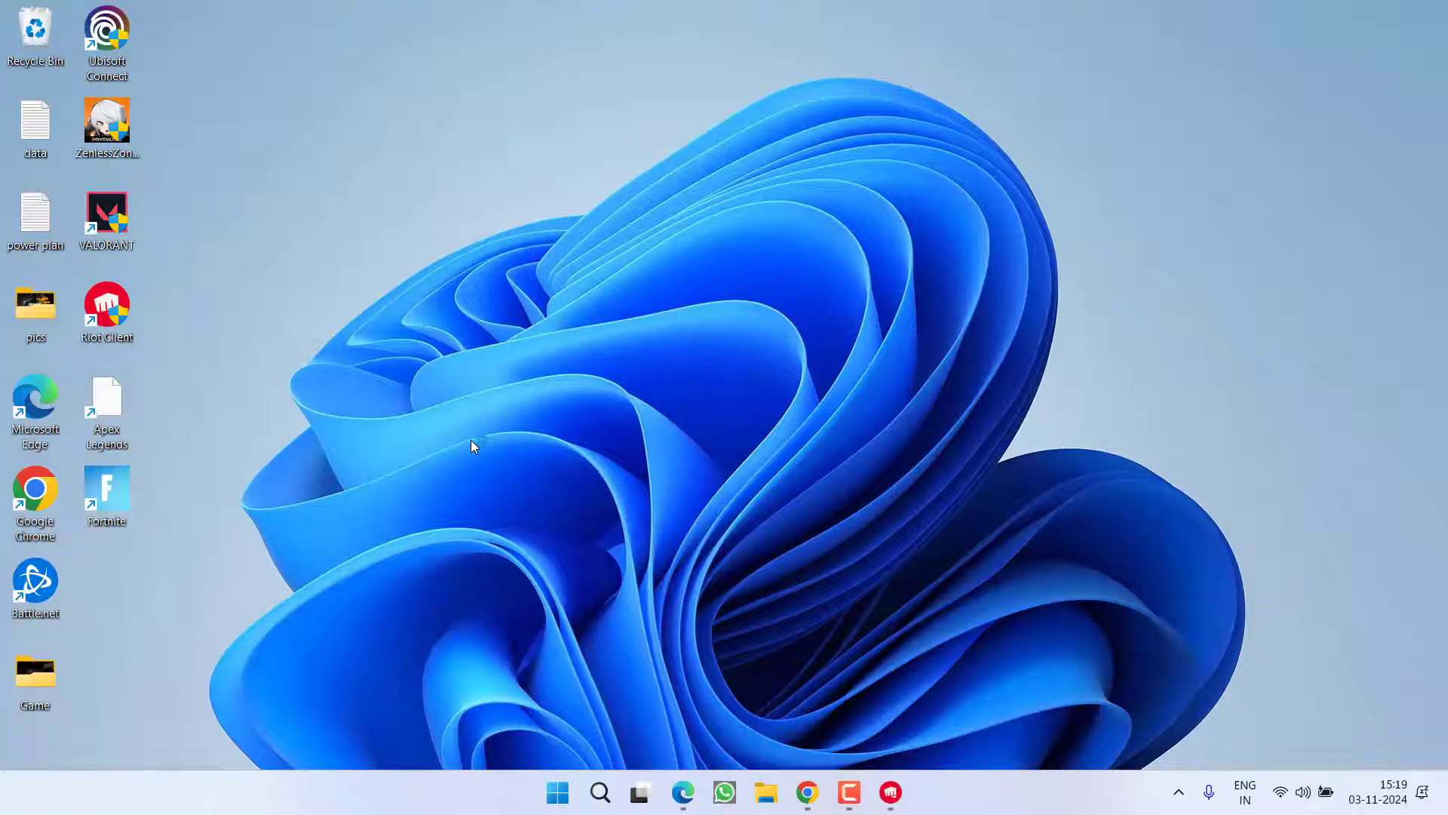
Switch off Memory integrity on Windows Security's Core isolation page
click(556, 793)
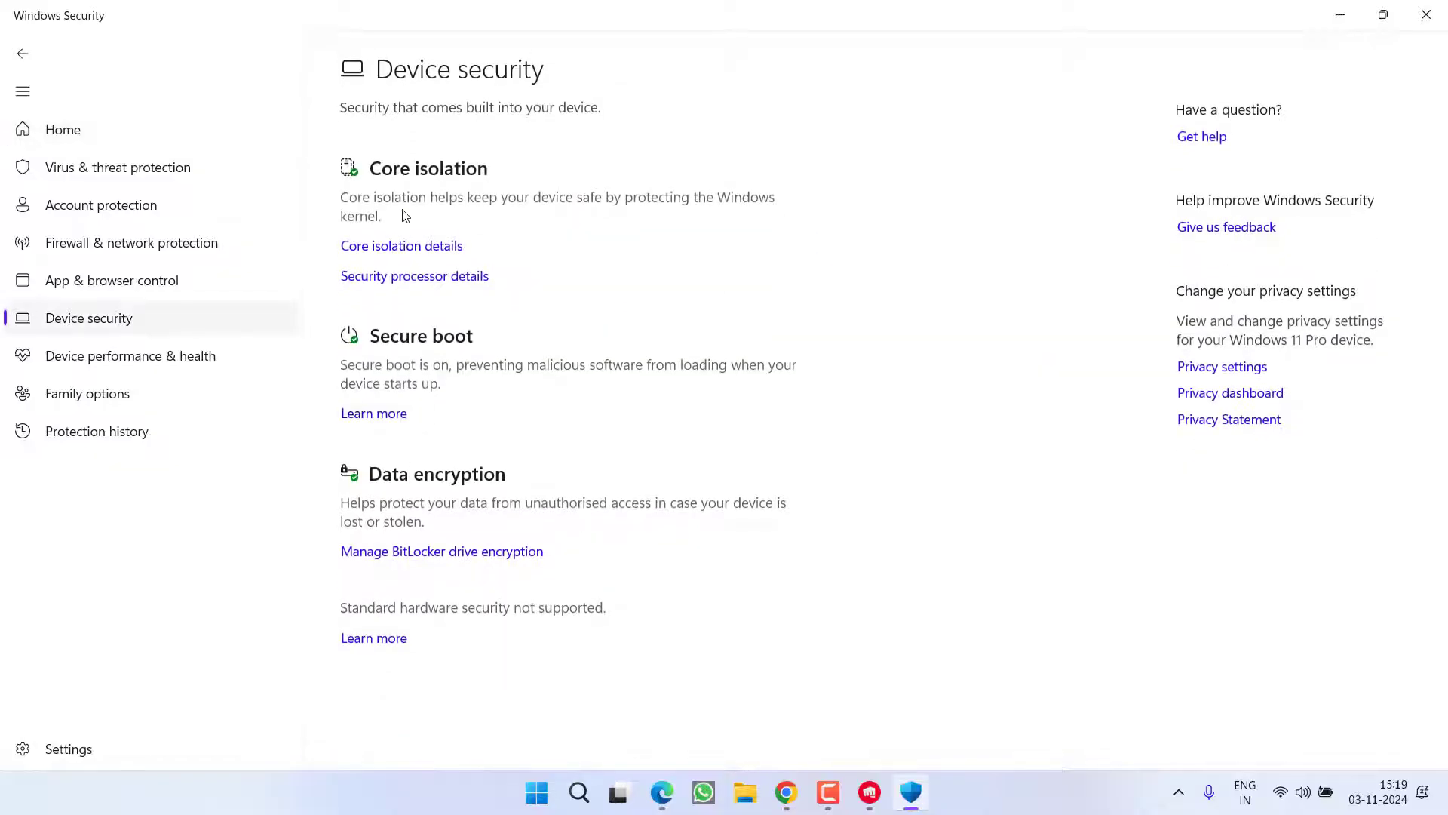
mouse_move(384, 254)
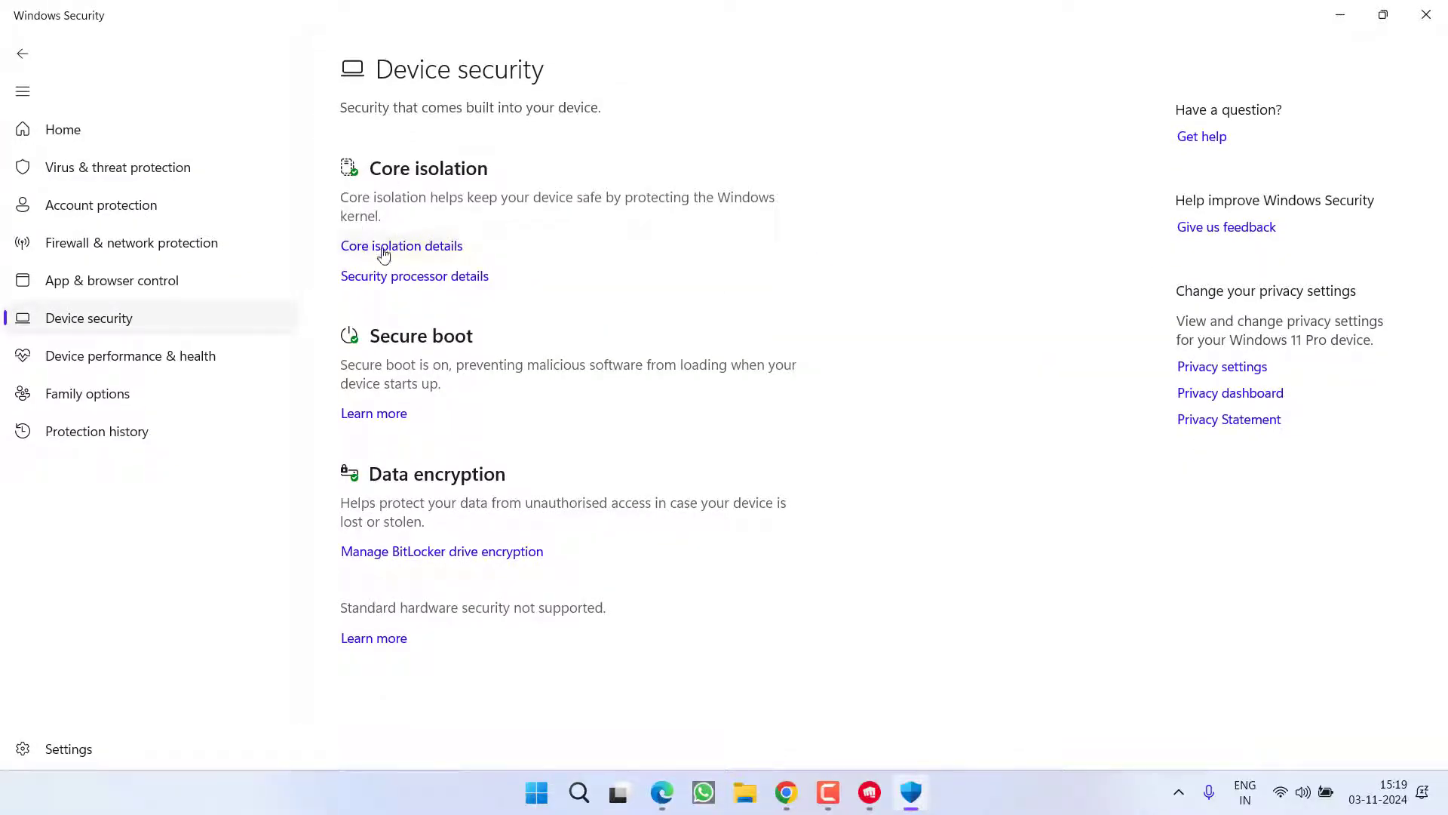
click(400, 246)
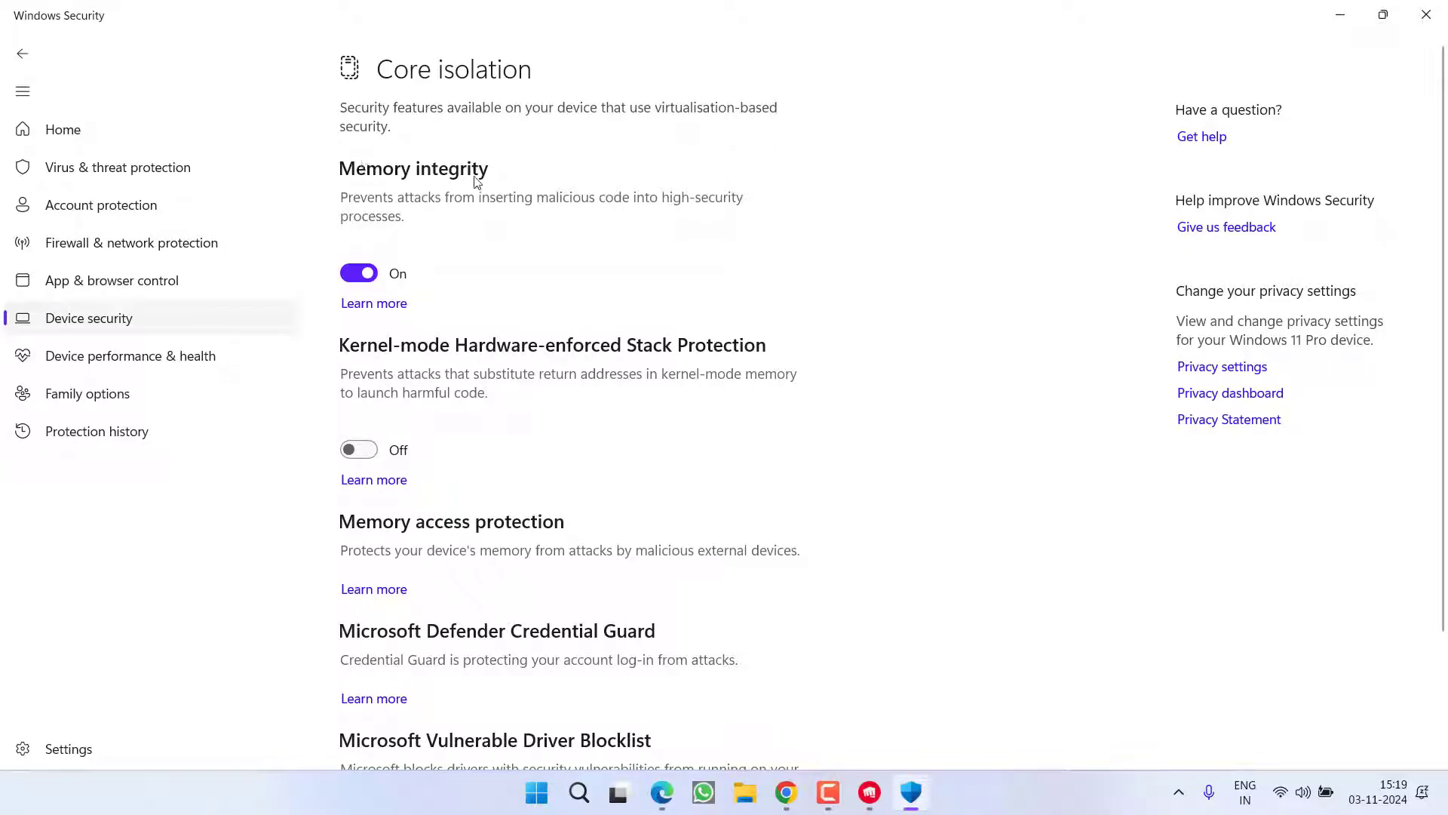
click(358, 272)
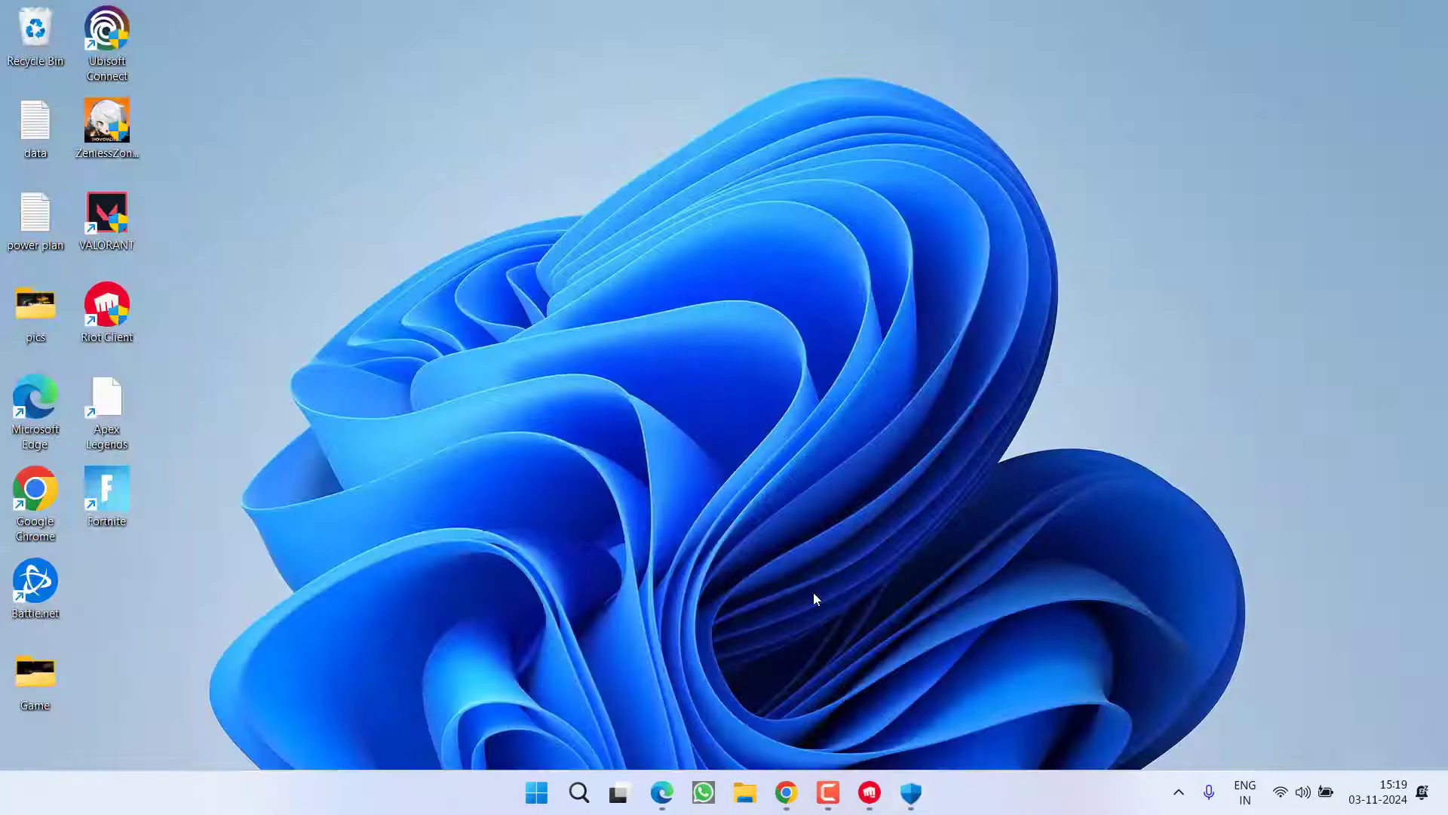
mouse_move(744, 538)
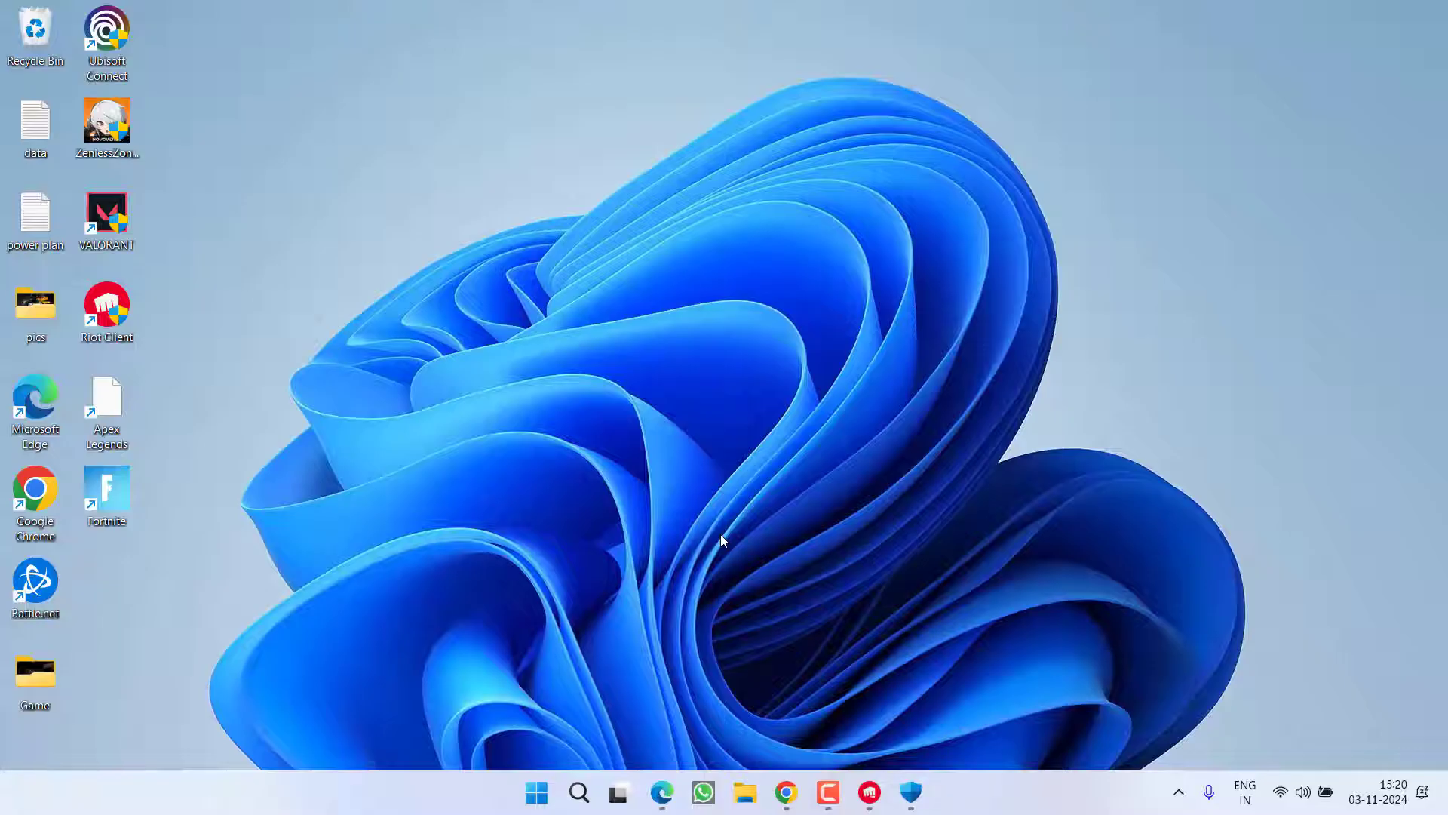
mouse_move(1009, 462)
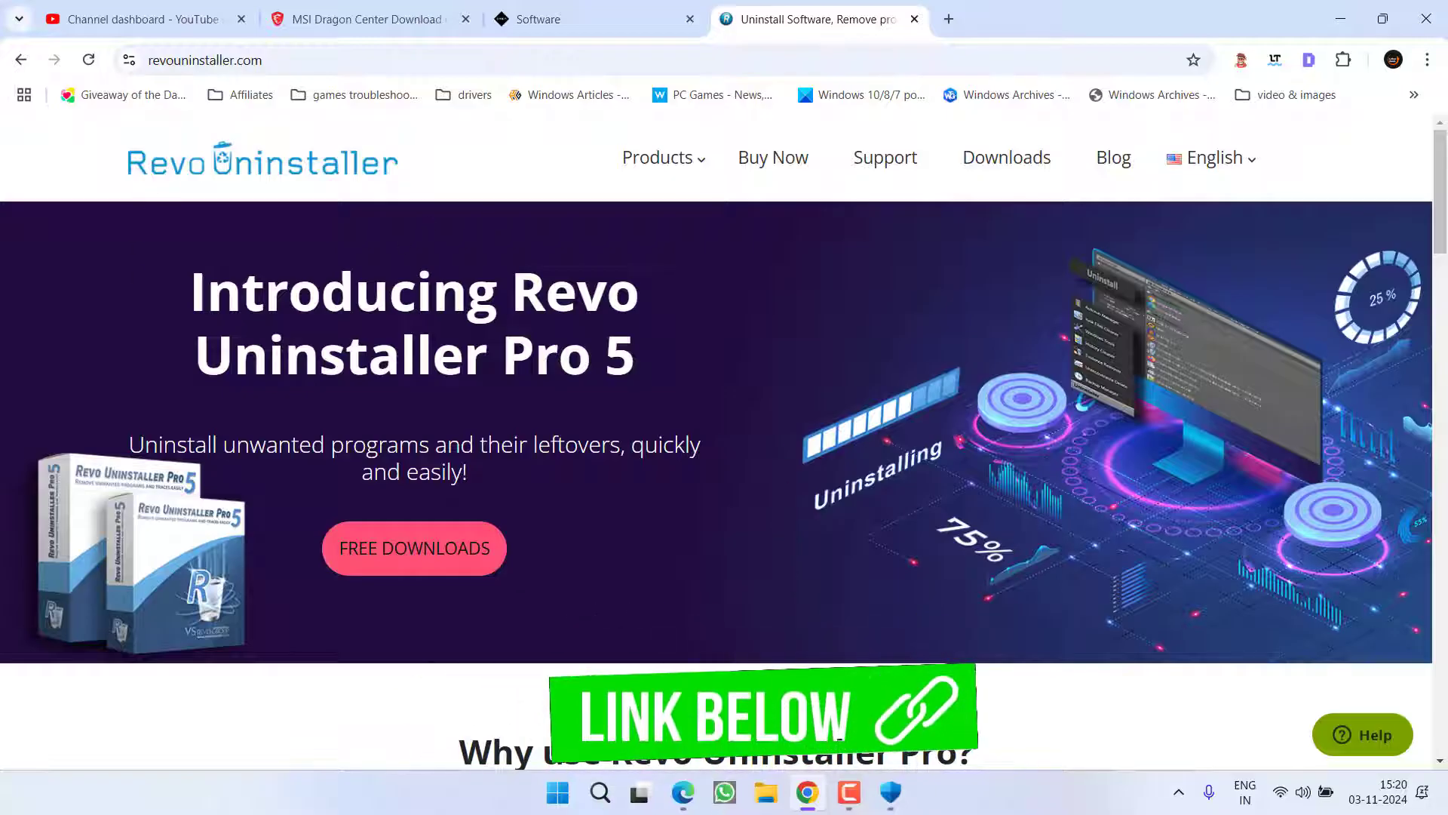
Download the Revo Uninstaller Freeware portable edition and save the zip to the desktop
scroll(down, 3)
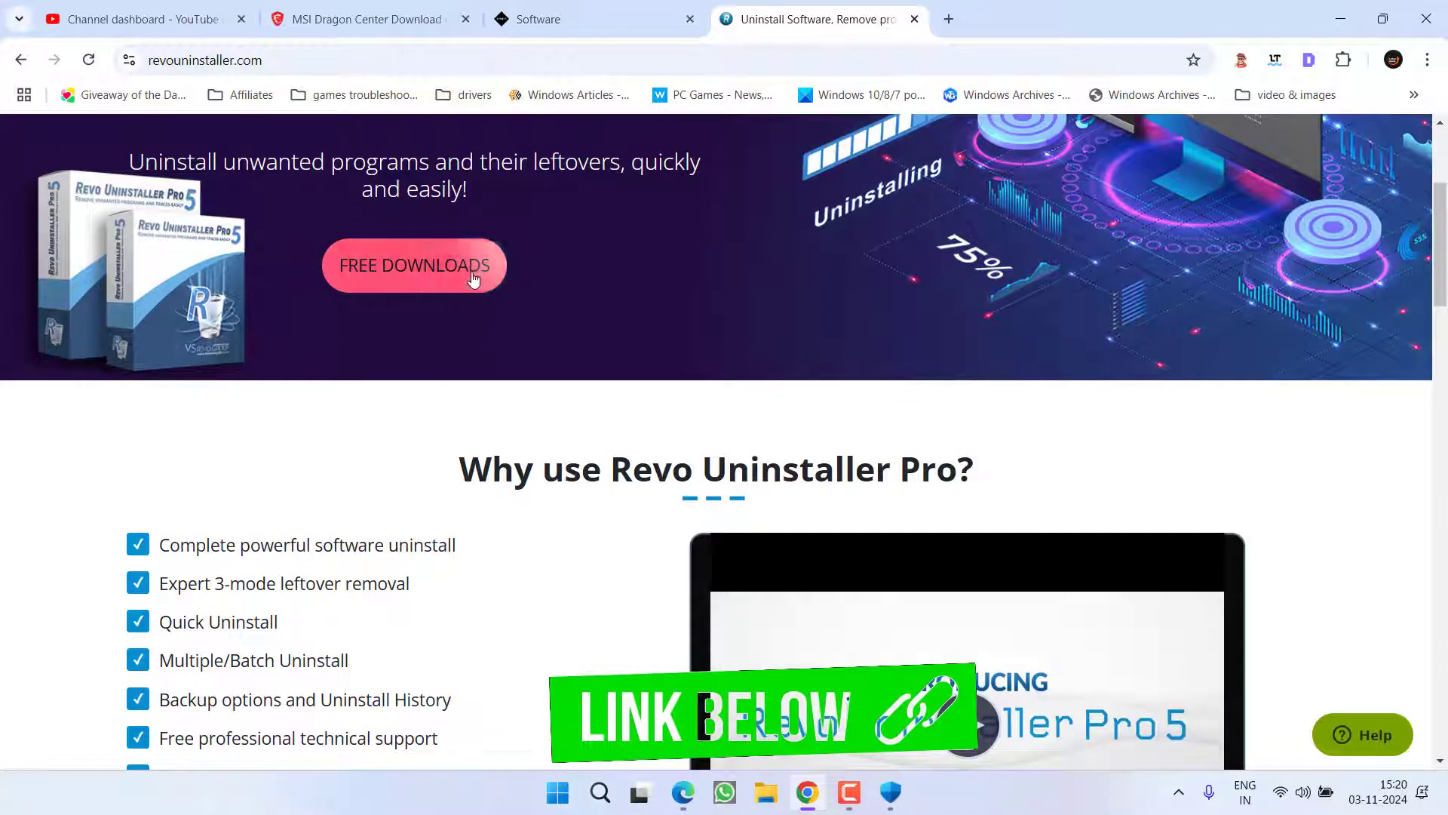
click(415, 265)
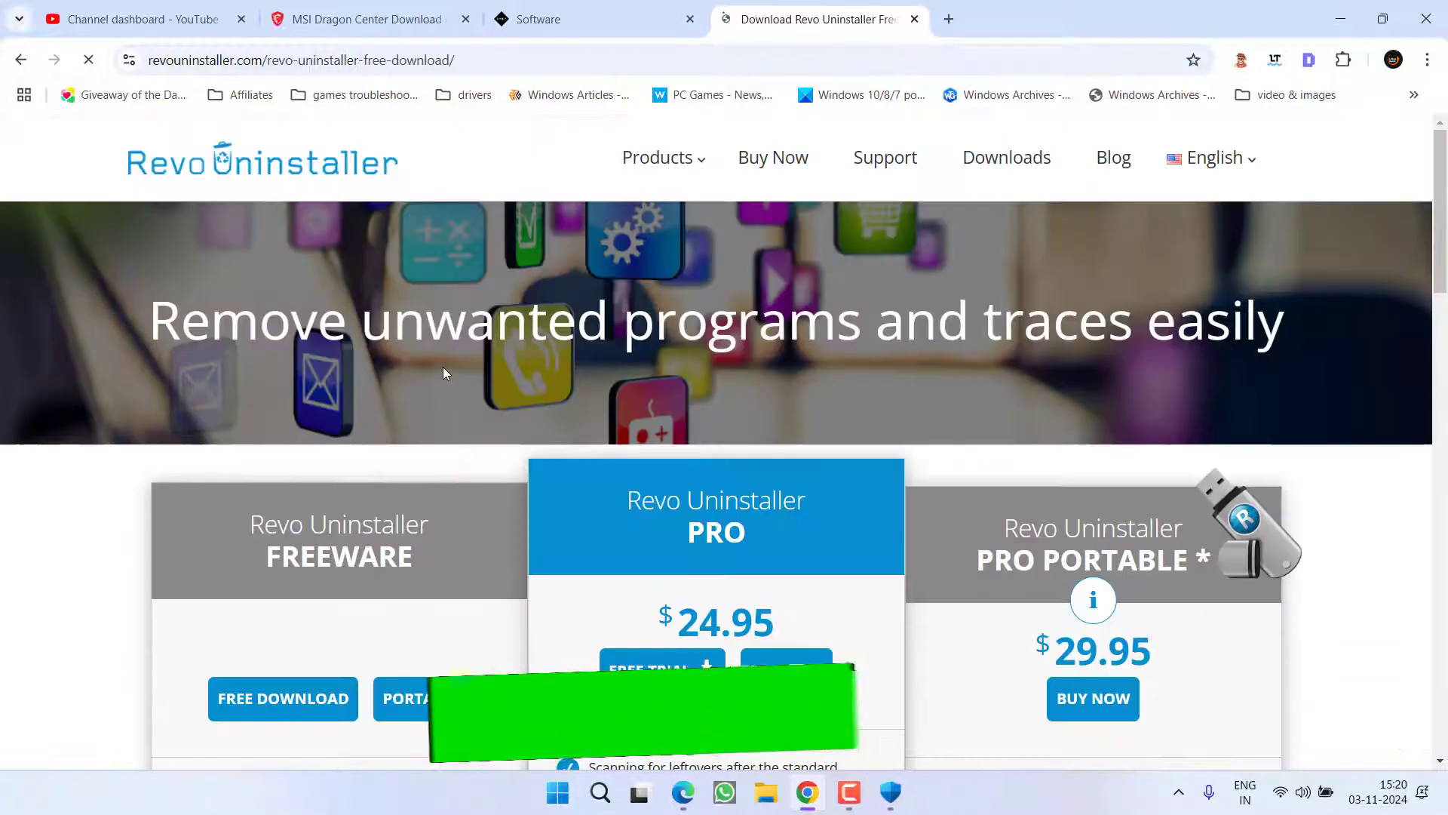
scroll(down, 3)
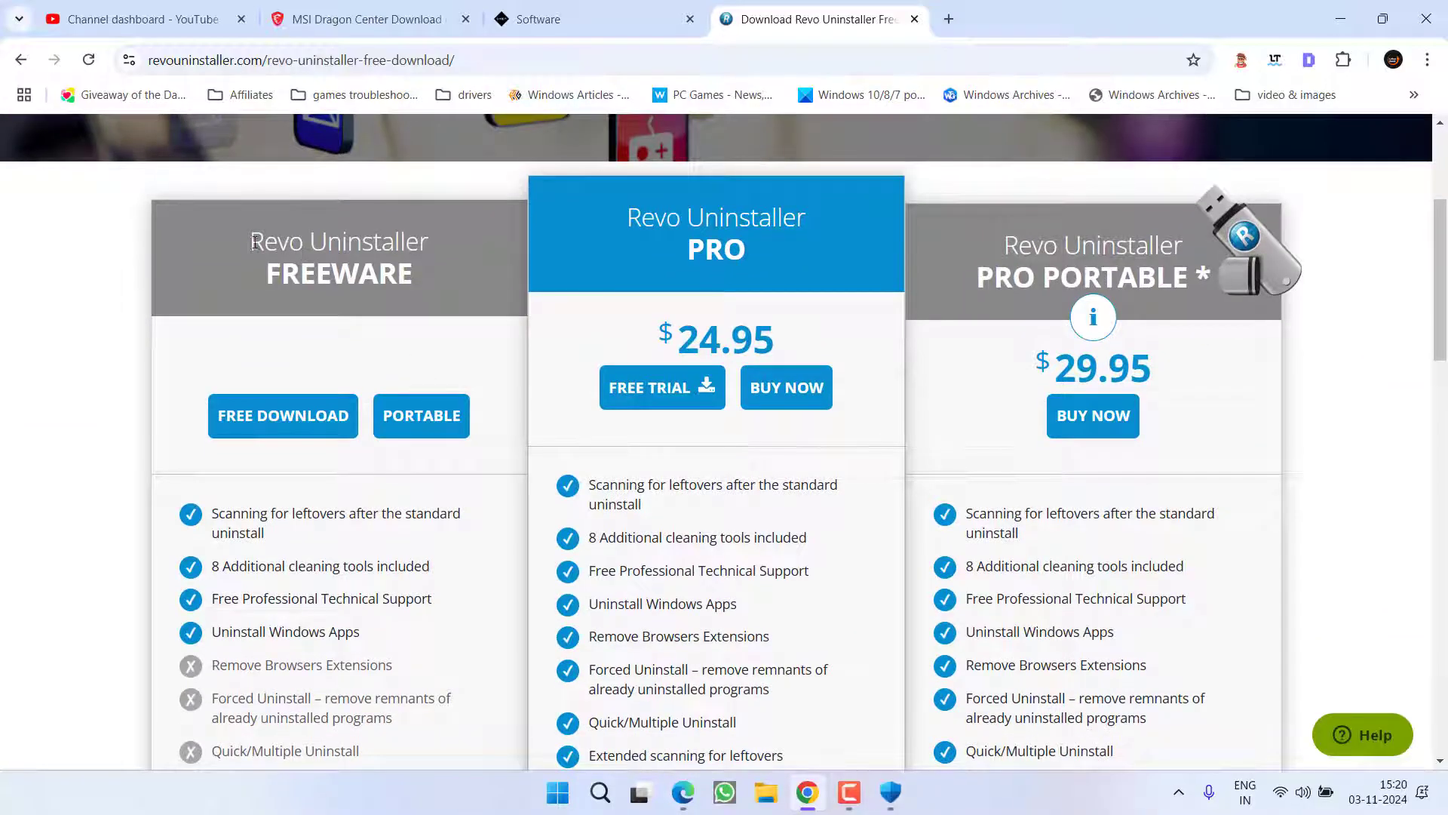
click(420, 415)
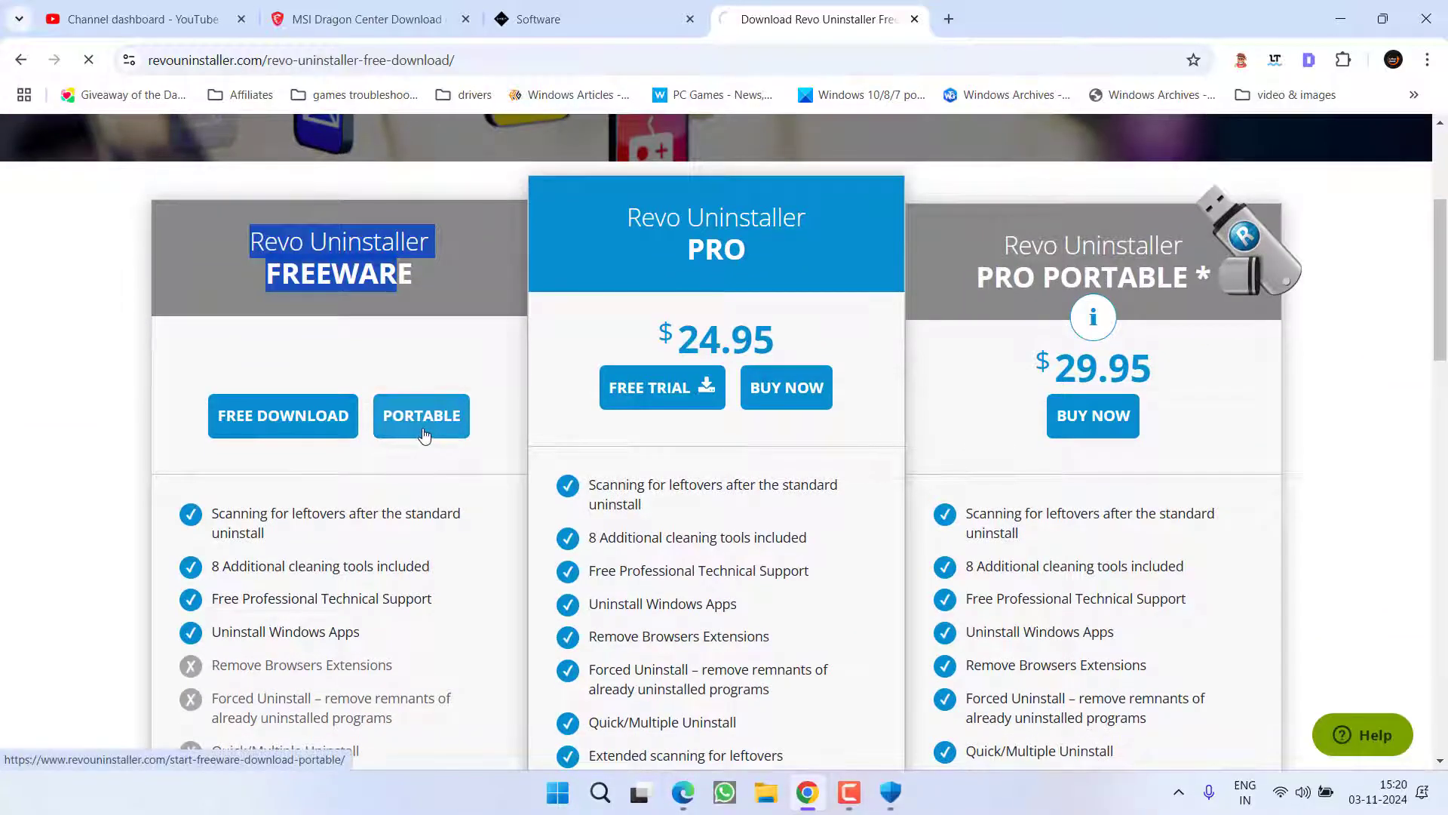
click(421, 415)
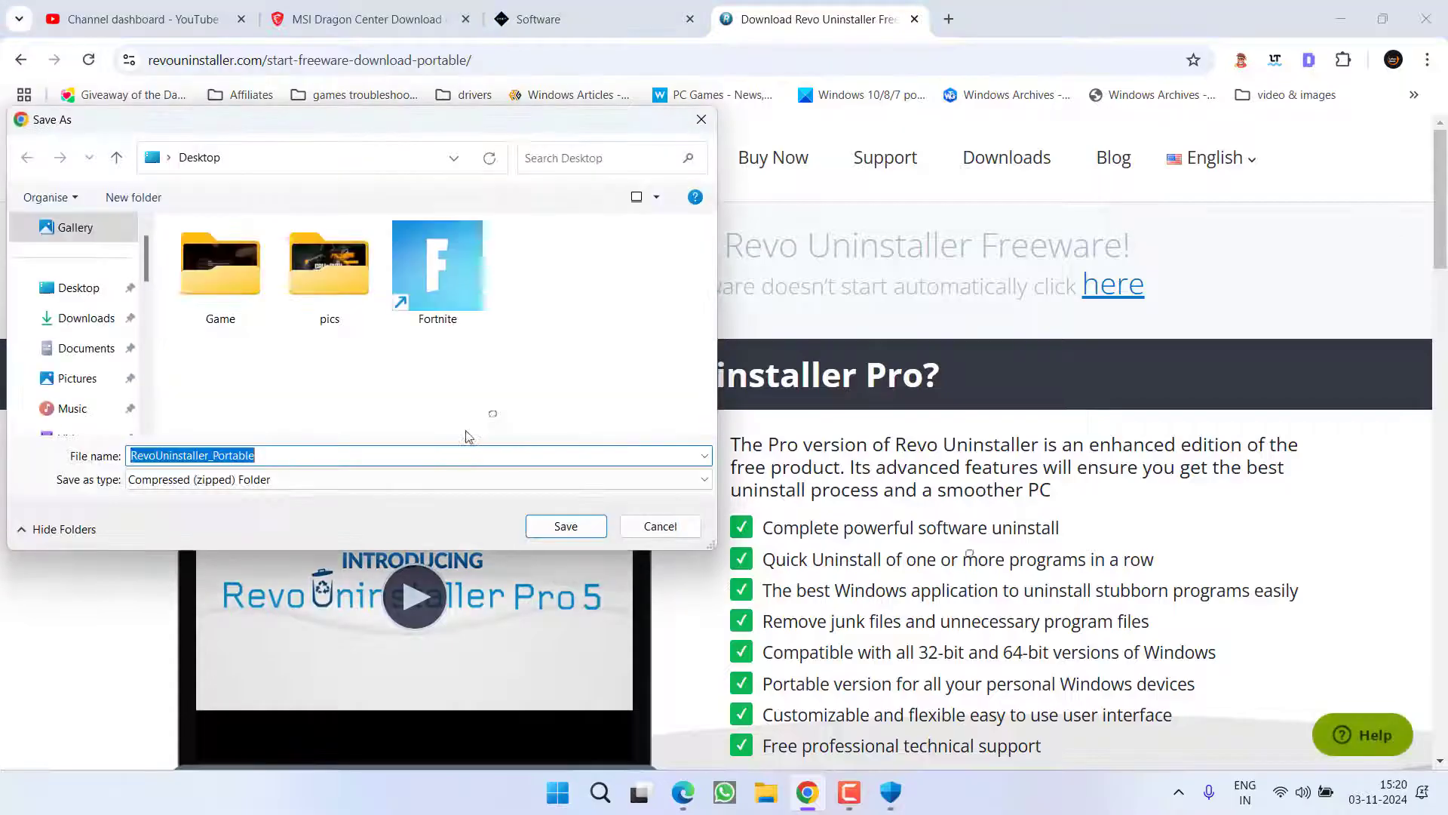
click(565, 526)
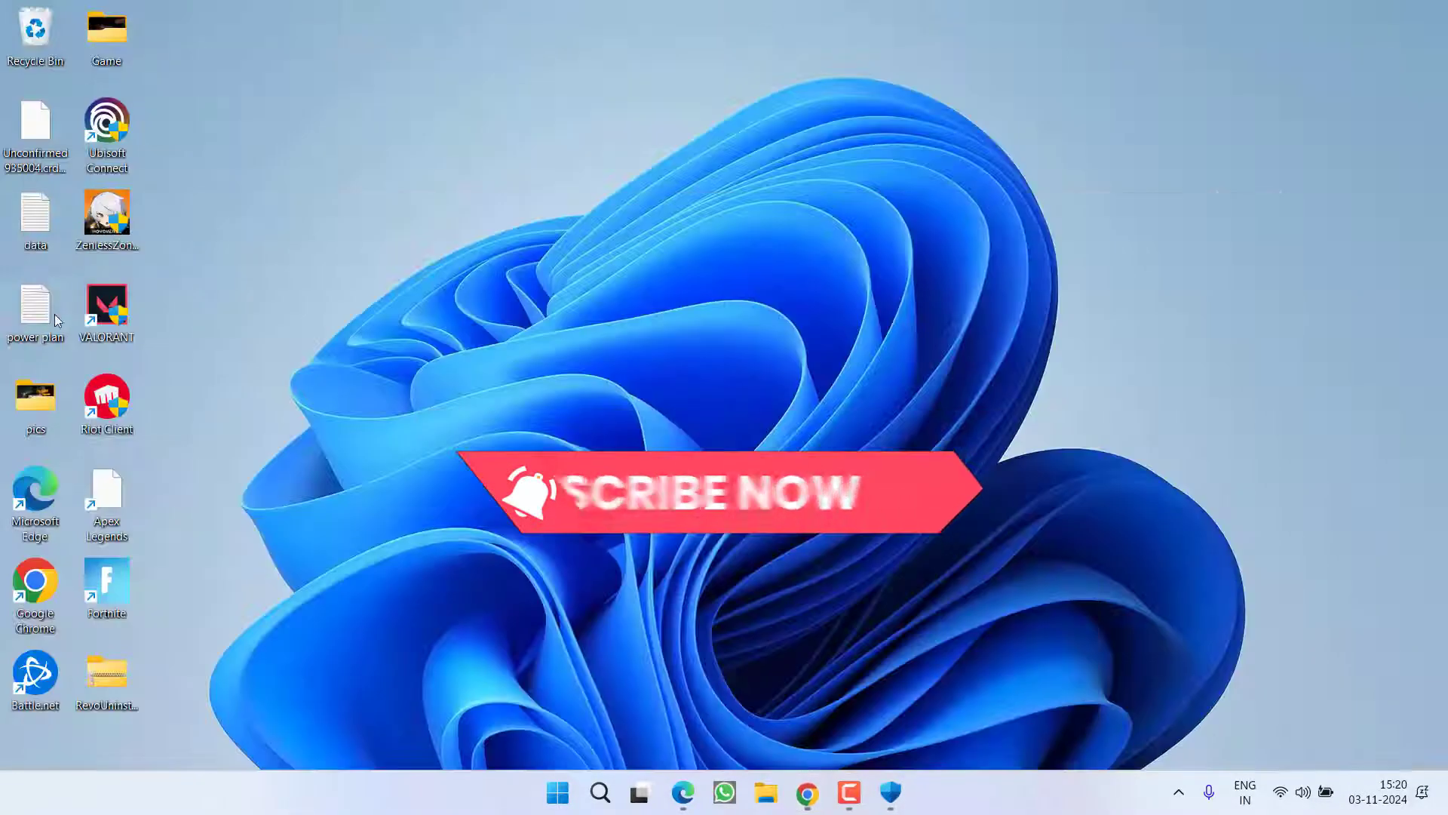
Extract the downloaded Revo Uninstaller portable zip to the desktop
double_click(106, 675)
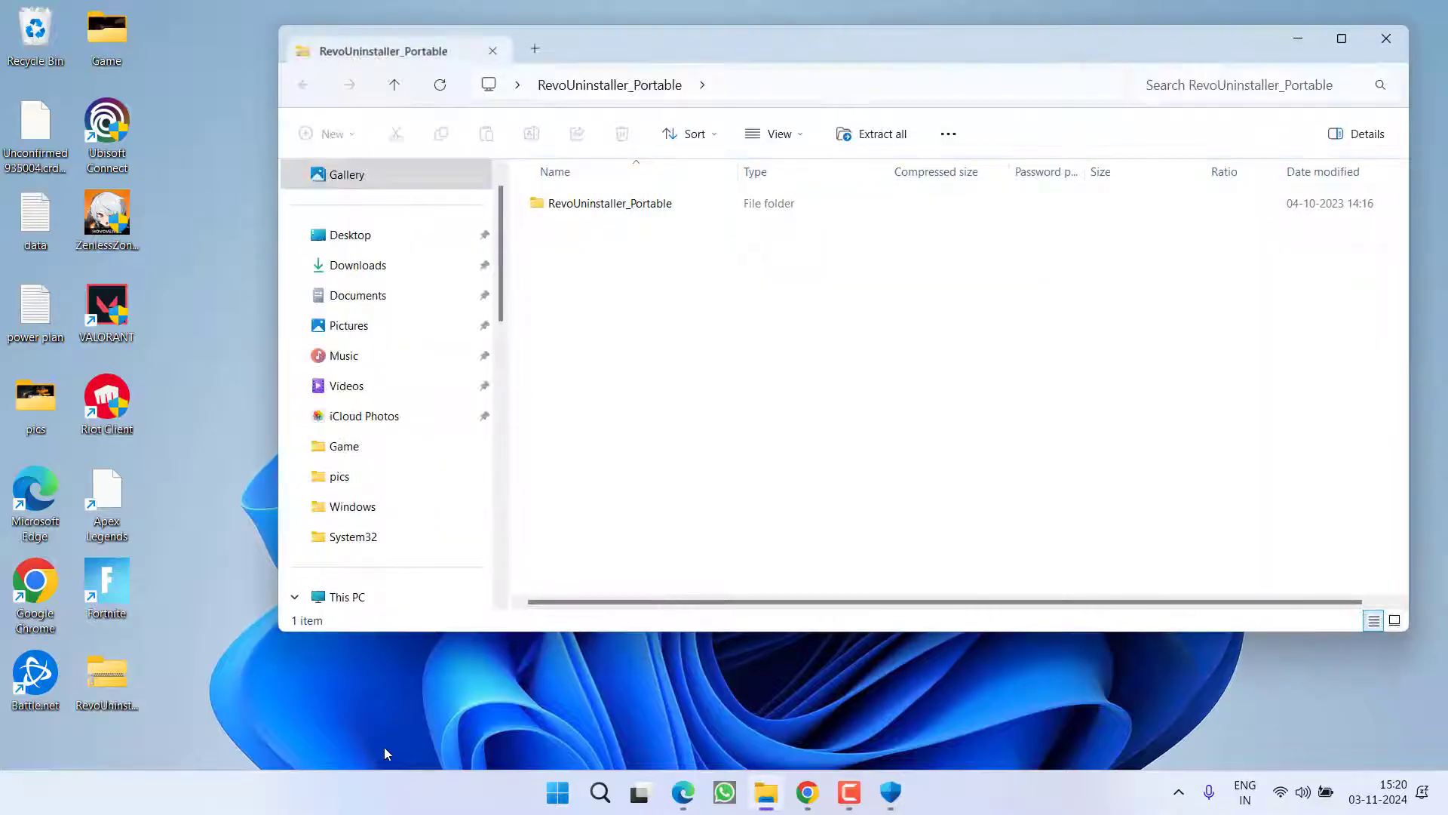
click(879, 135)
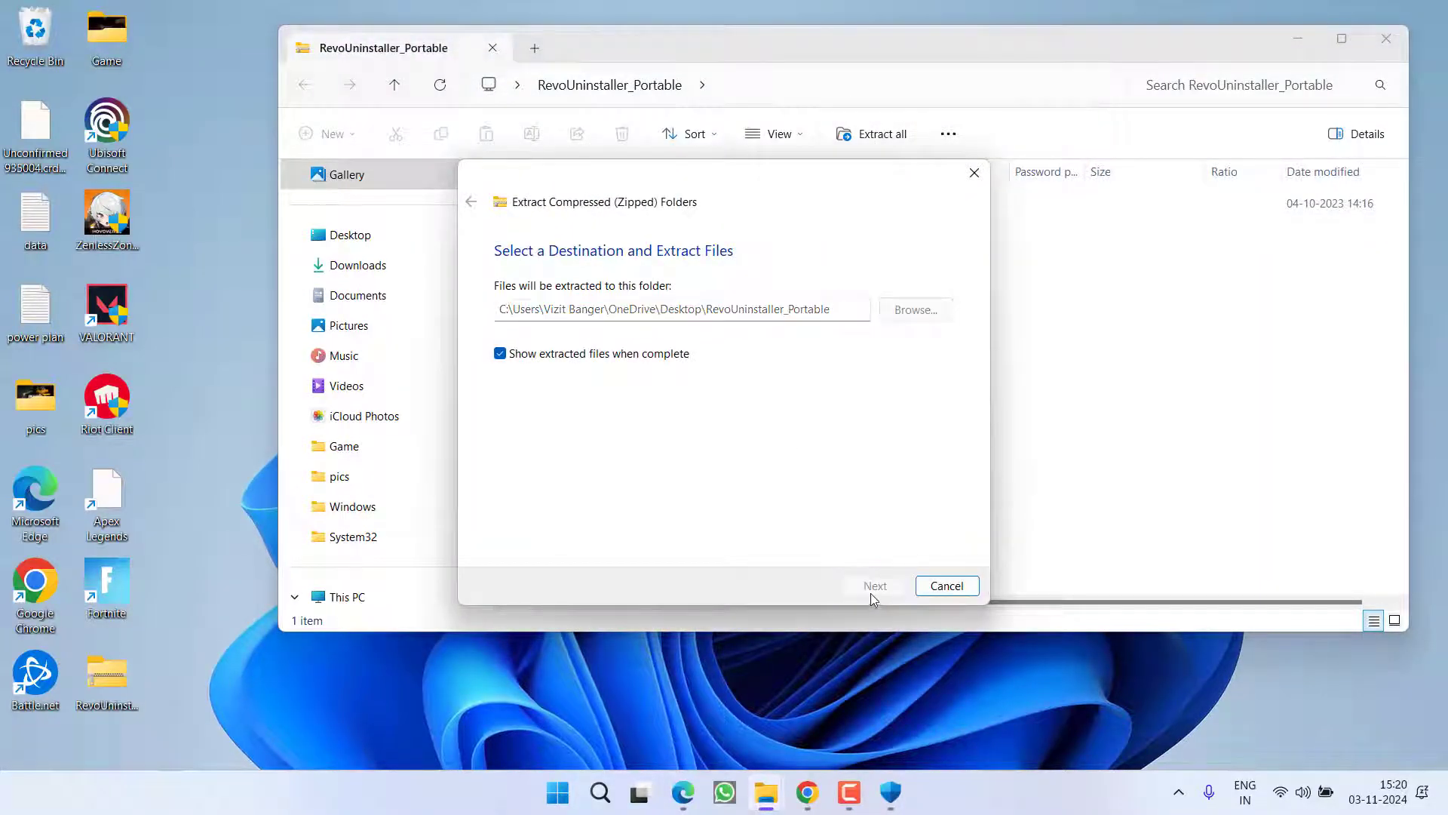
click(874, 585)
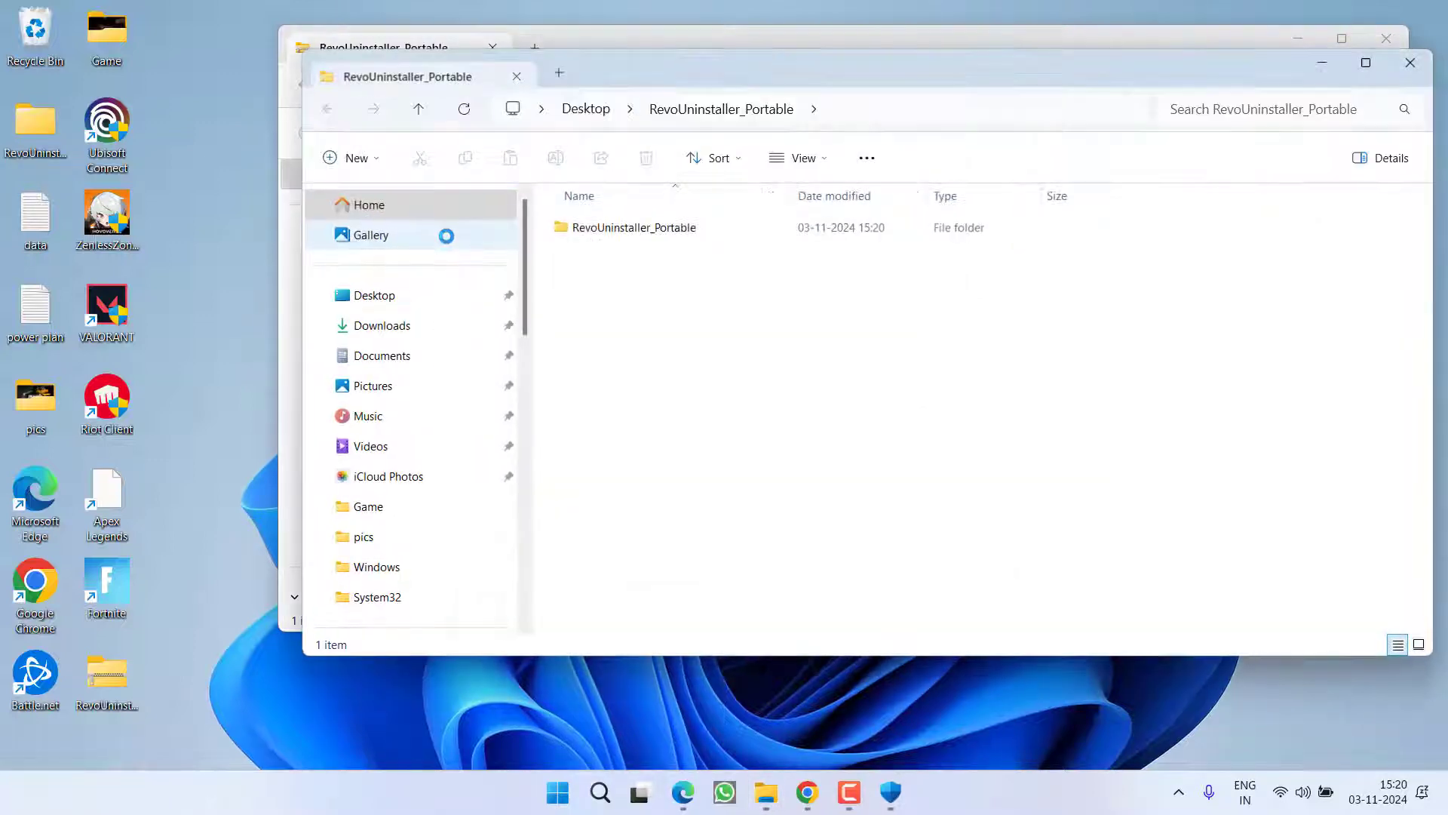
Run RevoUPort from the RevoUninstaller_Portable folder as administrator
double_click(635, 227)
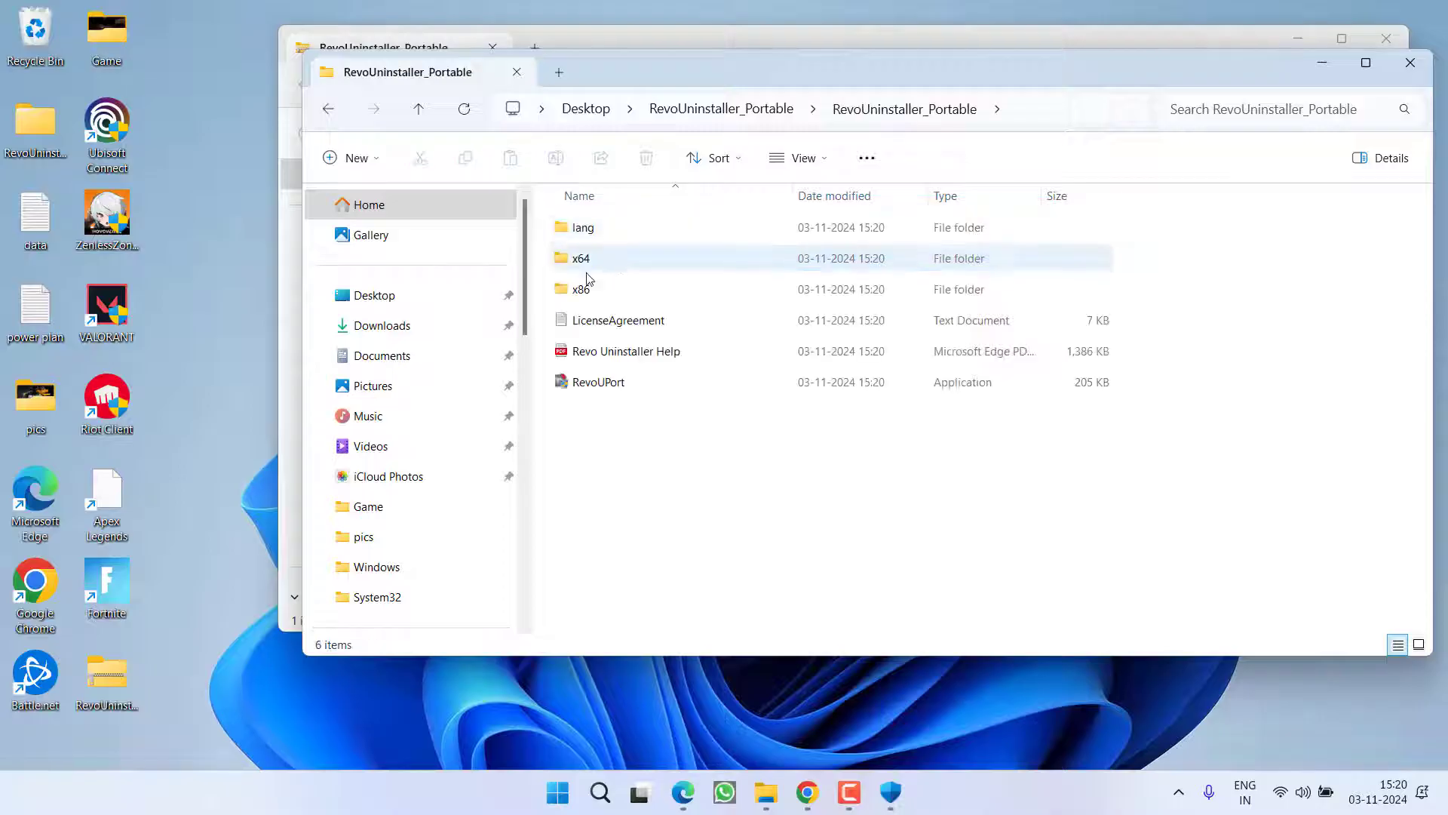
right_click(598, 382)
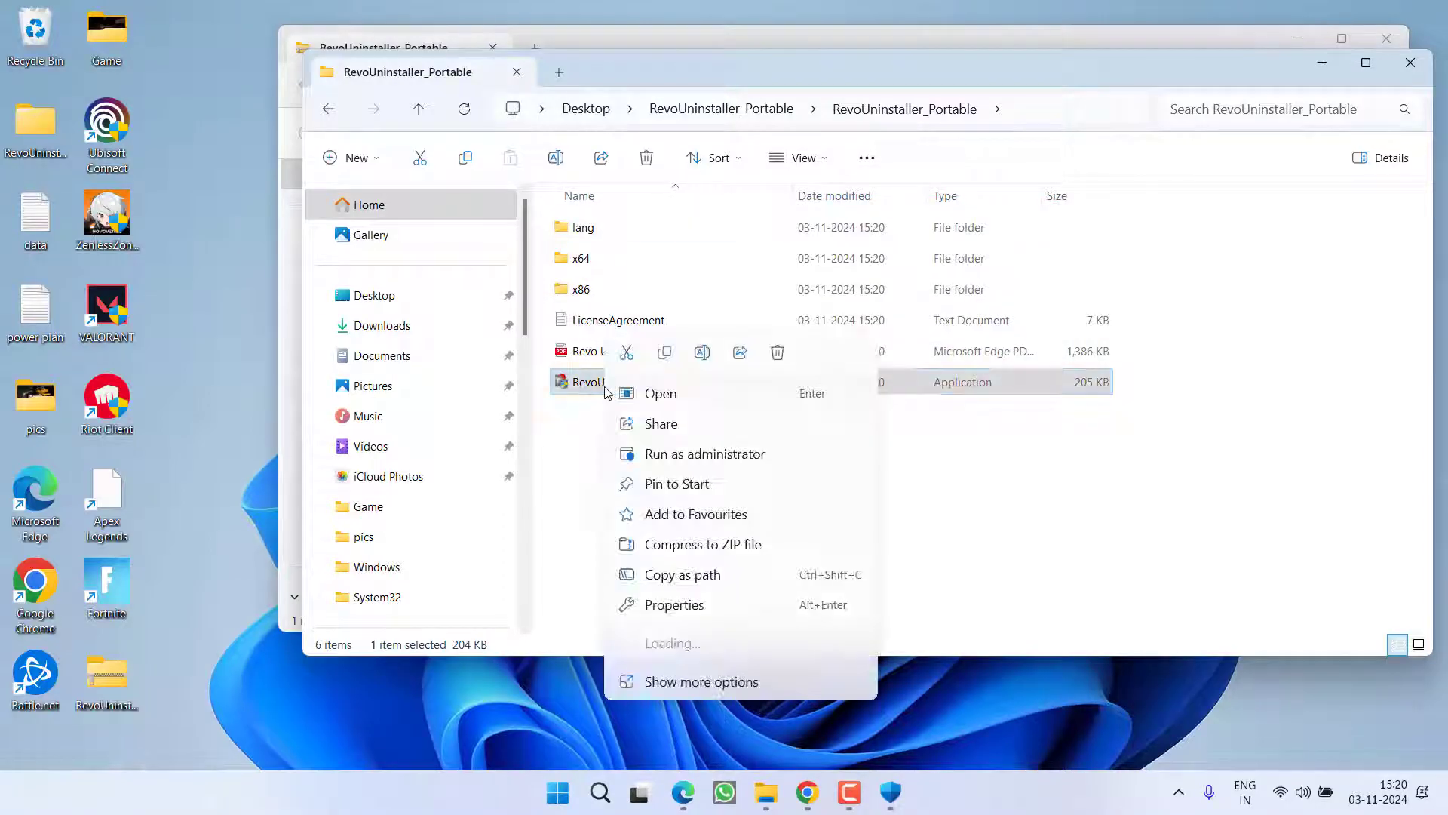
click(705, 453)
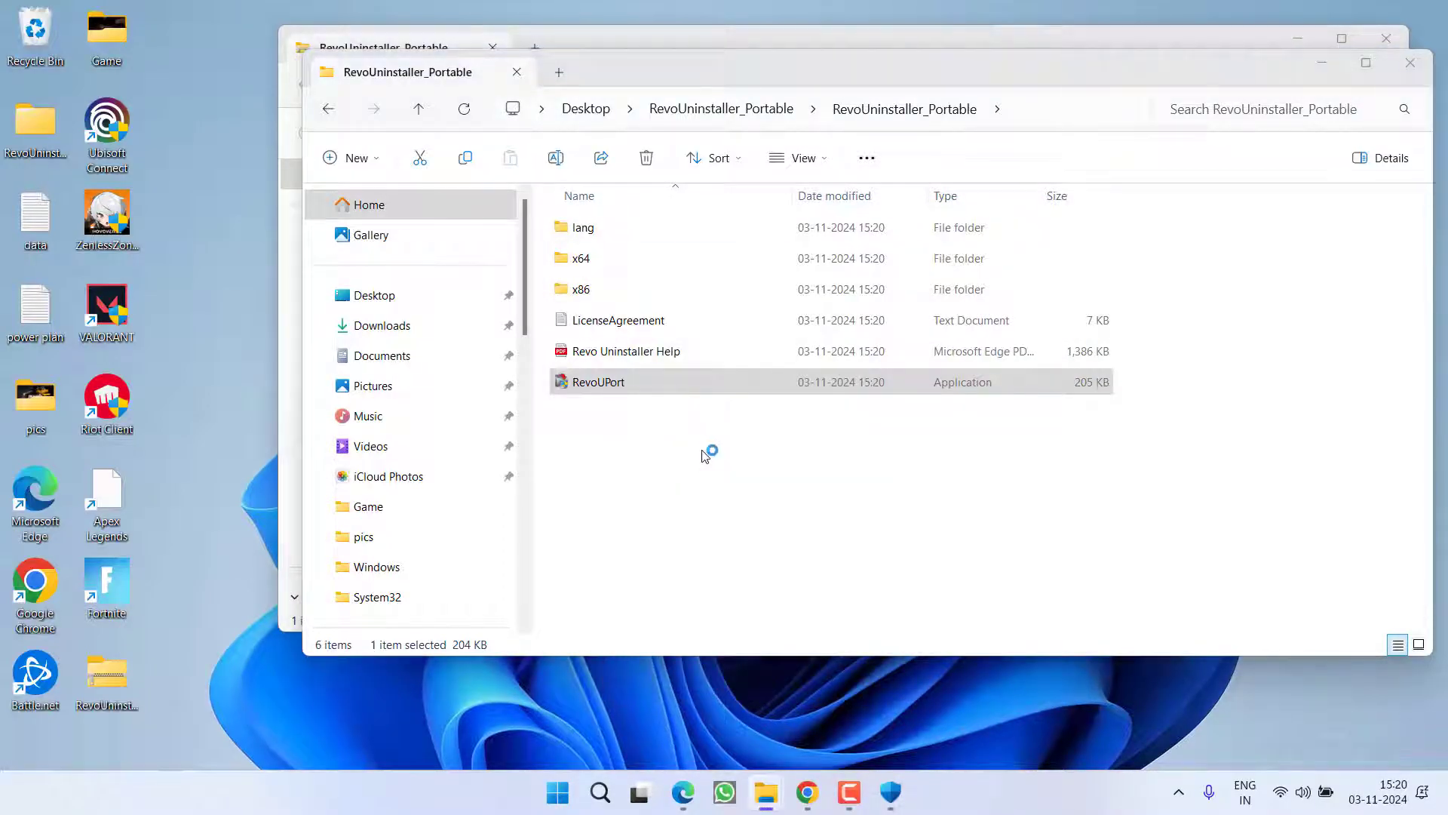
double_click(598, 382)
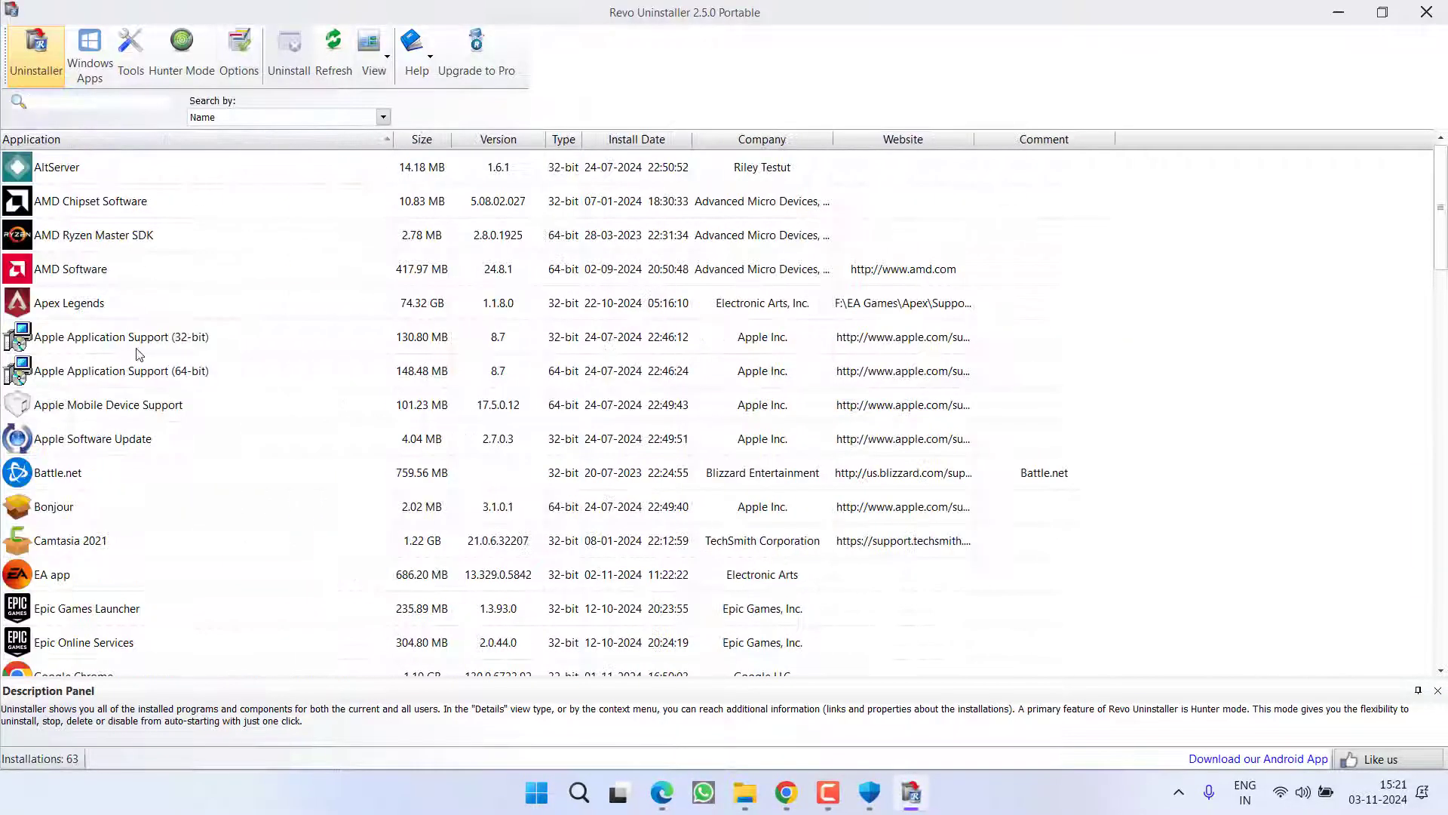
Select Riot Client in Revo's program list, then close Revo and the zipped-folder window
click(92, 439)
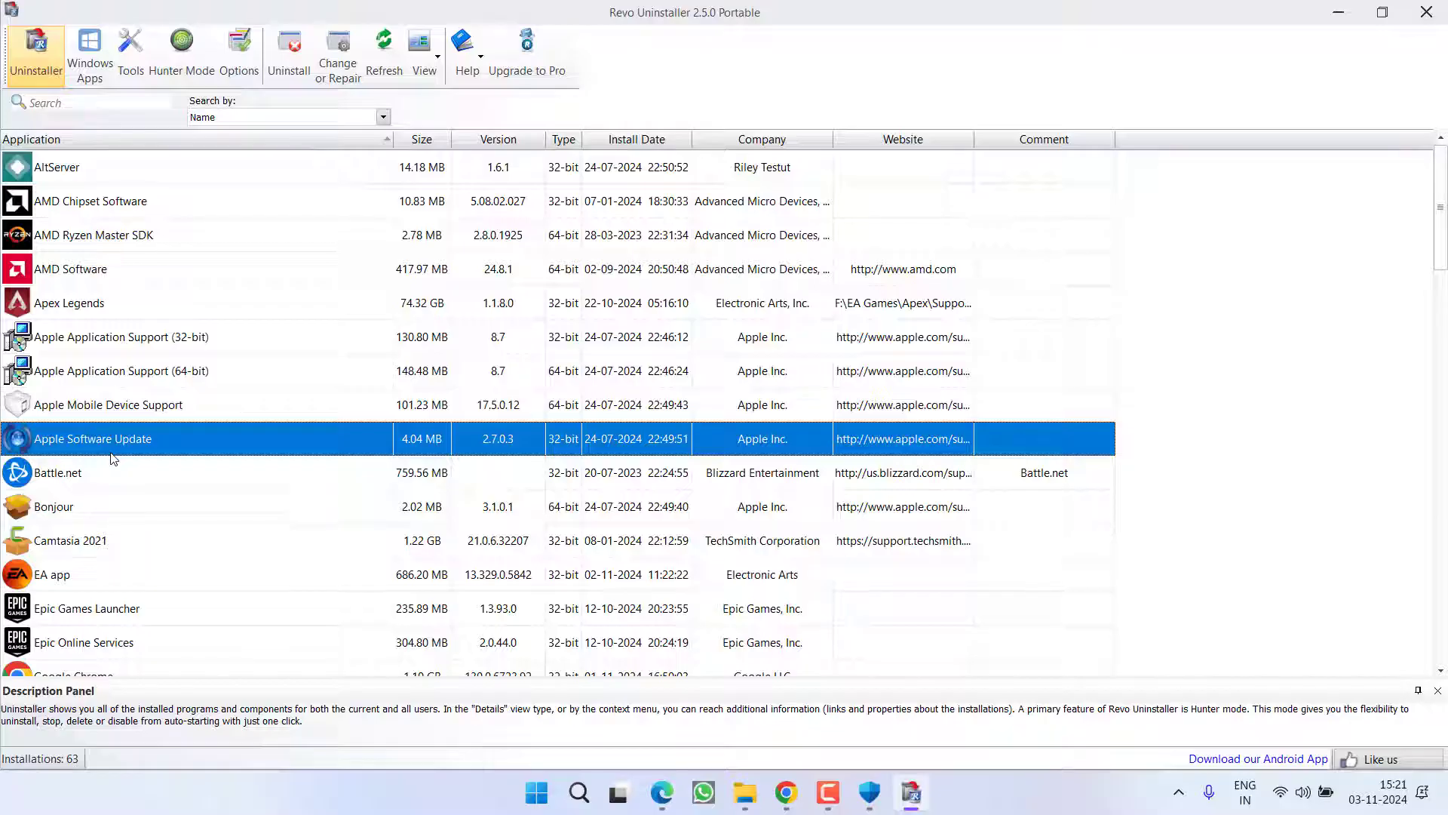
mouse_move(234, 580)
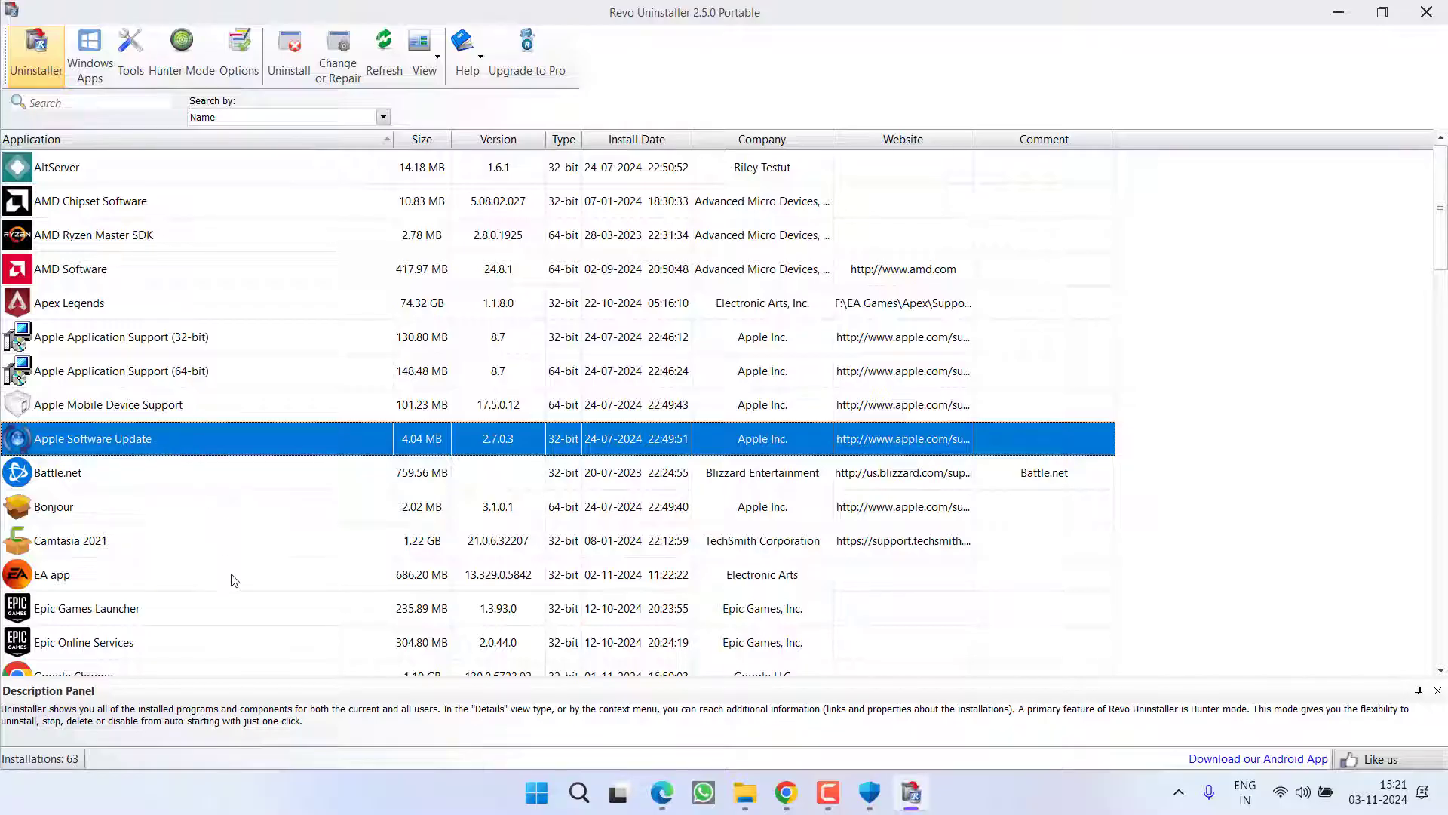
scroll(down, 3)
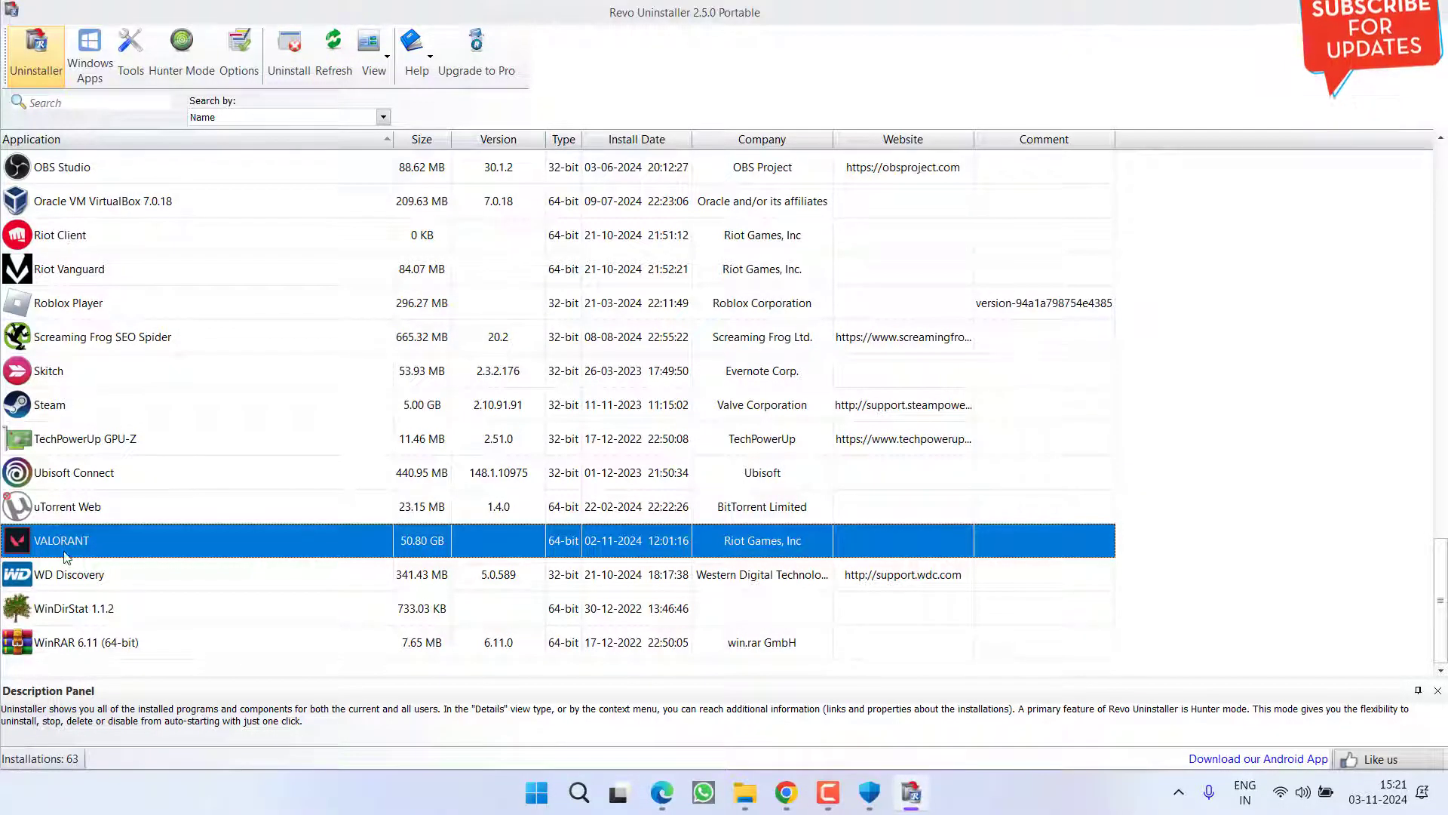
click(70, 268)
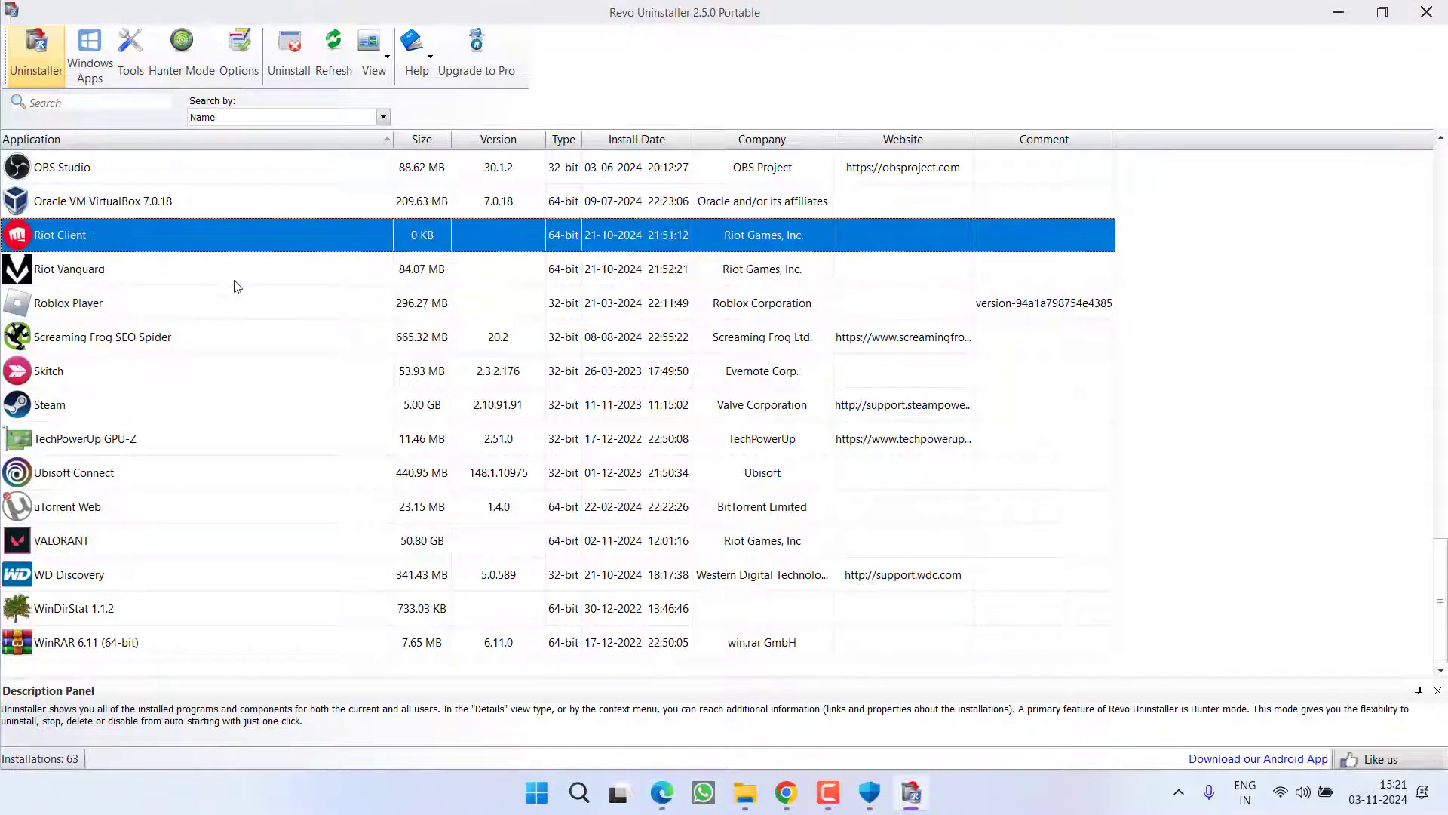
mouse_move(182, 299)
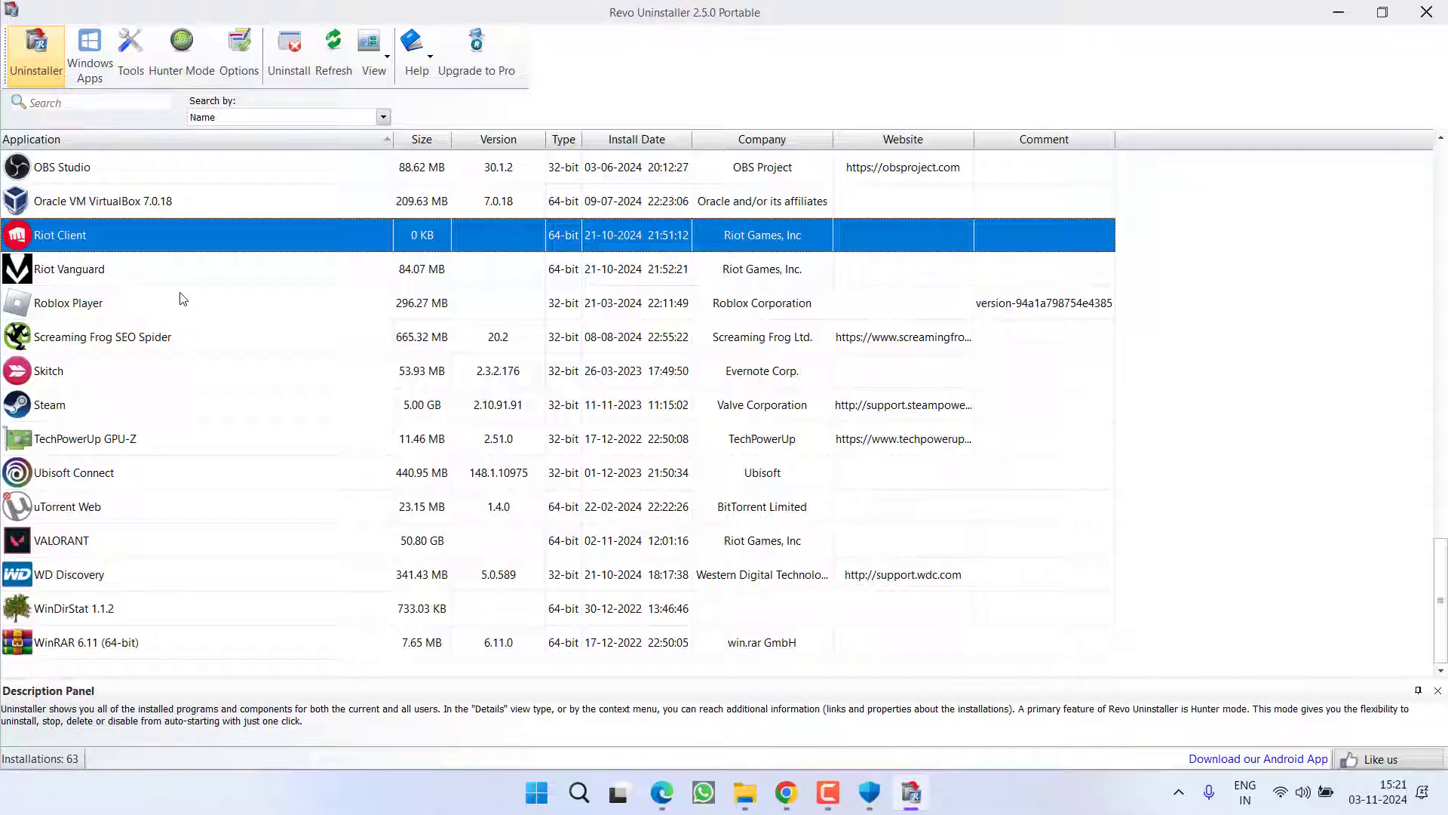
mouse_move(264, 324)
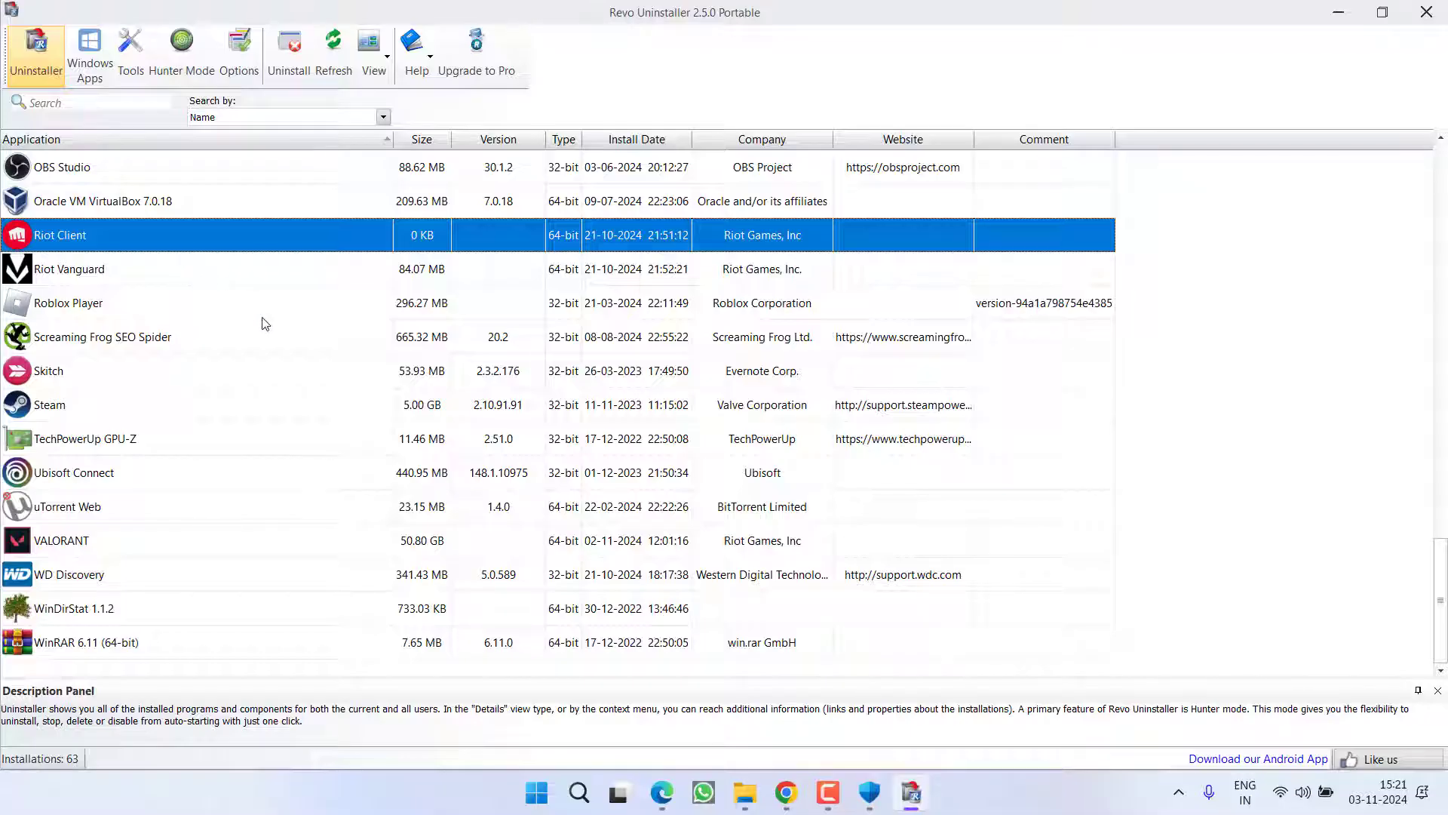
mouse_move(298, 398)
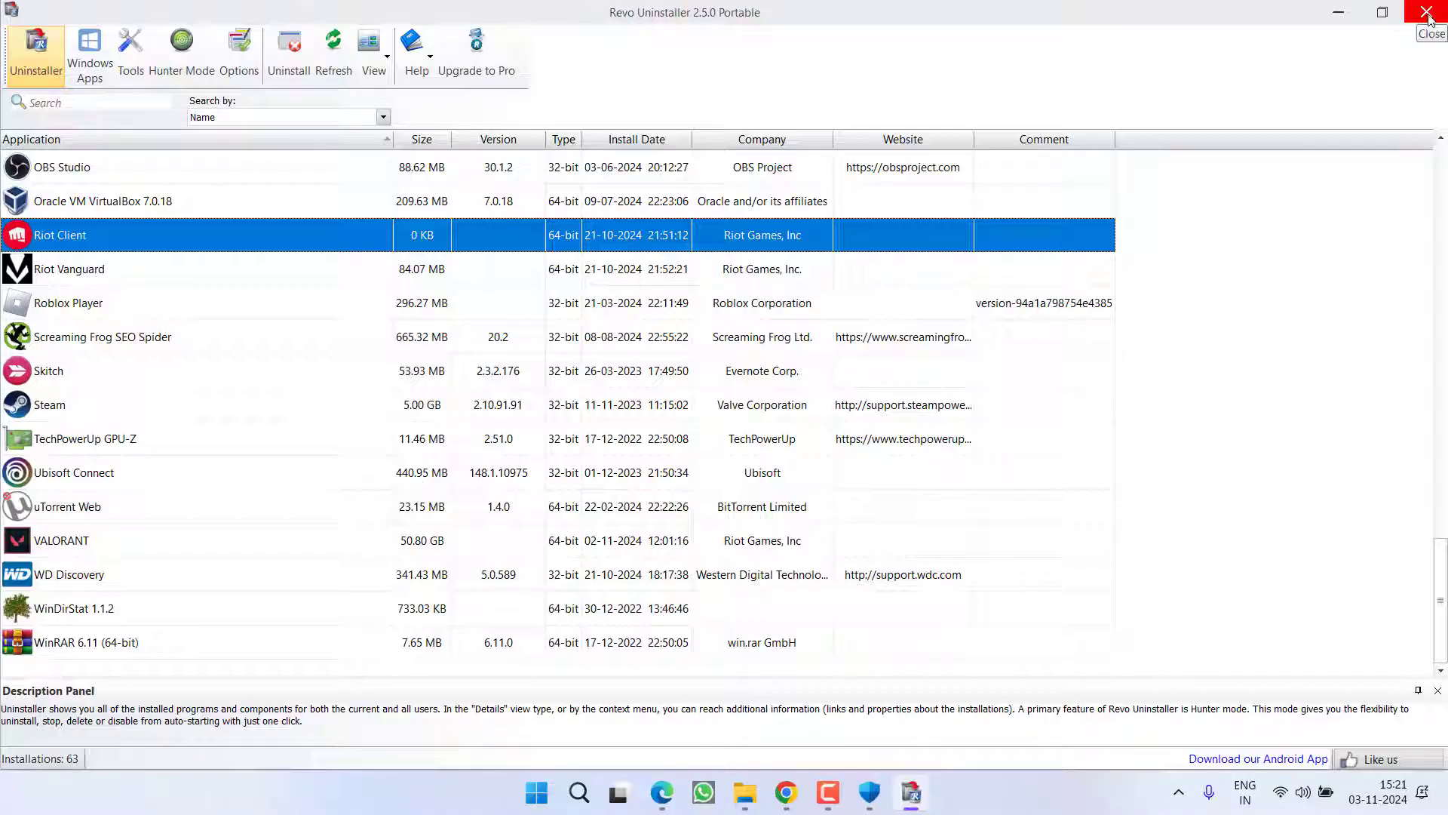
click(1430, 12)
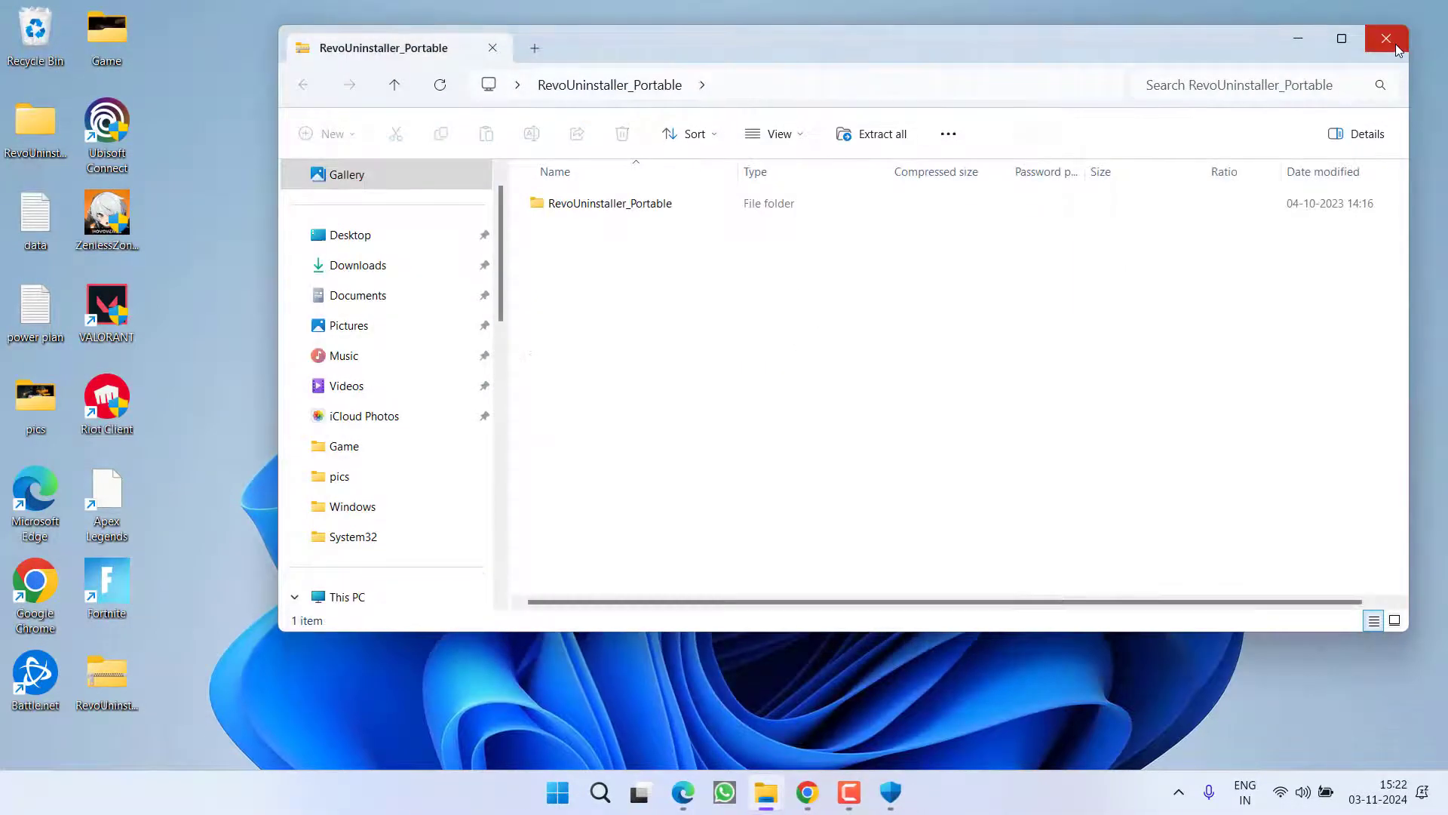
click(1385, 38)
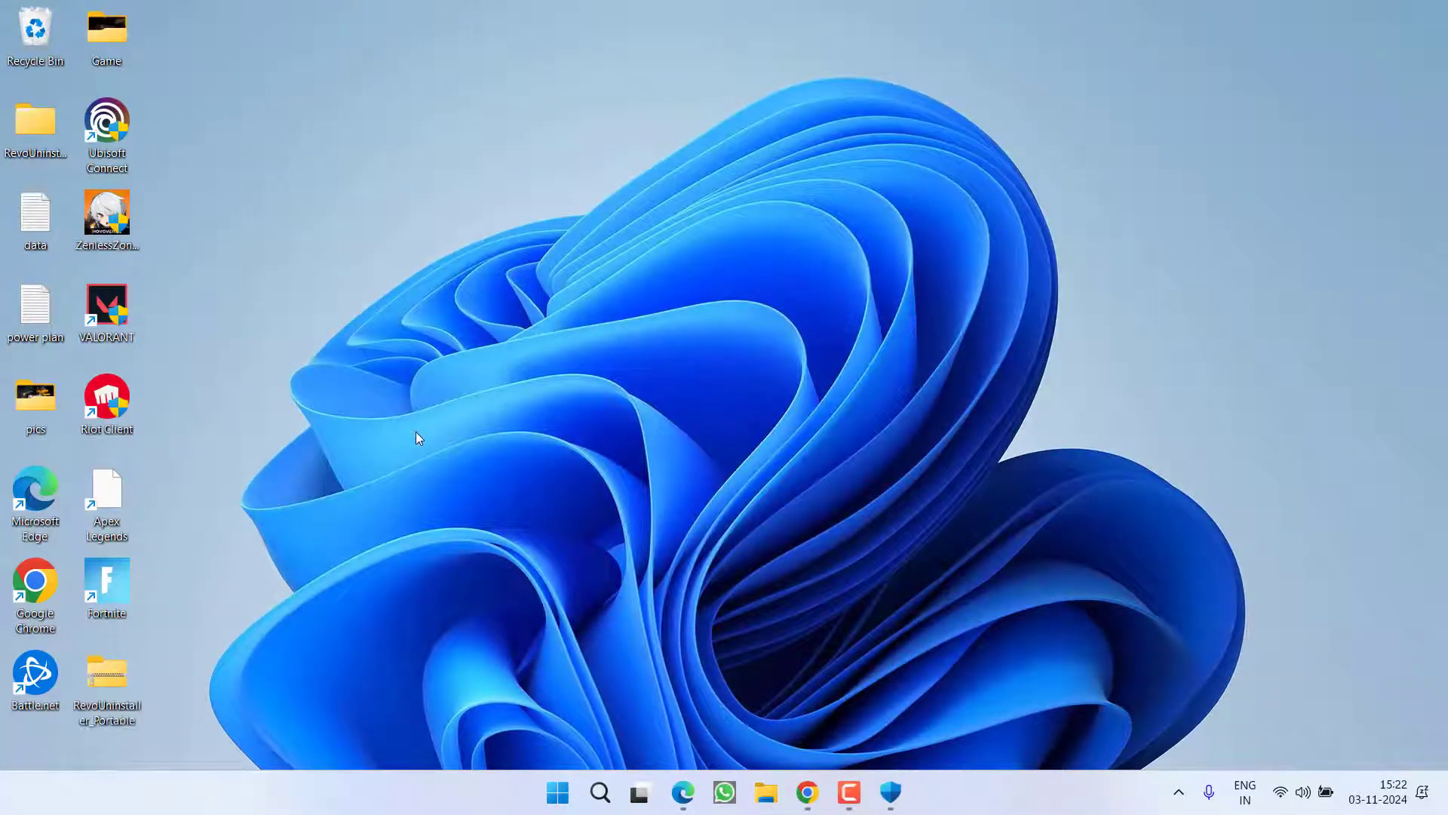